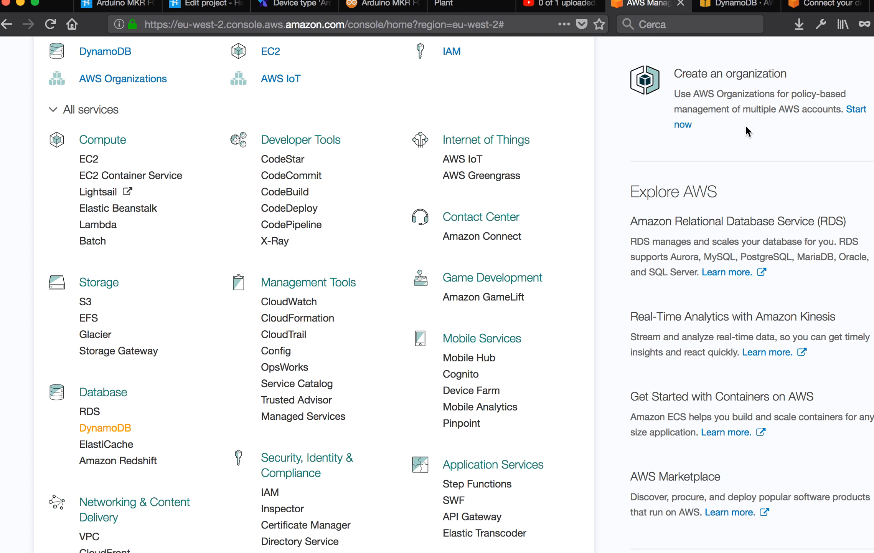
- Switch to the Sigfox AWS IoT blog post and review its architecture diagram
left_click(823, 3)
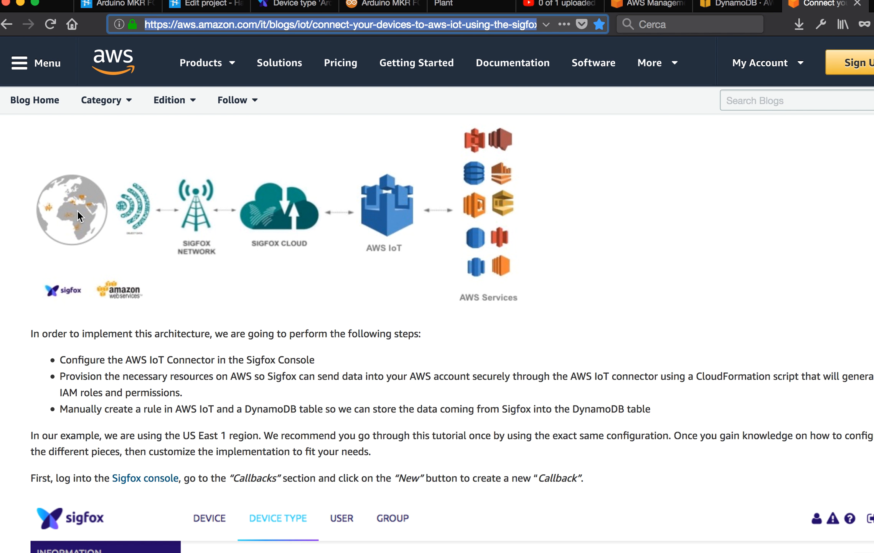
mouse_move(85, 197)
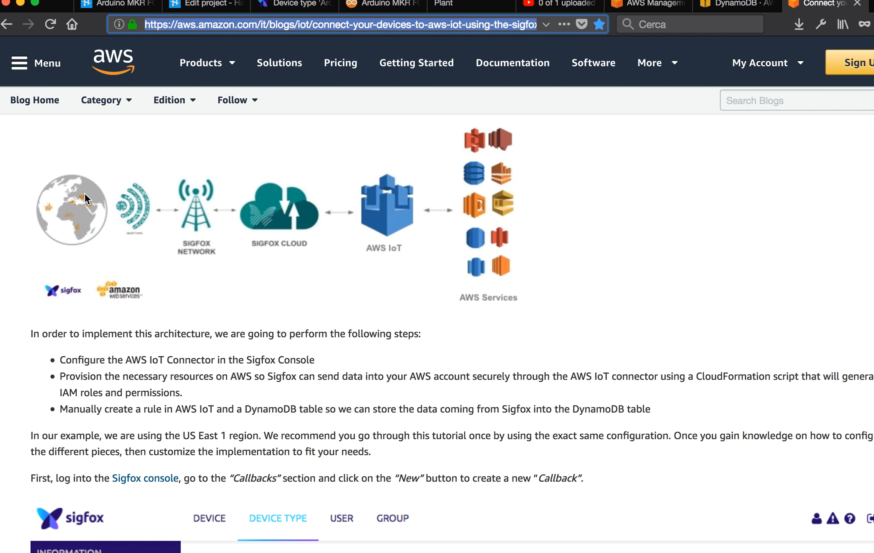
mouse_move(125, 218)
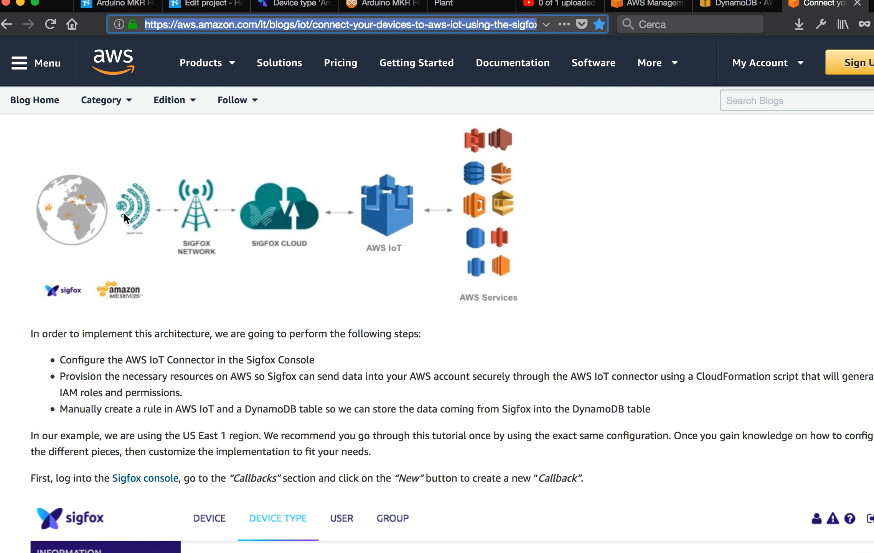
mouse_move(136, 206)
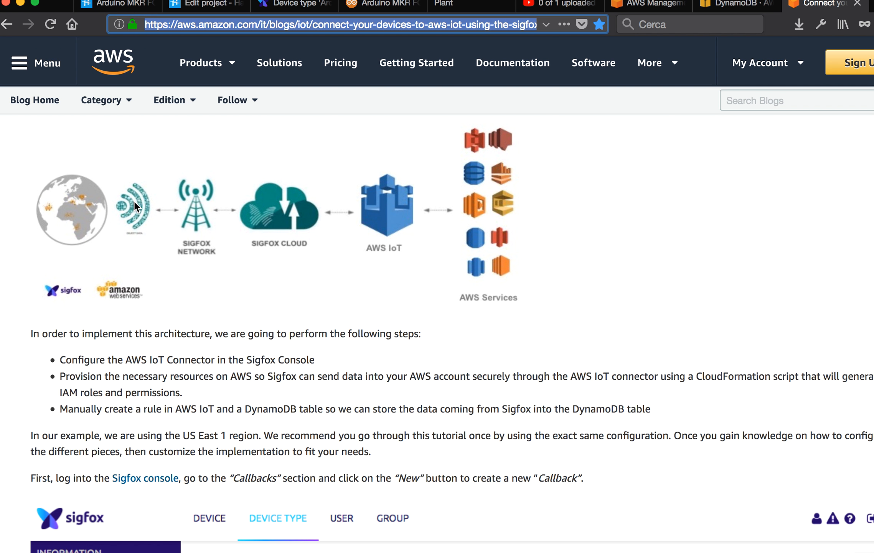
mouse_move(110, 231)
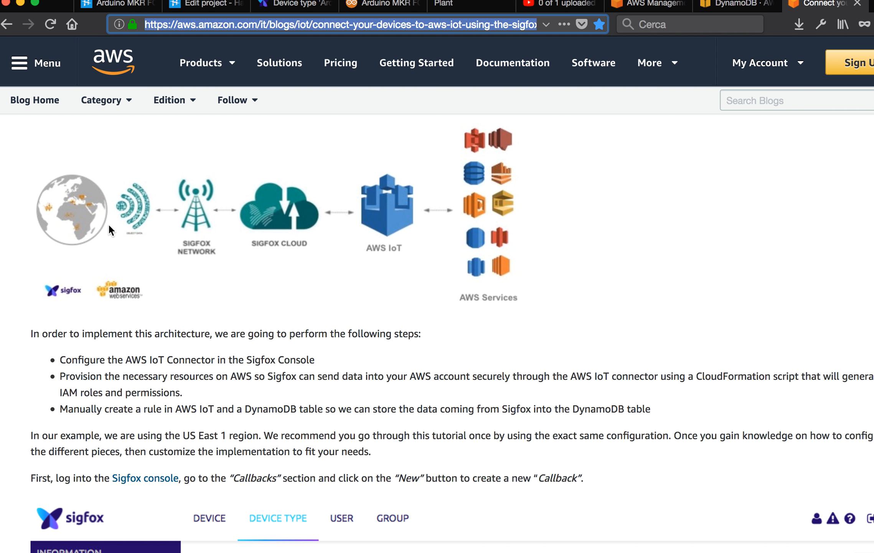
mouse_move(132, 217)
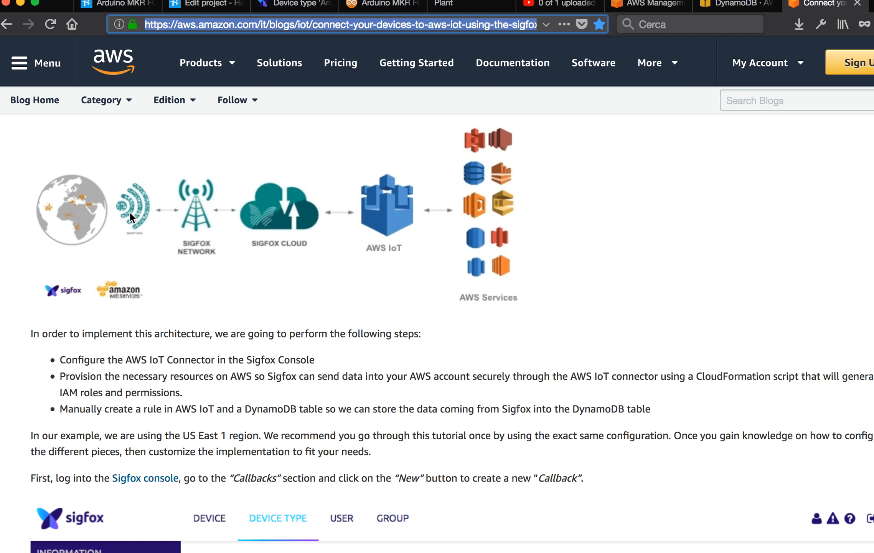
mouse_move(393, 195)
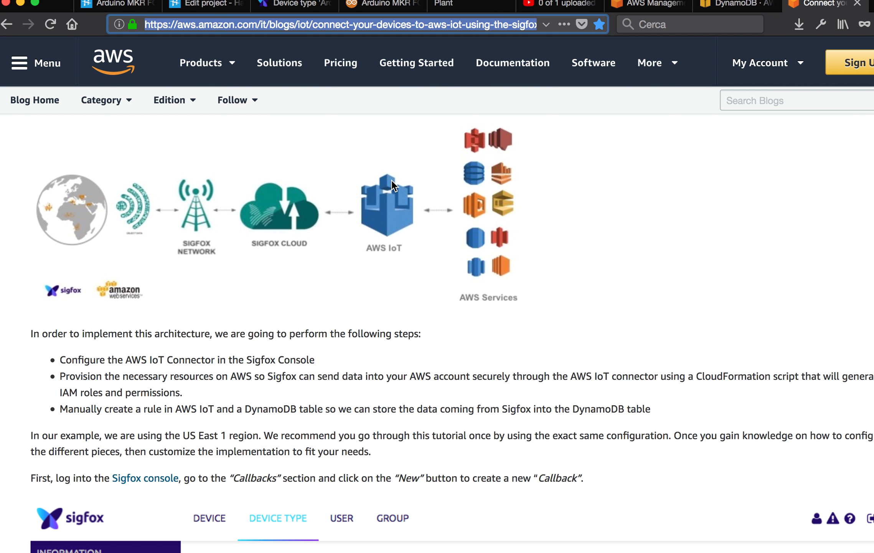
mouse_move(88, 204)
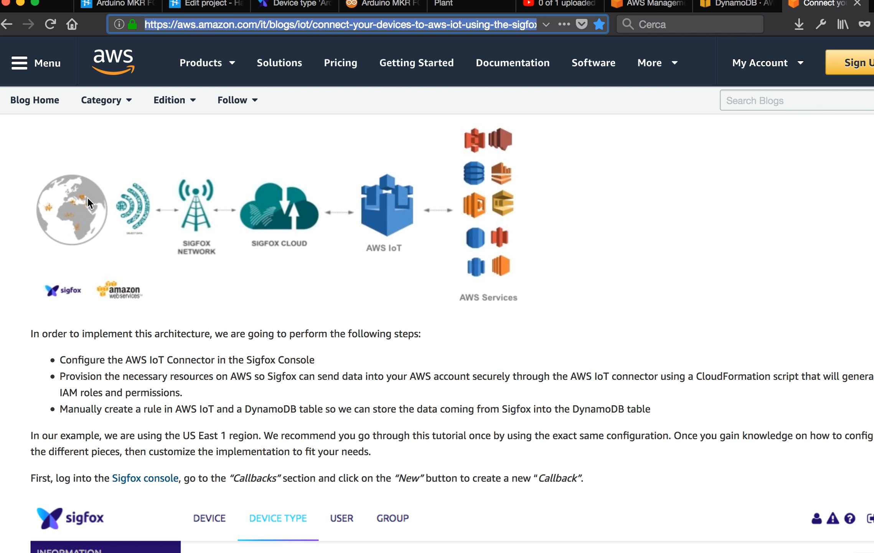
mouse_move(131, 261)
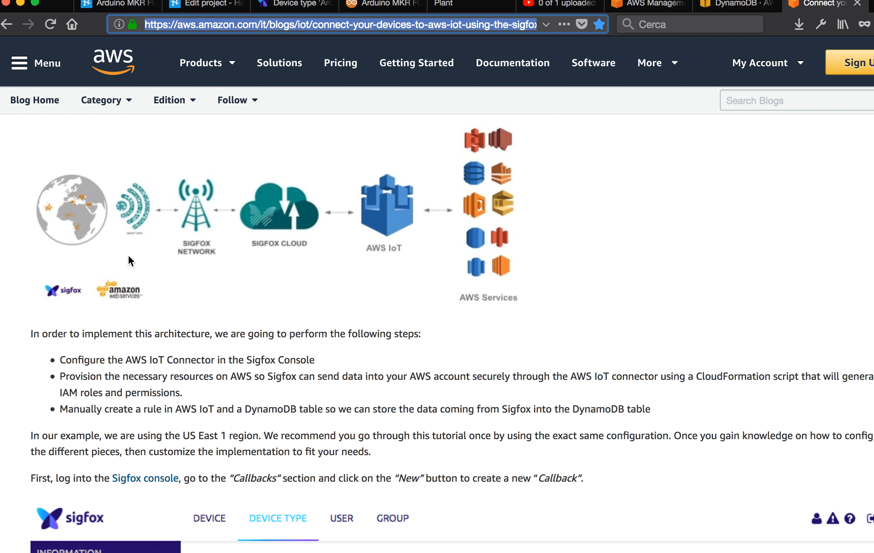
mouse_move(282, 219)
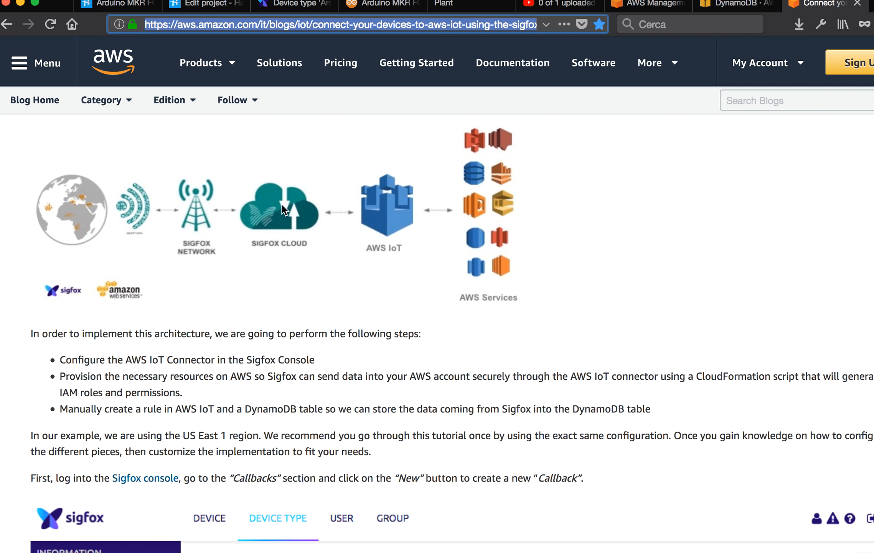
mouse_move(369, 168)
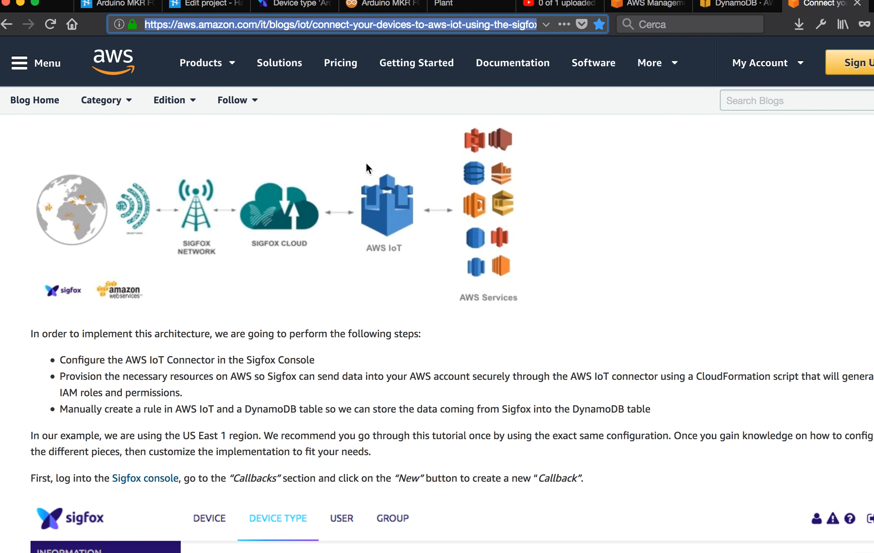
mouse_move(381, 164)
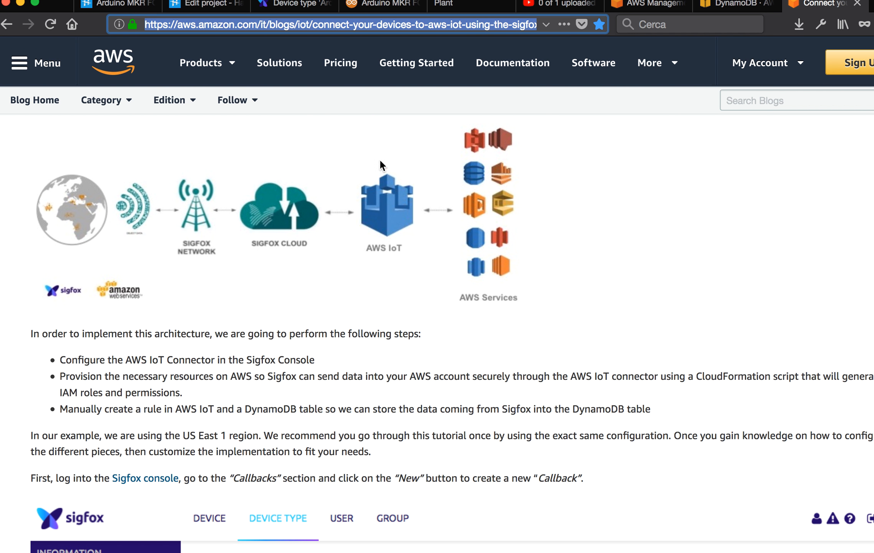
mouse_move(345, 177)
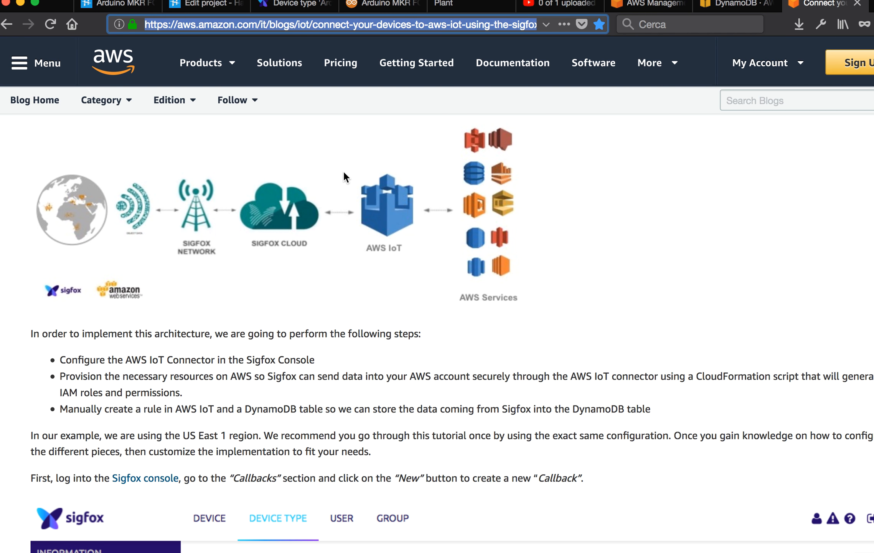
mouse_move(394, 112)
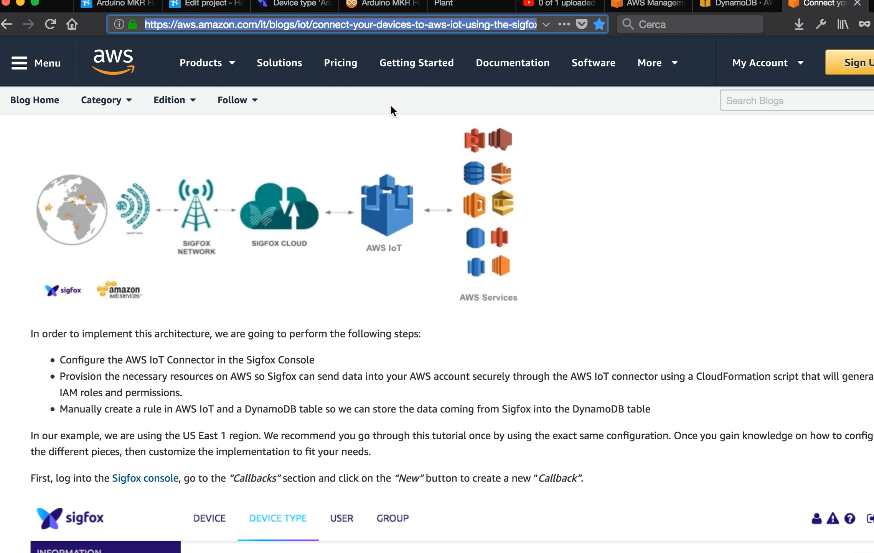
- Show the callbacks of the Arduino MeMyselfAndI kit device type from the device list
left_click(293, 5)
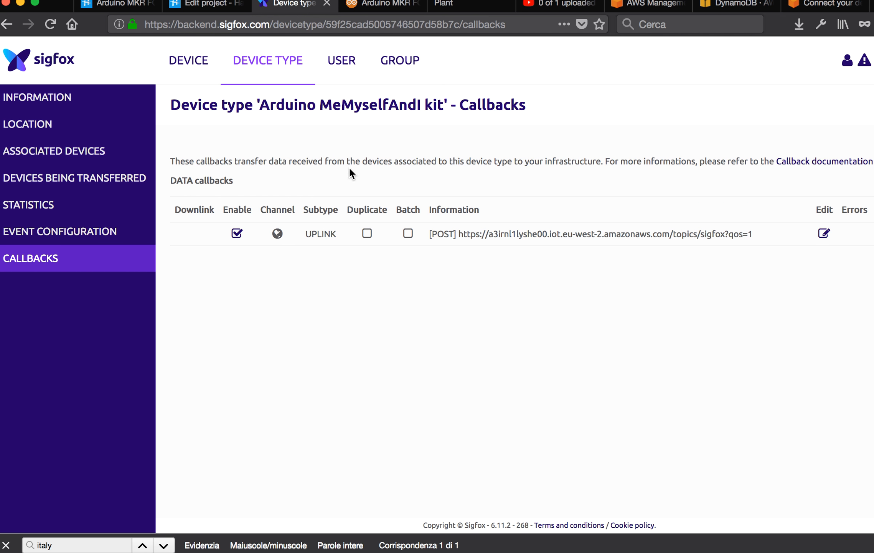
mouse_move(212, 91)
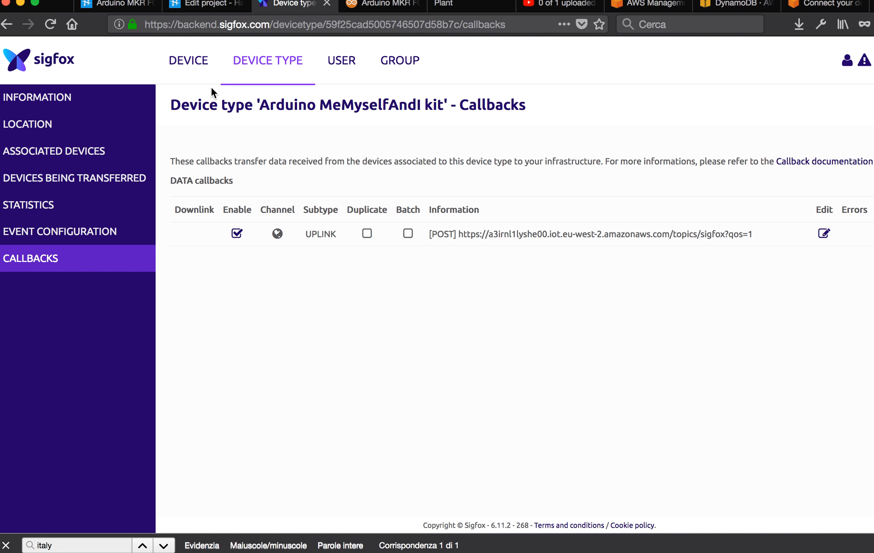
left_click(189, 60)
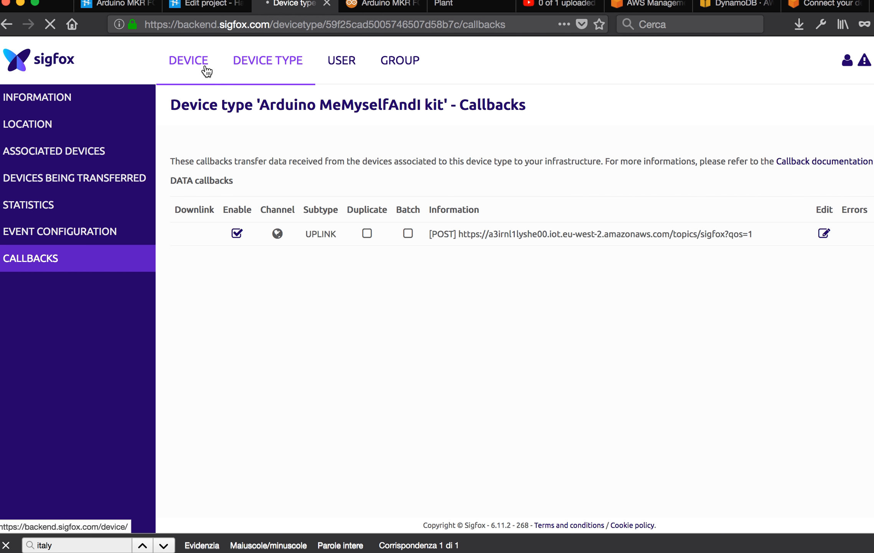
mouse_move(207, 68)
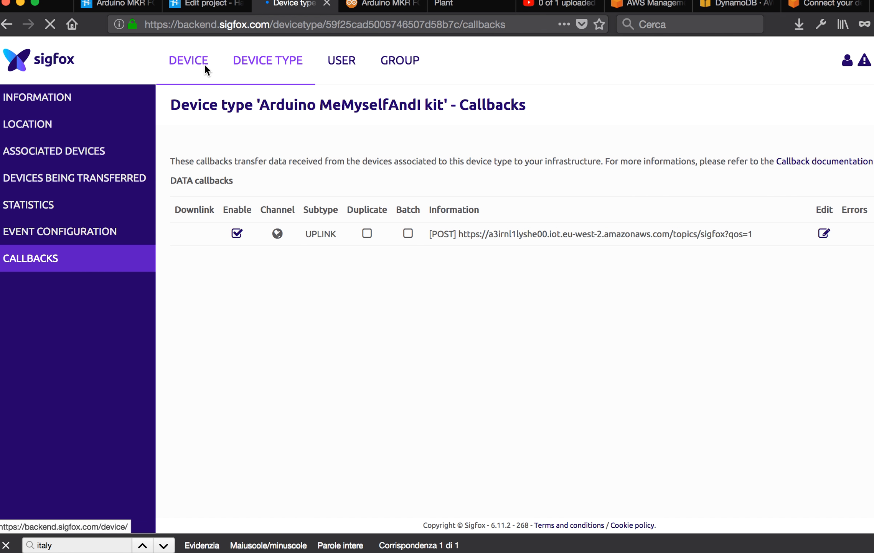
left_click(188, 61)
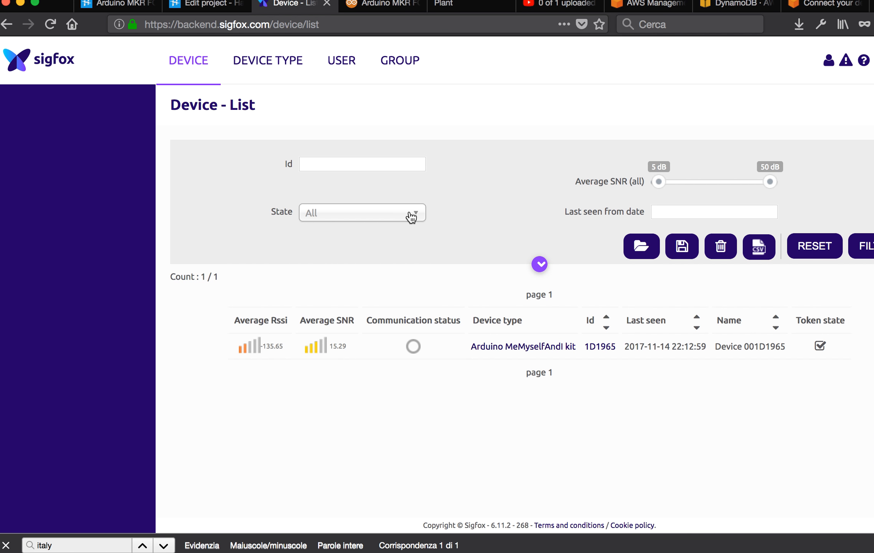
mouse_move(536, 350)
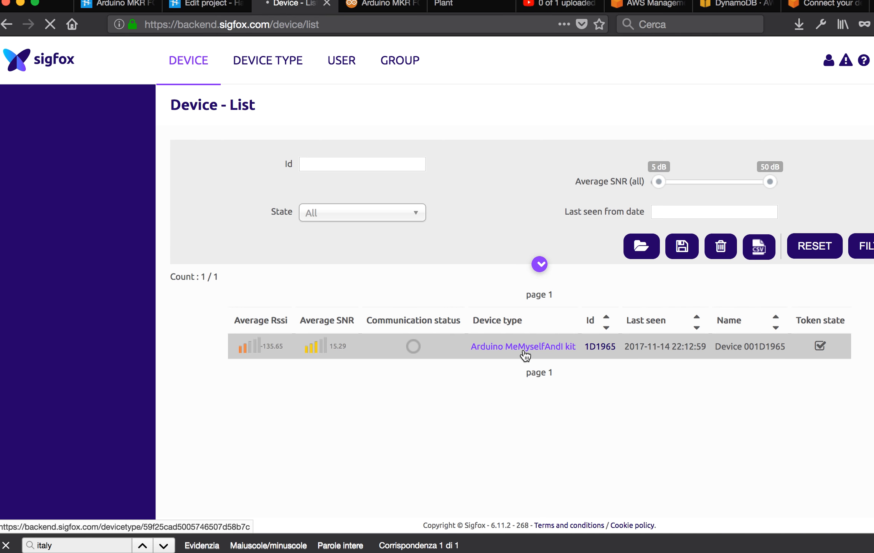
left_click(524, 346)
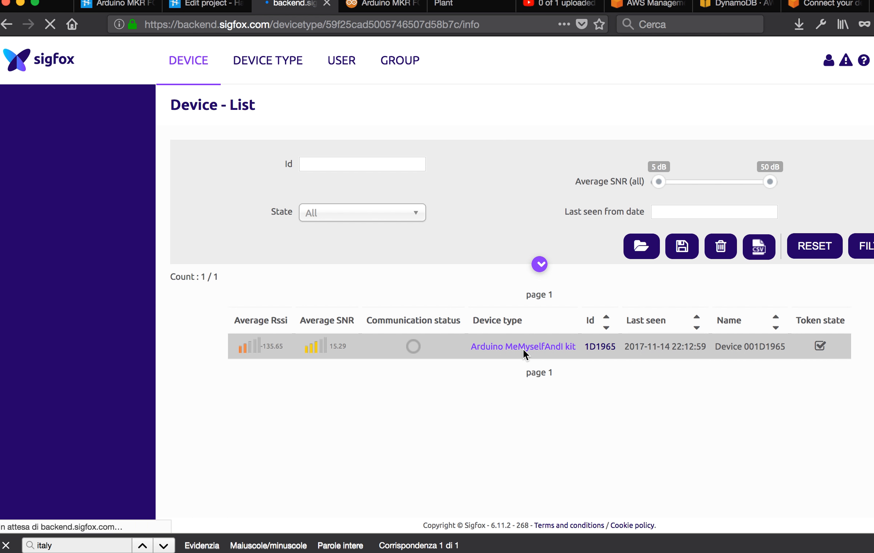
left_click(524, 346)
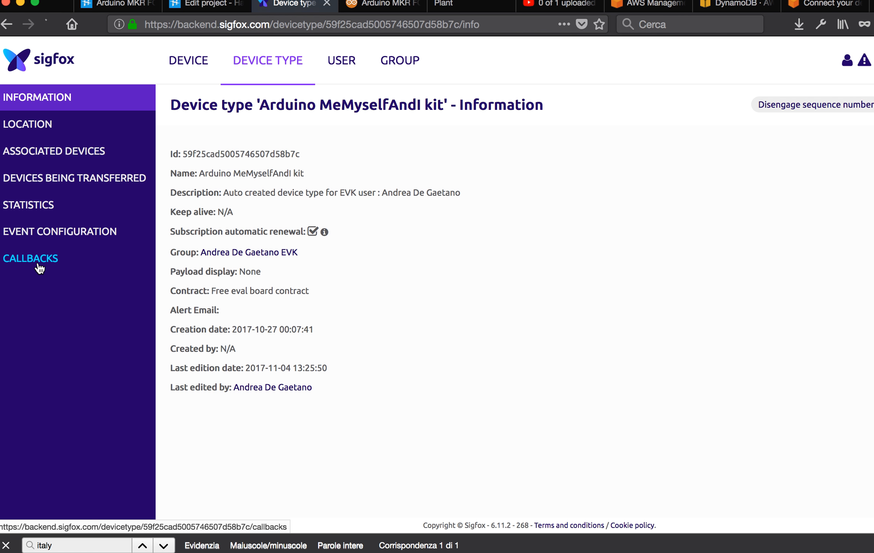
left_click(31, 257)
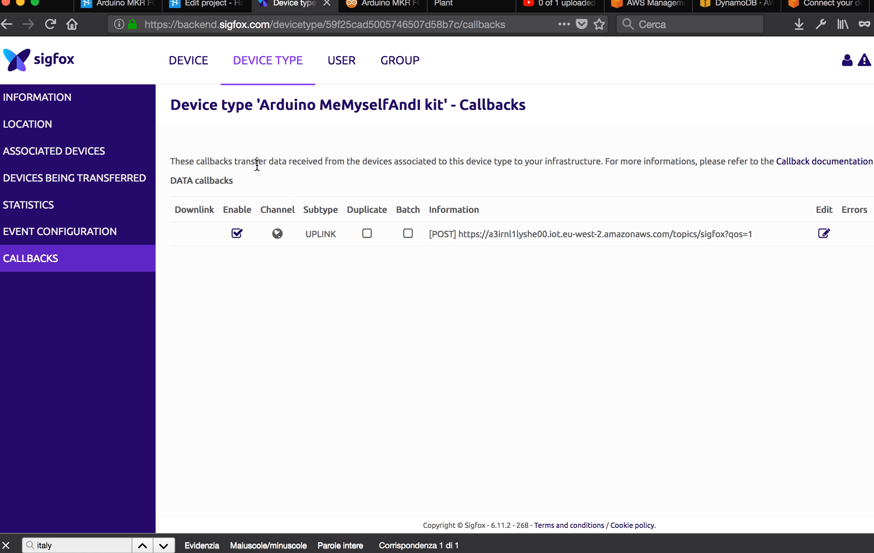
- Bring up the Callback documentation link in a new browser tab
double_click(257, 161)
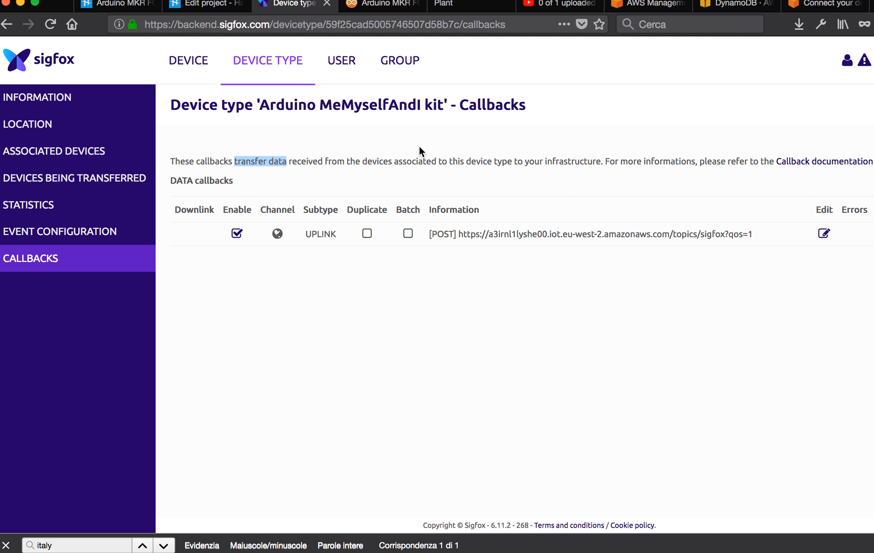
mouse_move(459, 162)
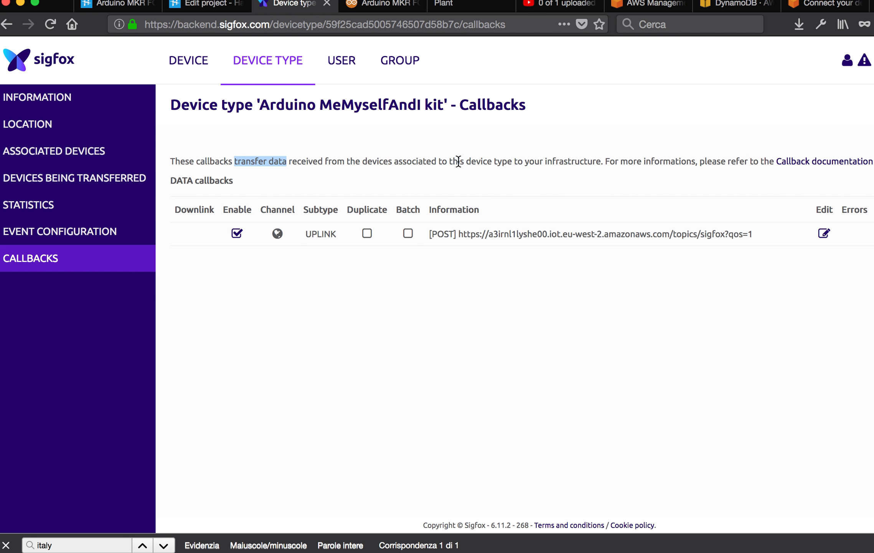
mouse_move(872, 118)
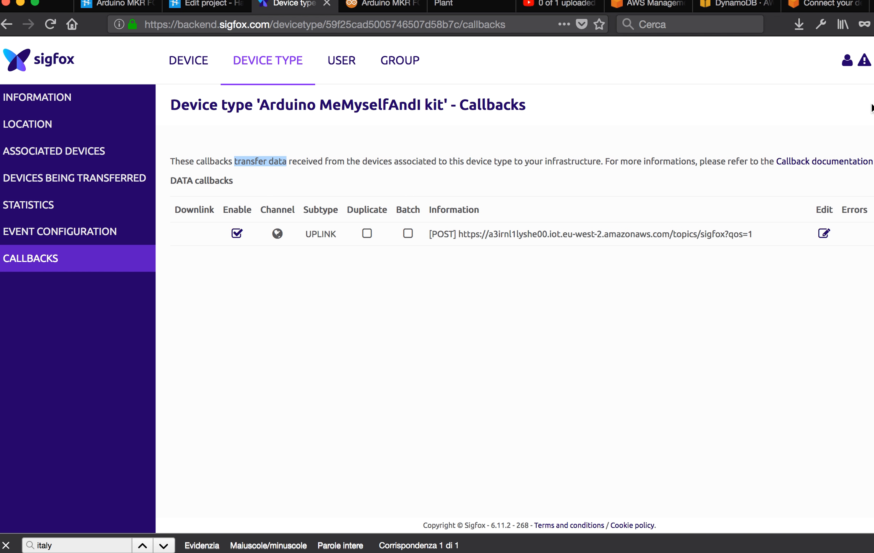
right_click(834, 161)
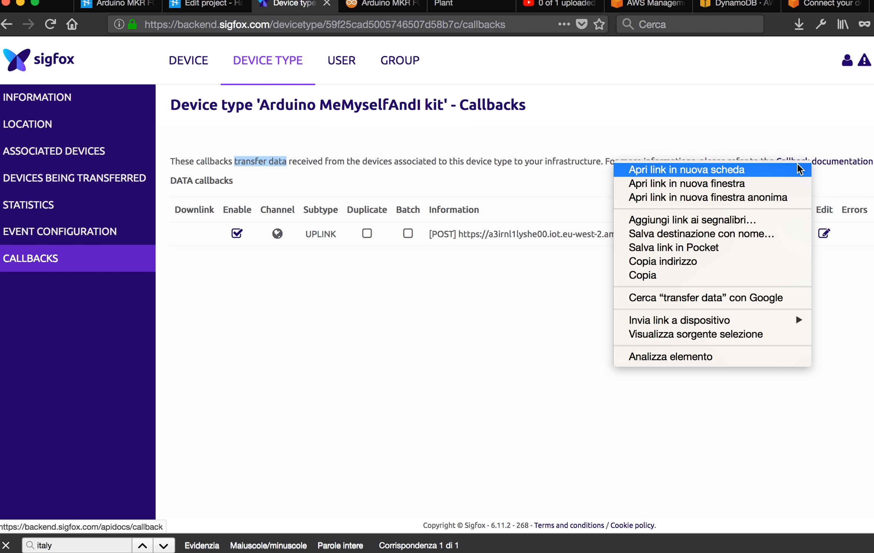
left_click(687, 170)
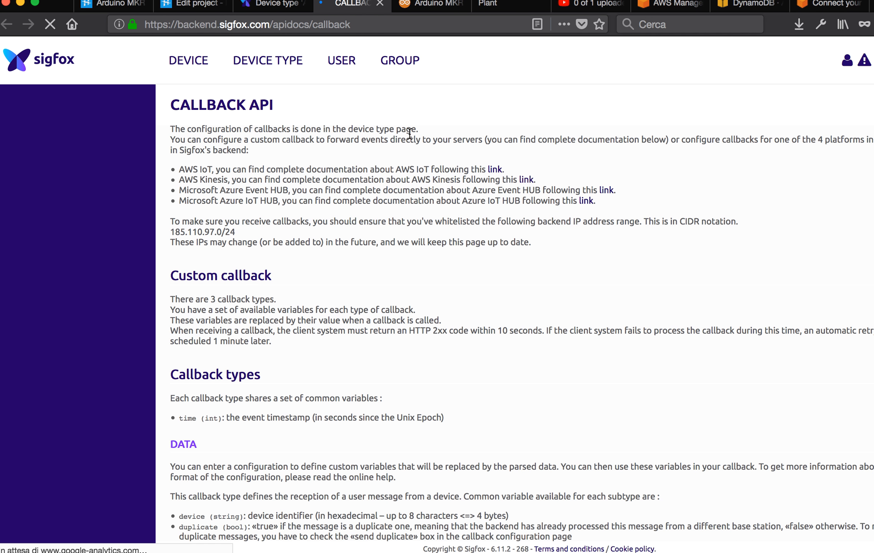
- Review the General information section, its supported cloud platforms list and the Azure Event HUB link
left_click(49, 24)
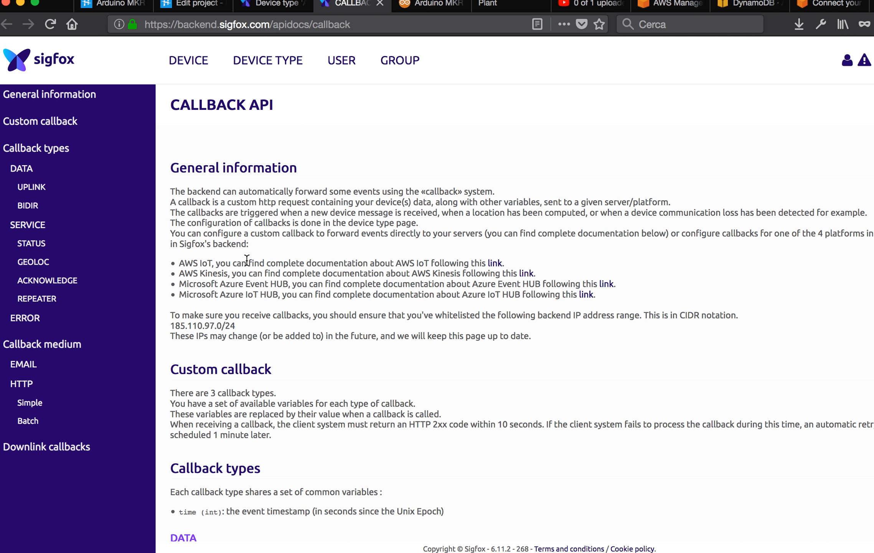
mouse_move(213, 266)
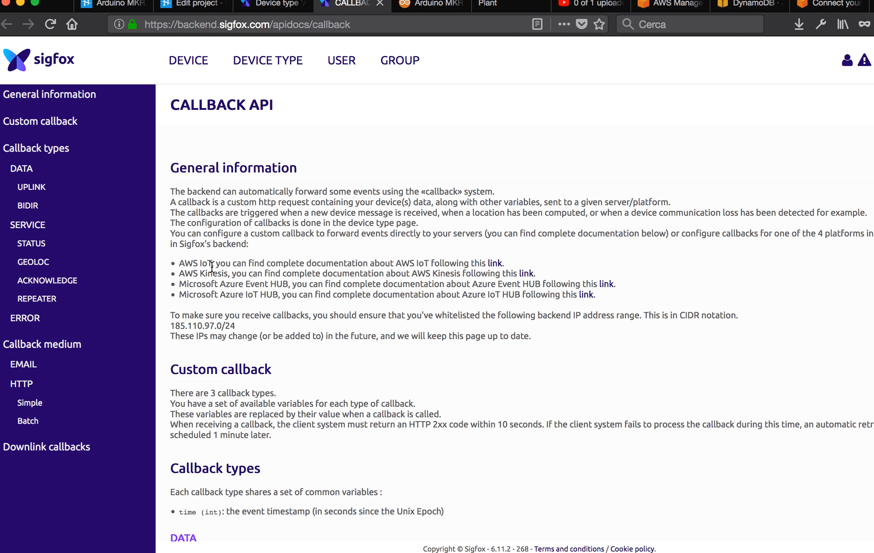
double_click(214, 273)
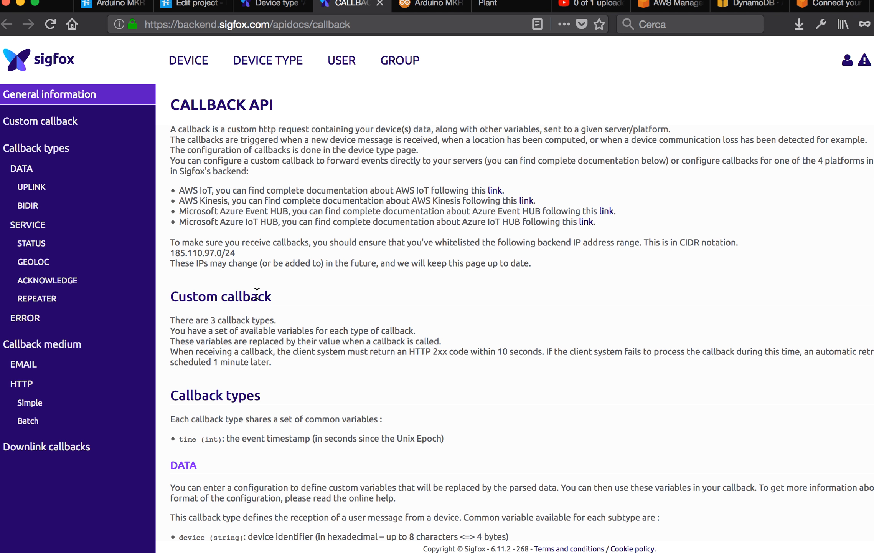
left_click(41, 121)
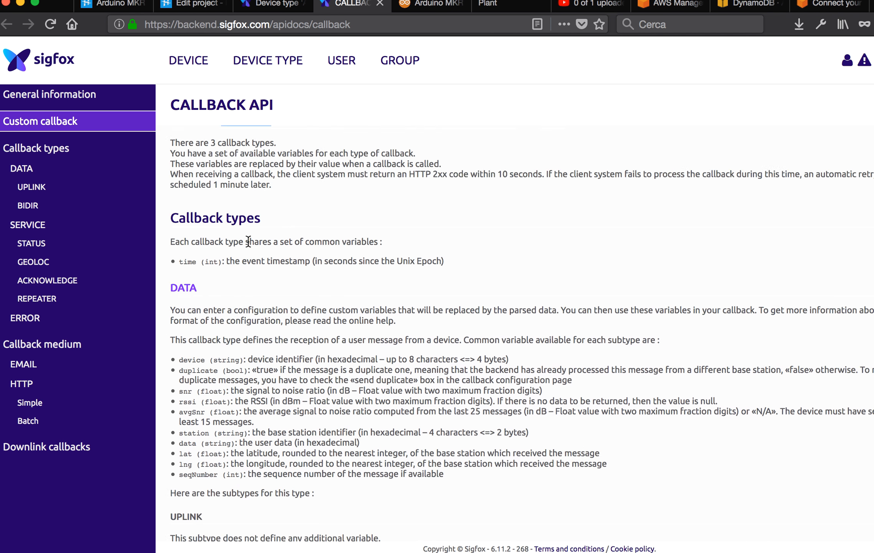
left_click(50, 94)
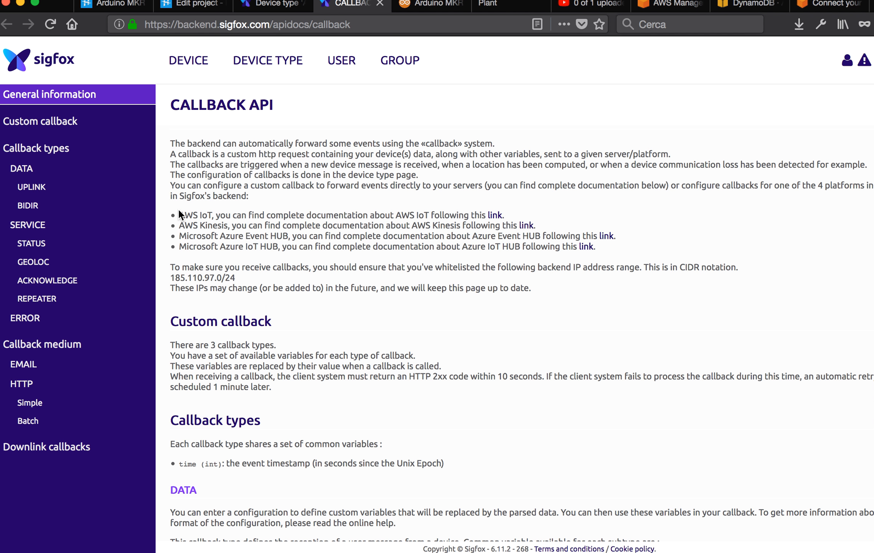
left_click_drag(179, 215, 246, 247)
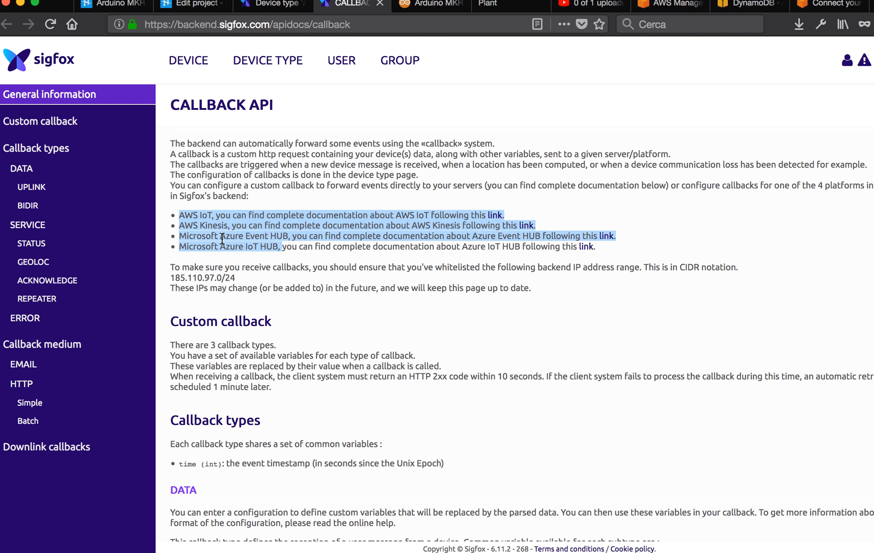
left_click(225, 226)
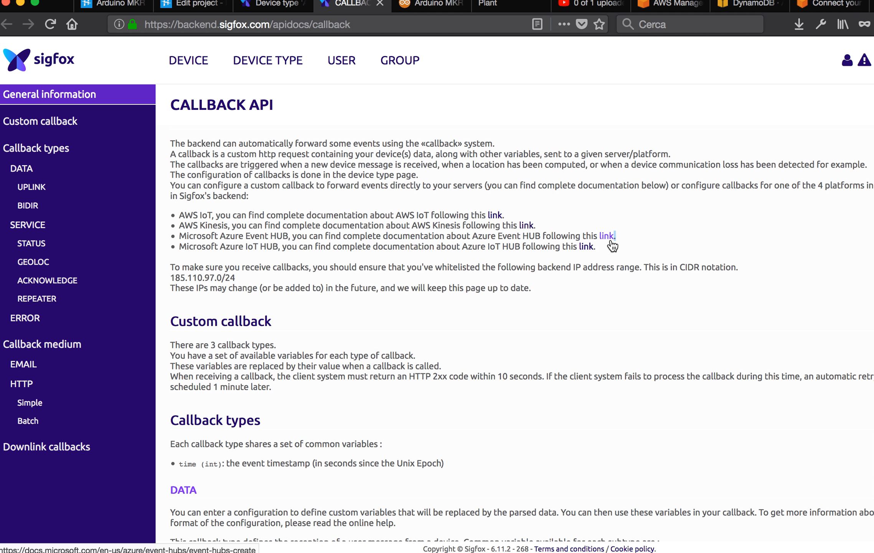
left_click(606, 236)
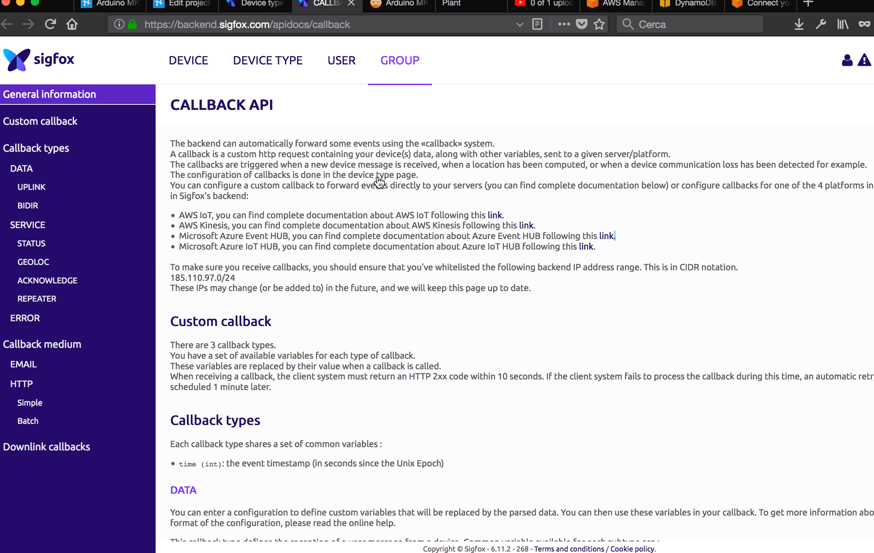
scroll("down", 3)
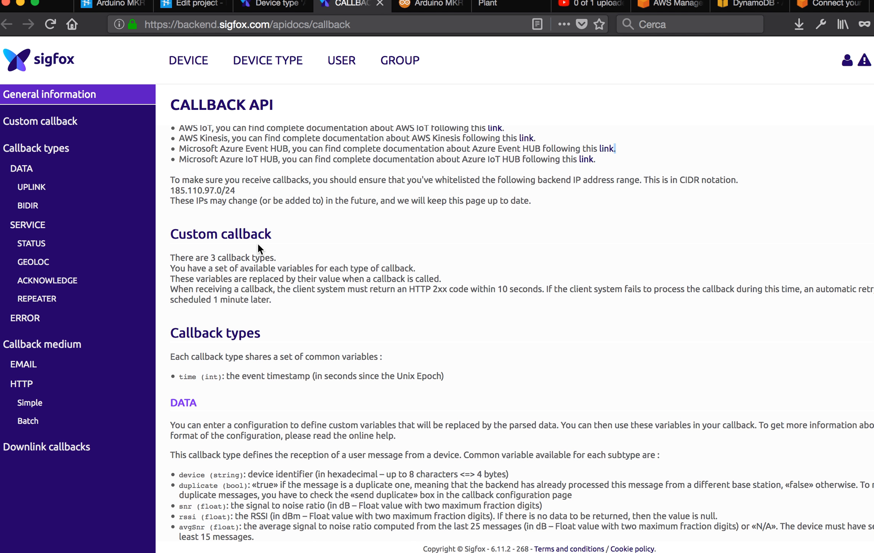
- Read the Custom, BIDIR, REPEATER and Simple HTTP callback sections, then switch to the AWS Management Console
left_click(41, 120)
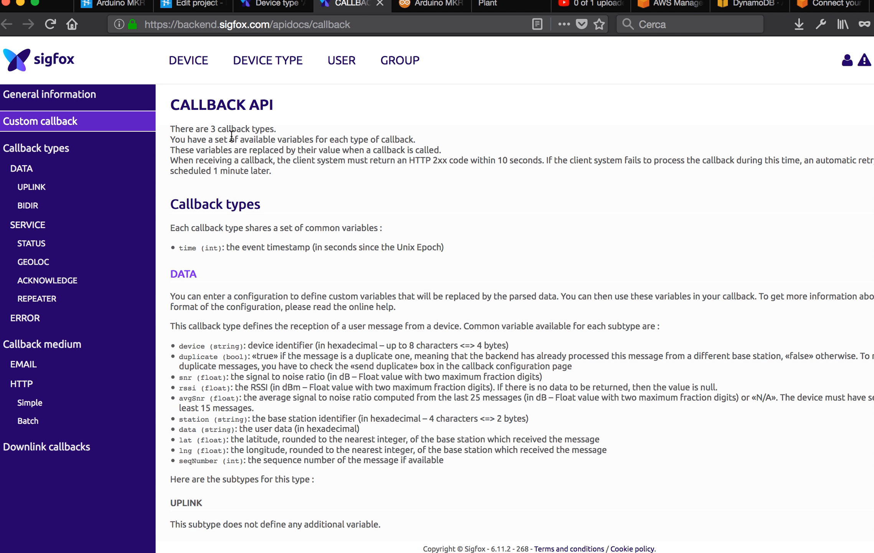
mouse_move(246, 183)
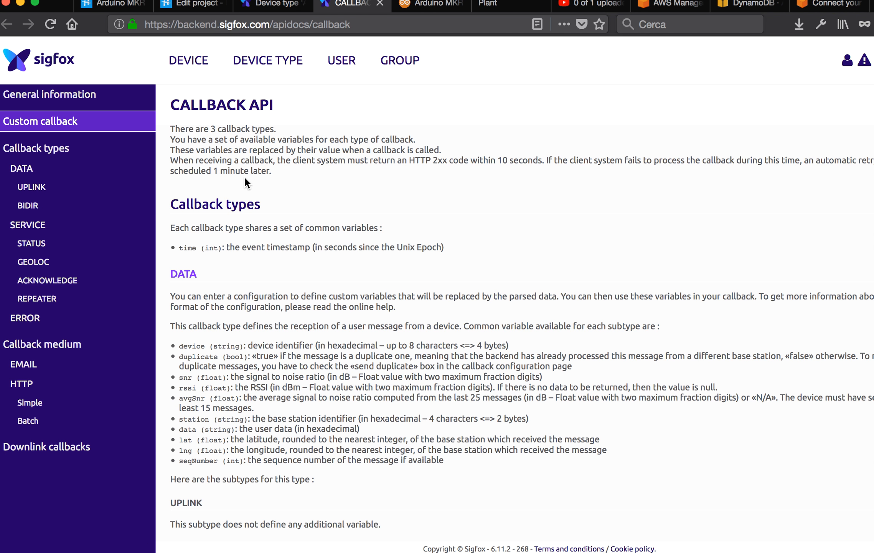
left_click(26, 206)
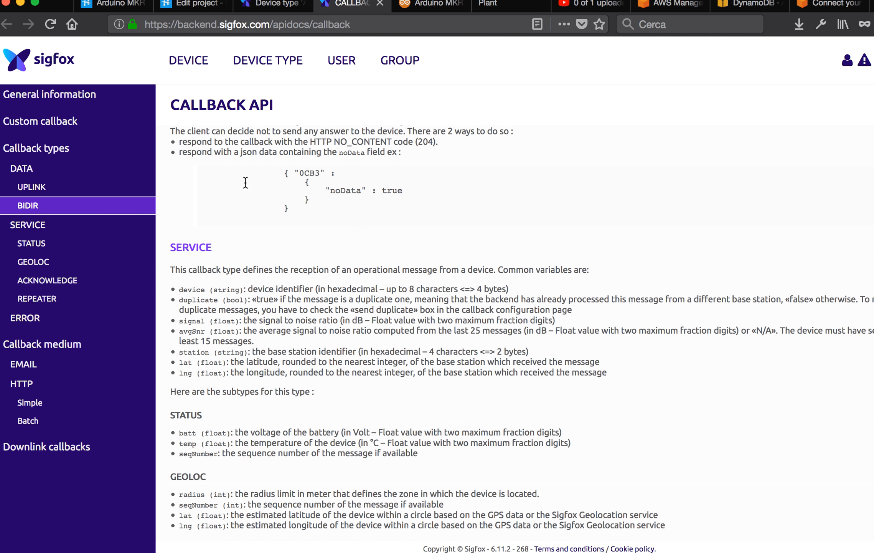
left_click(31, 243)
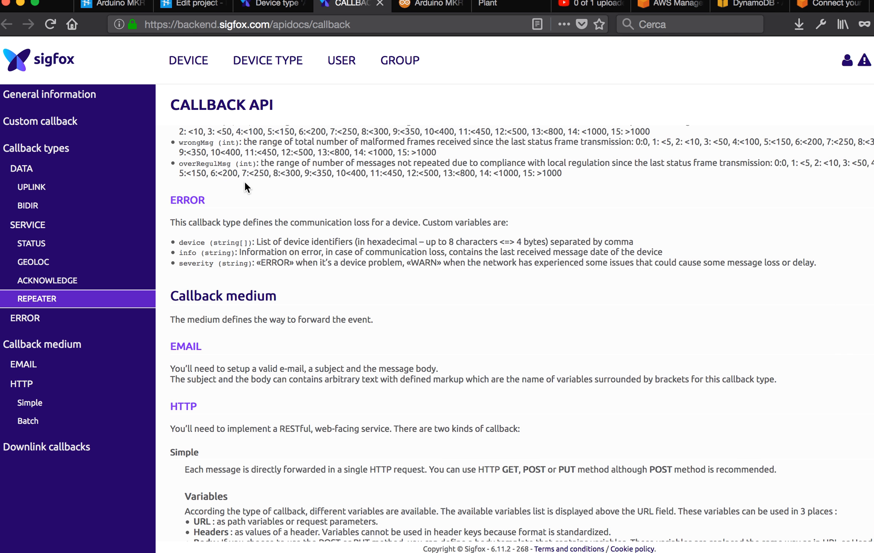
left_click(25, 318)
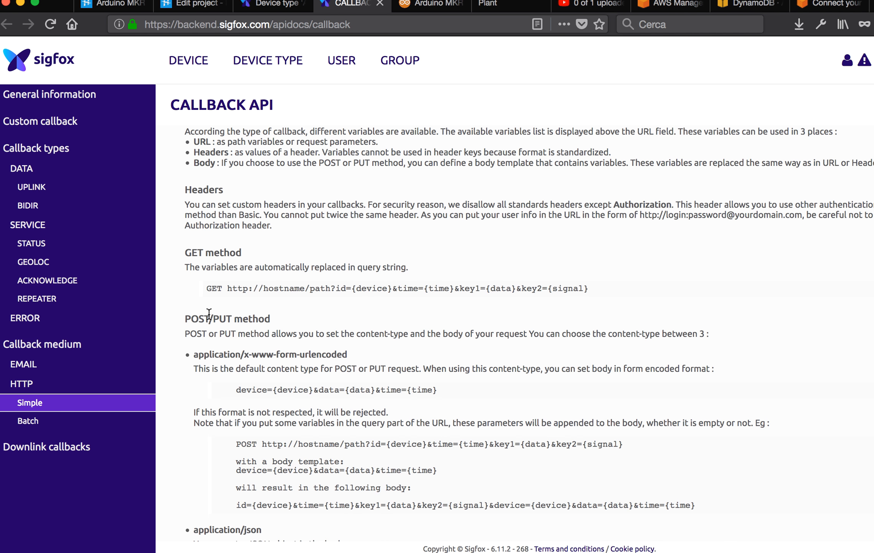
scroll("down", 3)
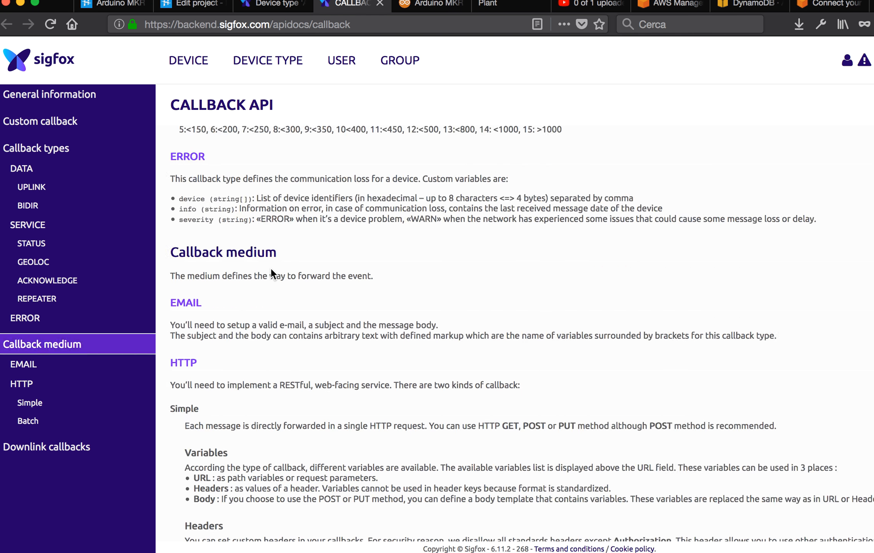
left_click(40, 121)
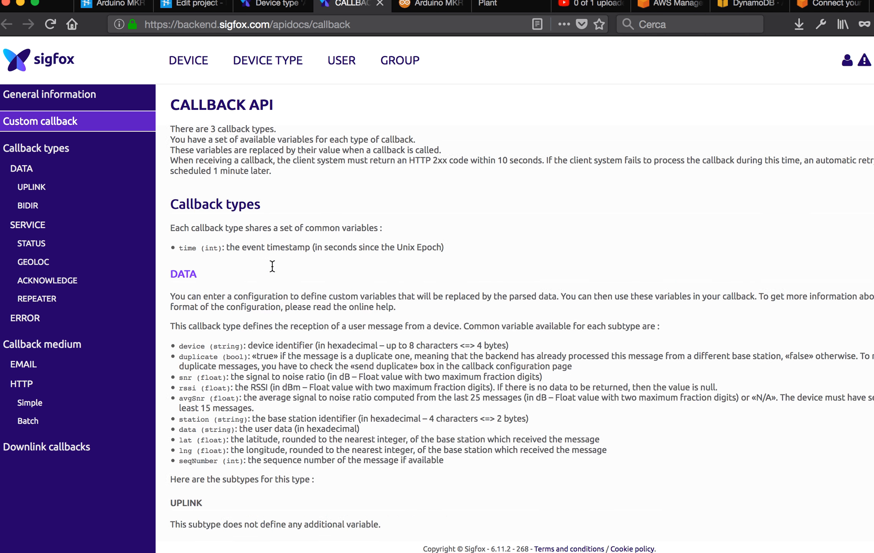
left_click(34, 95)
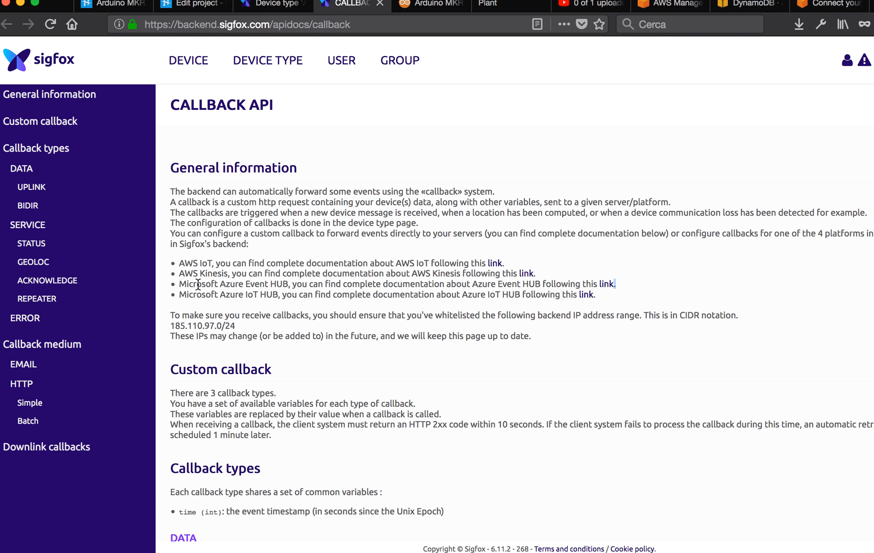
mouse_move(189, 267)
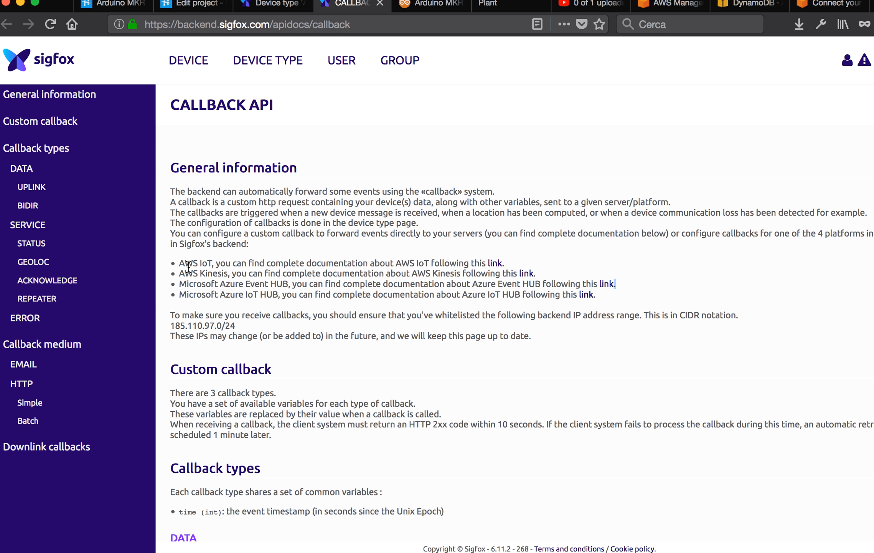
double_click(189, 263)
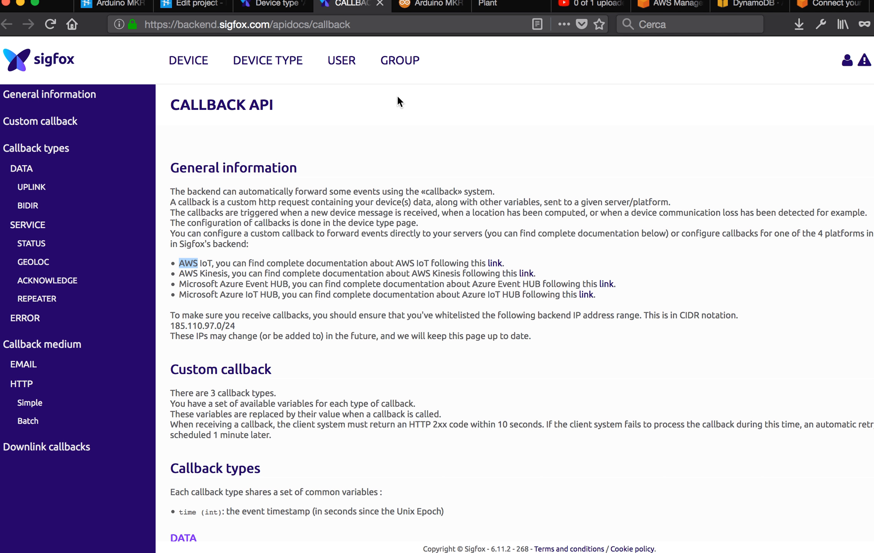
left_click(667, 3)
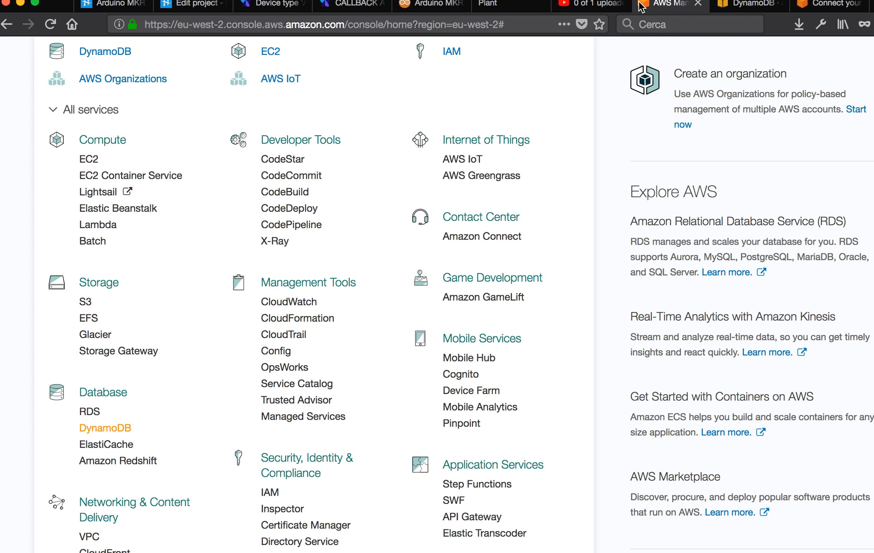
- Keep the Sigfox AWS IoT blog post URL in a new MacVim scratch buffer
left_click(831, 3)
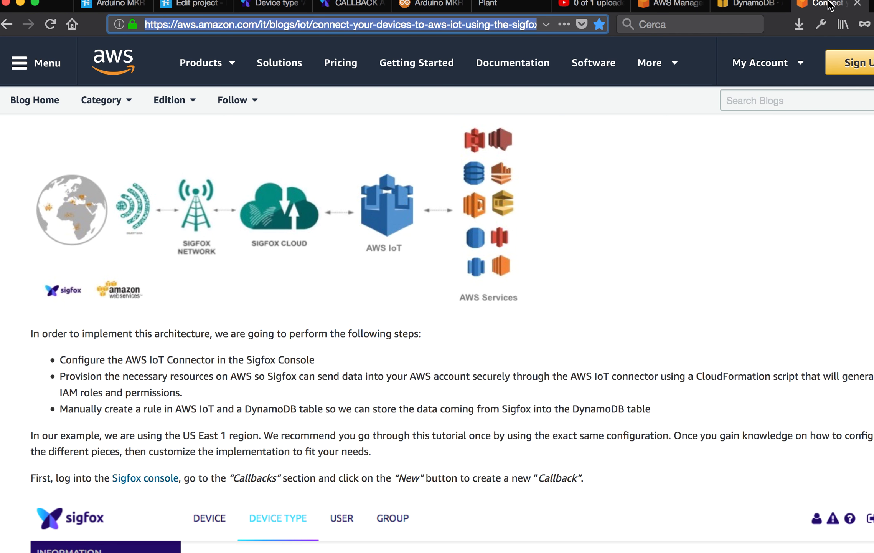
mouse_move(569, 242)
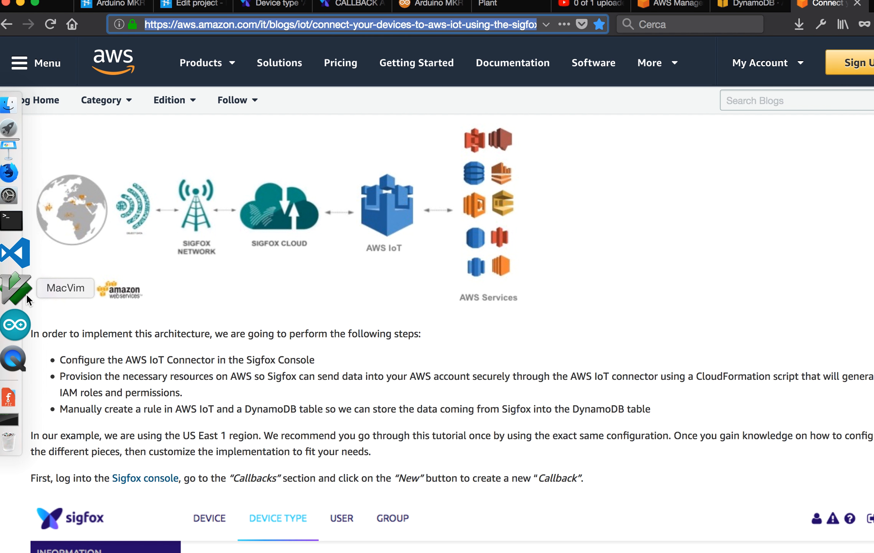
left_click(15, 286)
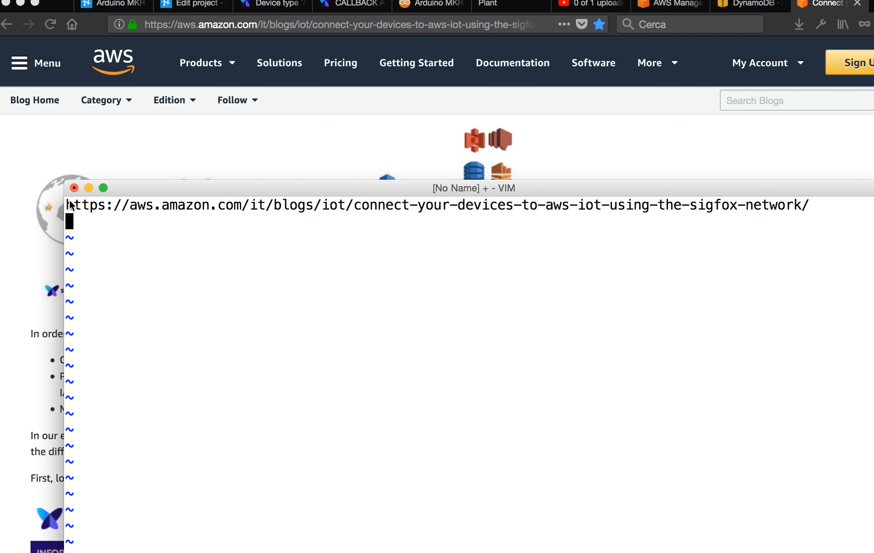
mouse_move(624, 206)
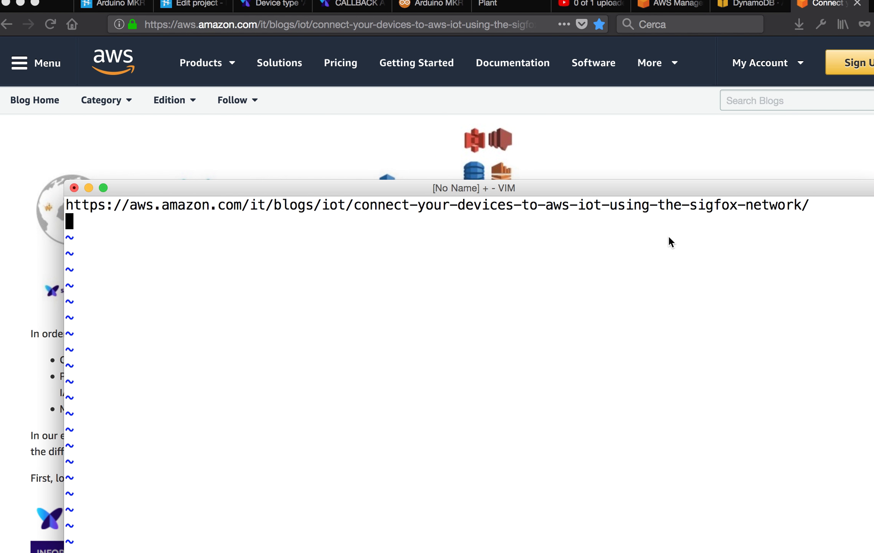
mouse_move(718, 213)
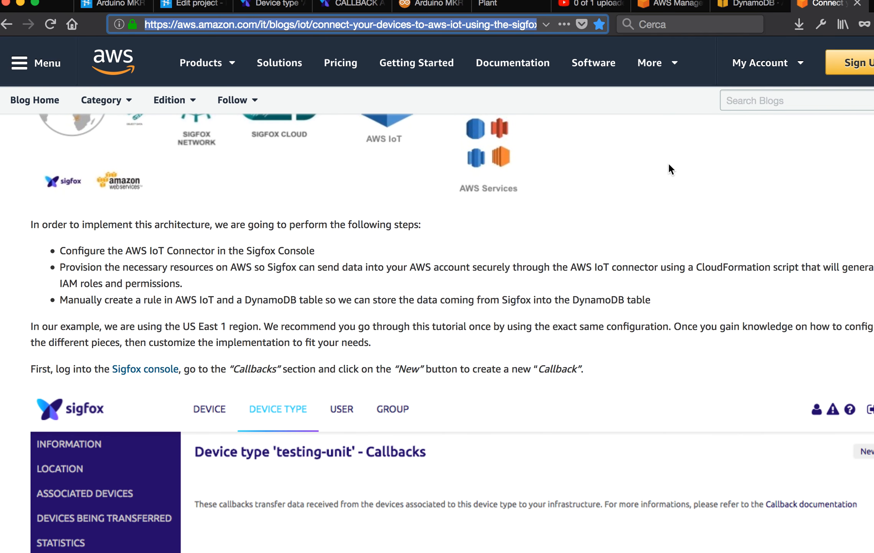
- Scroll the blog post to the Sigfox AWS IoT callback form with CROSS_ACCOUNT and Launch Stack
scroll("down", 3)
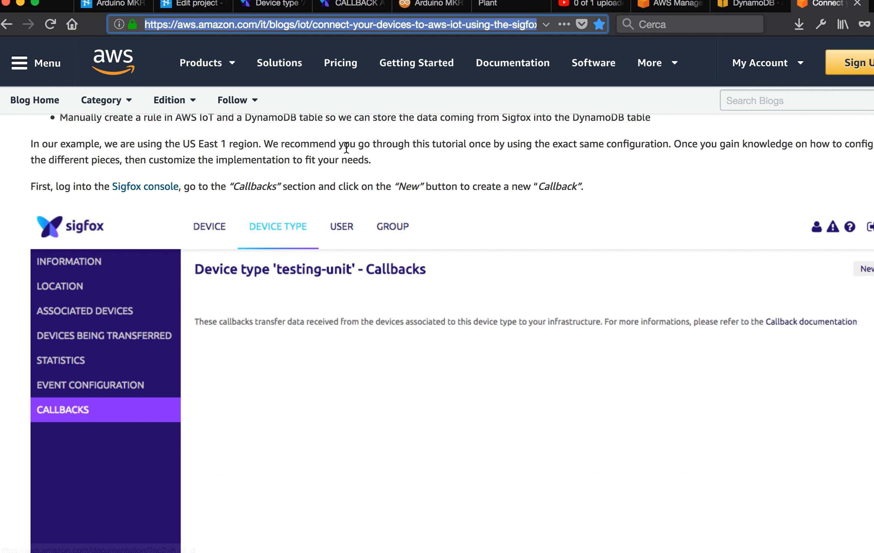
mouse_move(270, 230)
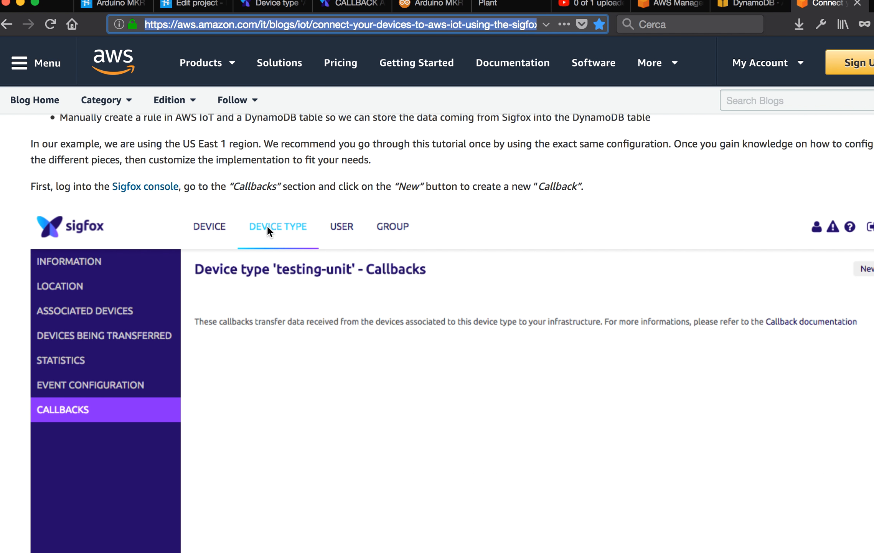
mouse_move(442, 372)
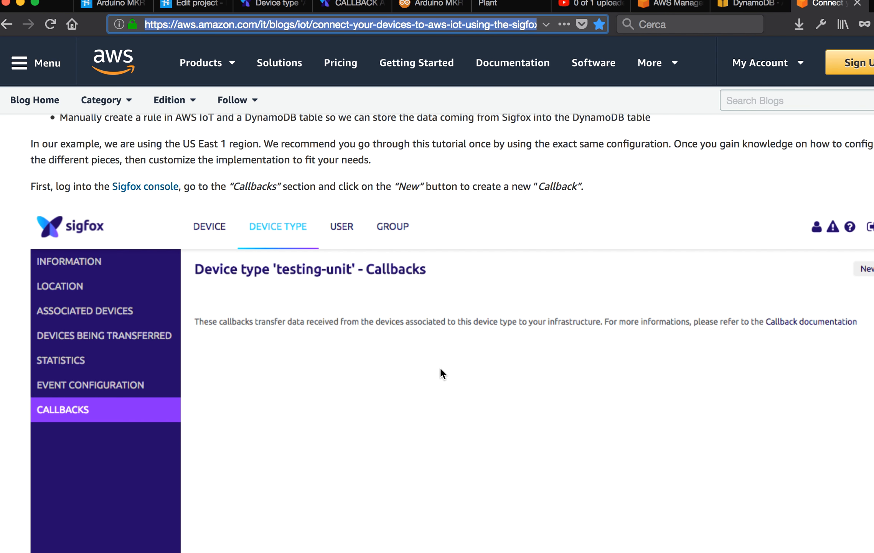
scroll("down", 3)
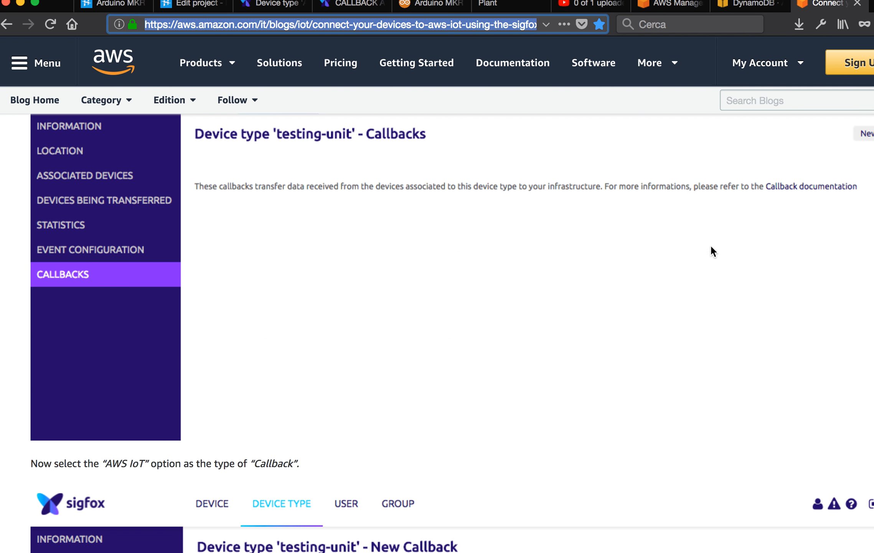
scroll("down", 3)
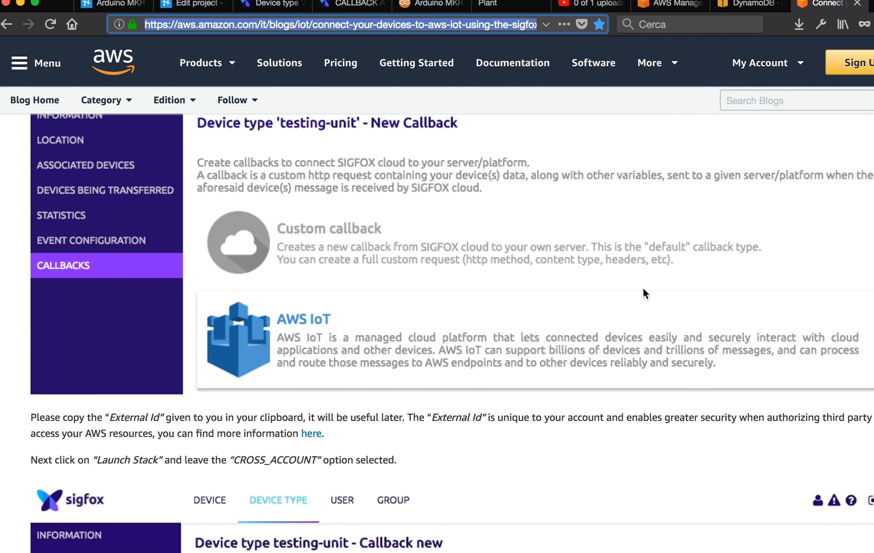
scroll("down", 3)
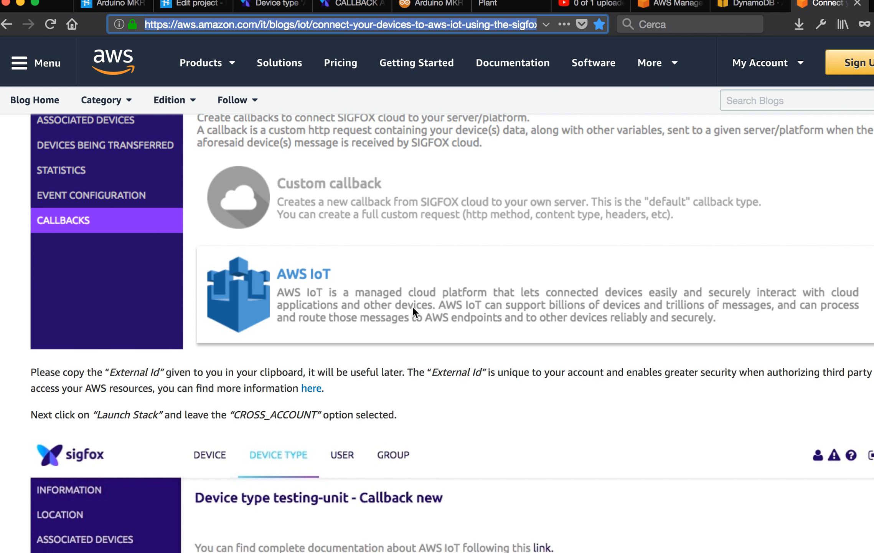
scroll("down", 3)
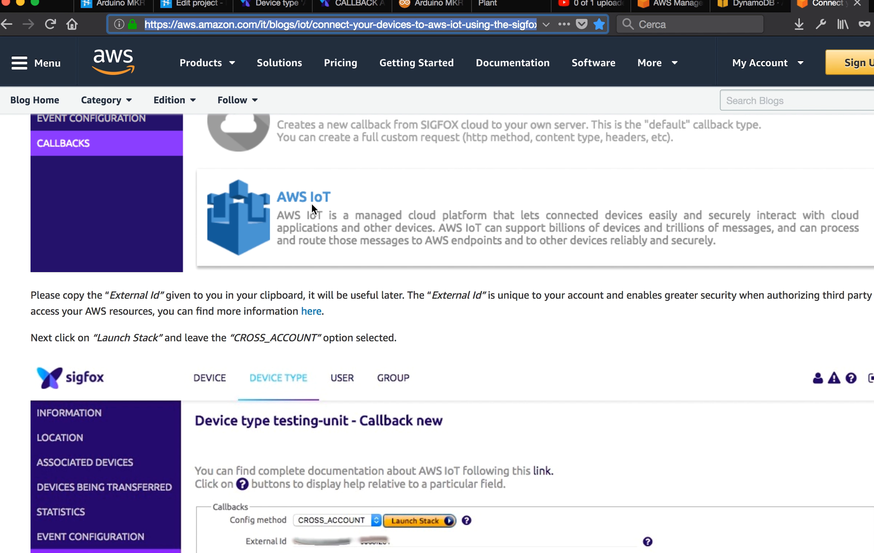
scroll("down", 3)
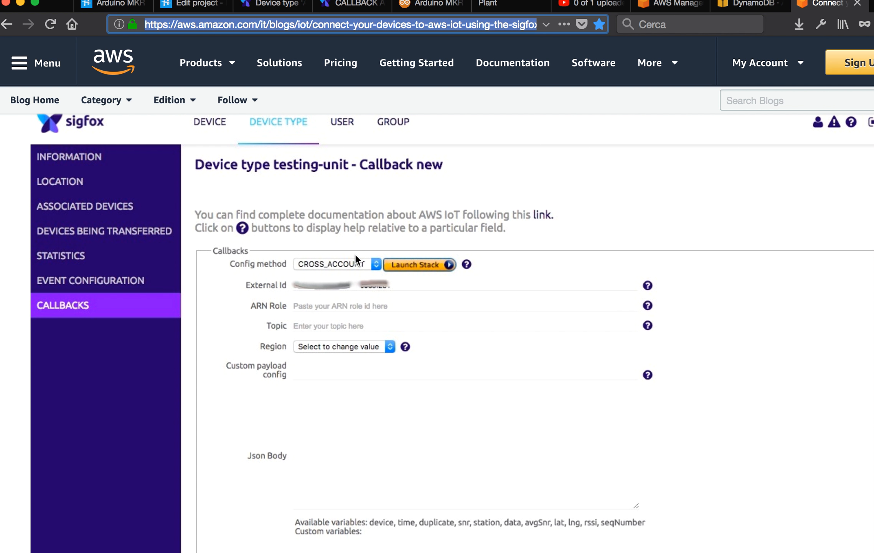
scroll("up", 3)
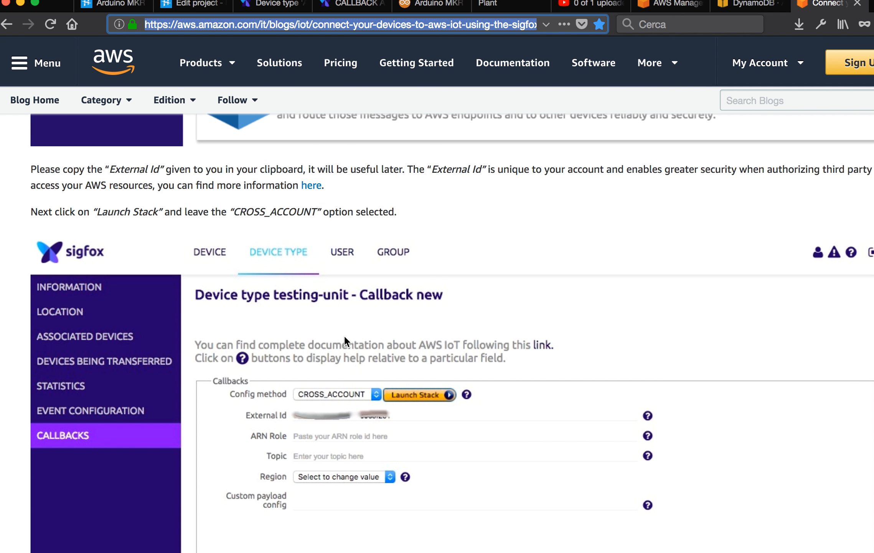
mouse_move(351, 398)
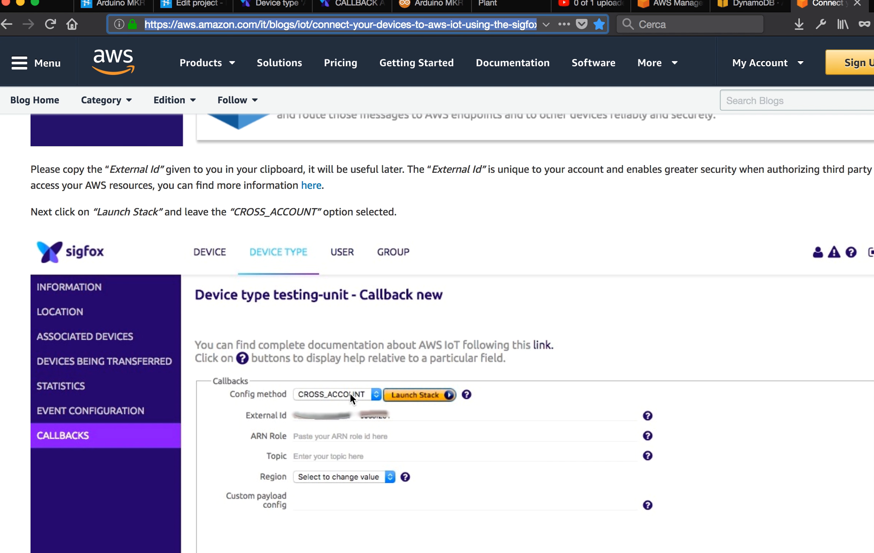
mouse_move(457, 341)
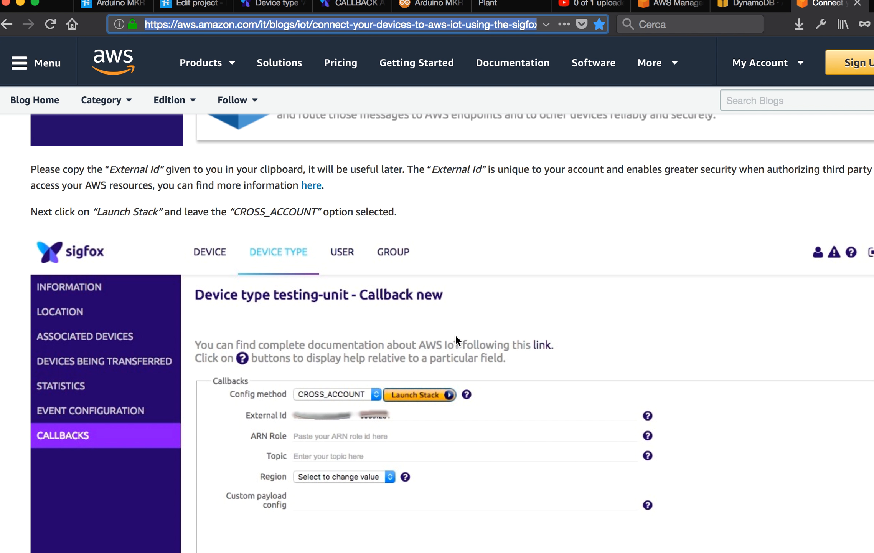
scroll("down", 3)
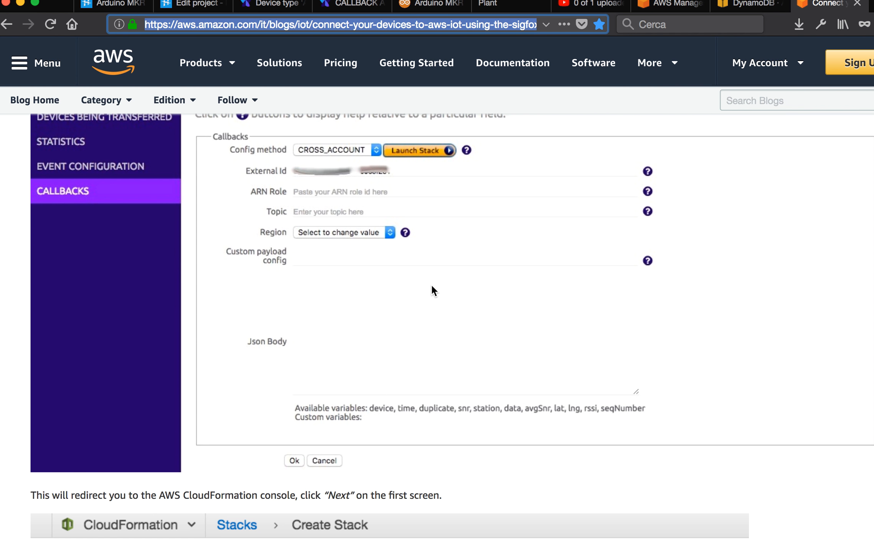
- Reach the CloudFormation Select Template step, briefly checking the blog Edition menu
scroll("down", 3)
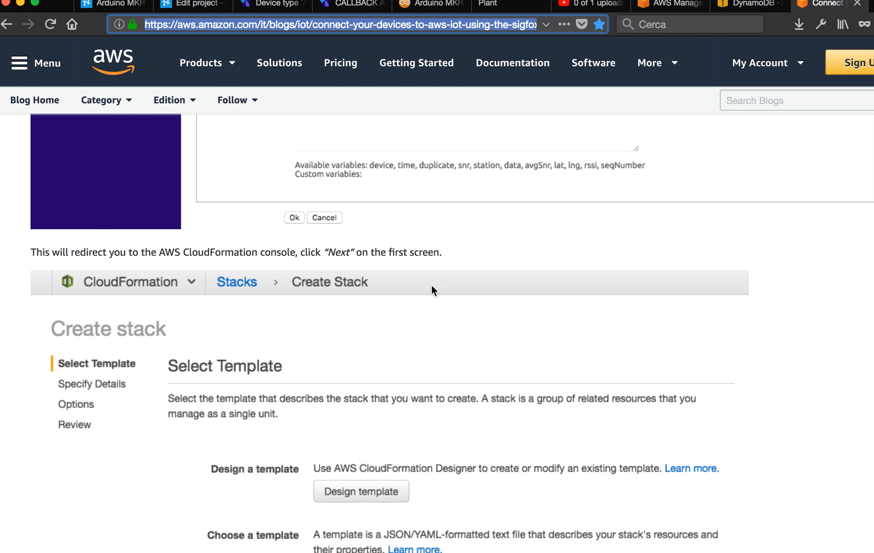
scroll("down", 3)
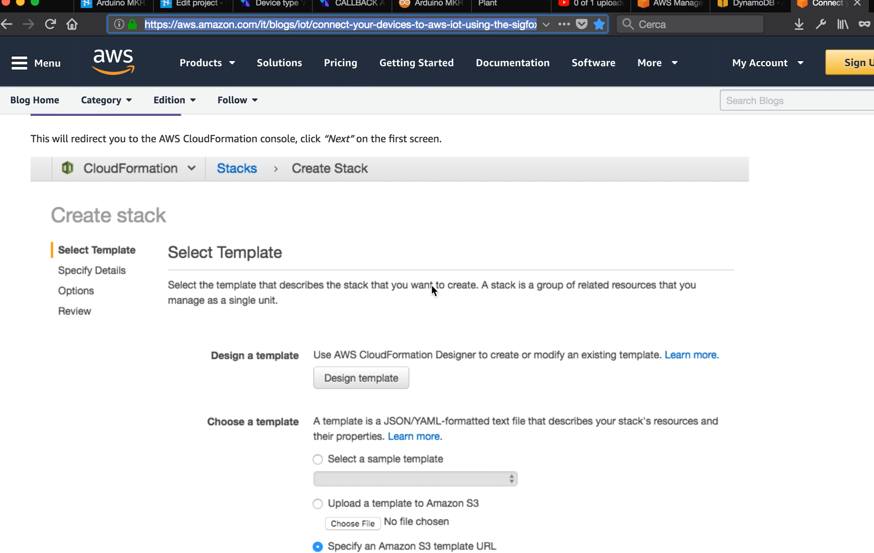
left_click(169, 100)
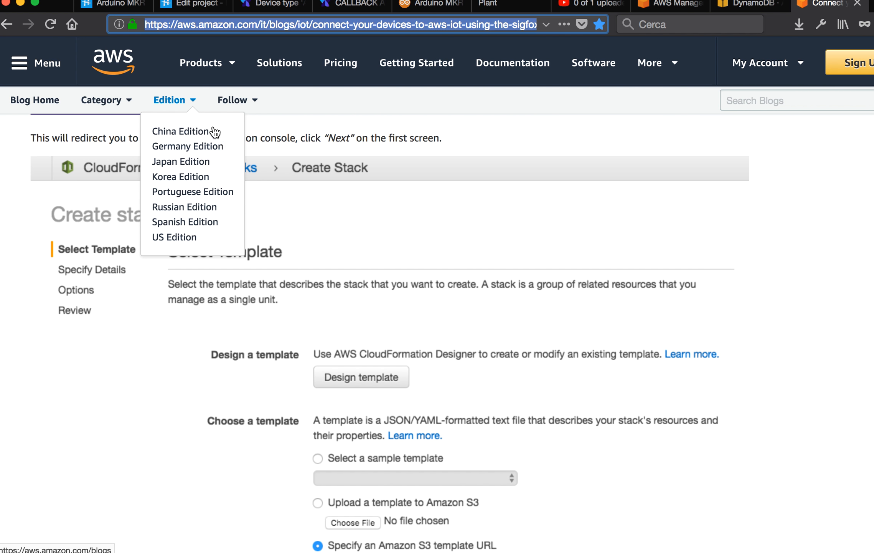
left_click(207, 150)
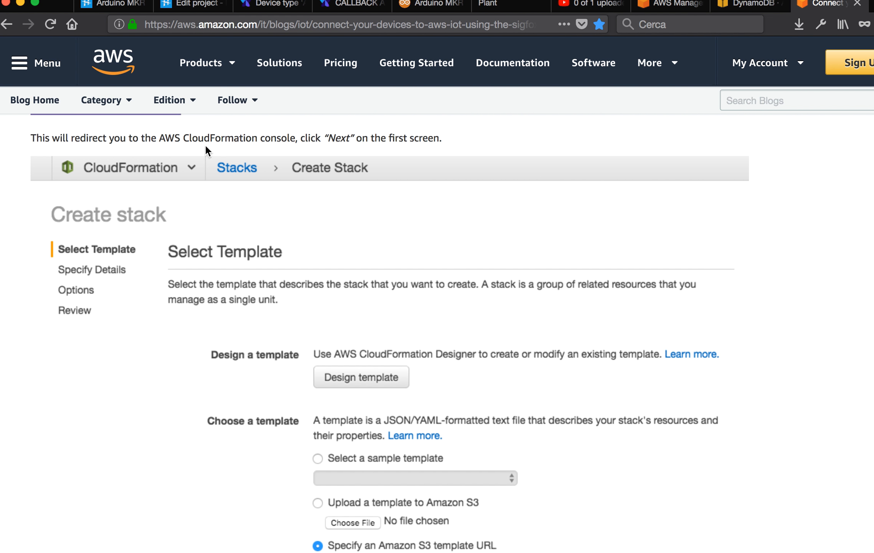
double_click(220, 138)
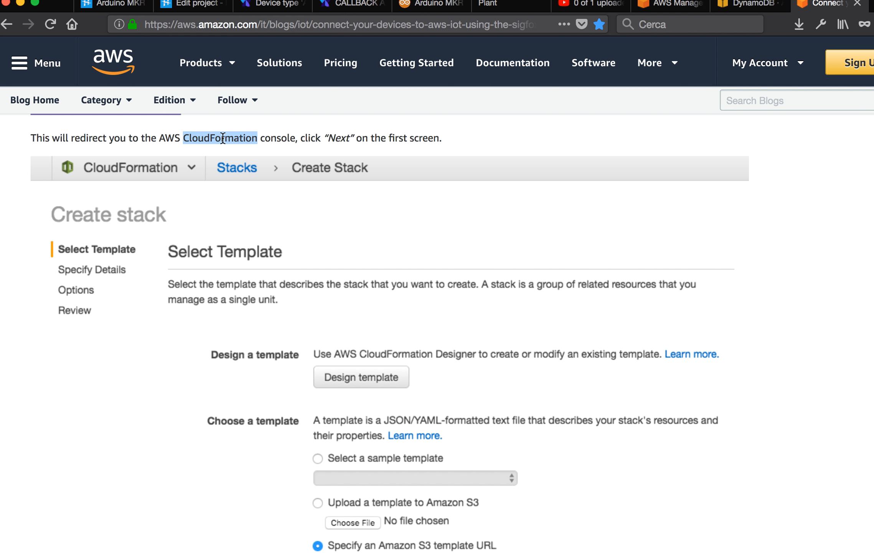
mouse_move(408, 334)
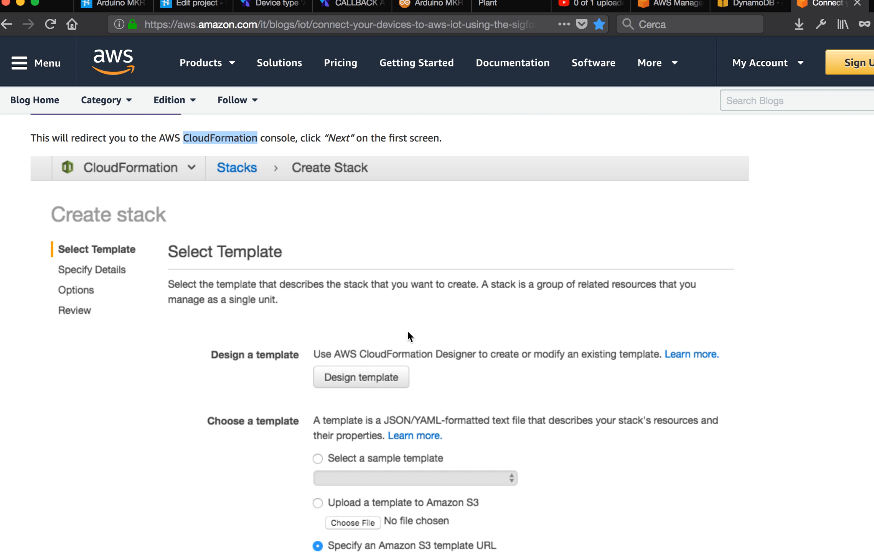
- Scroll on to the Specify Details list of stack inputs to enter
scroll("down", 3)
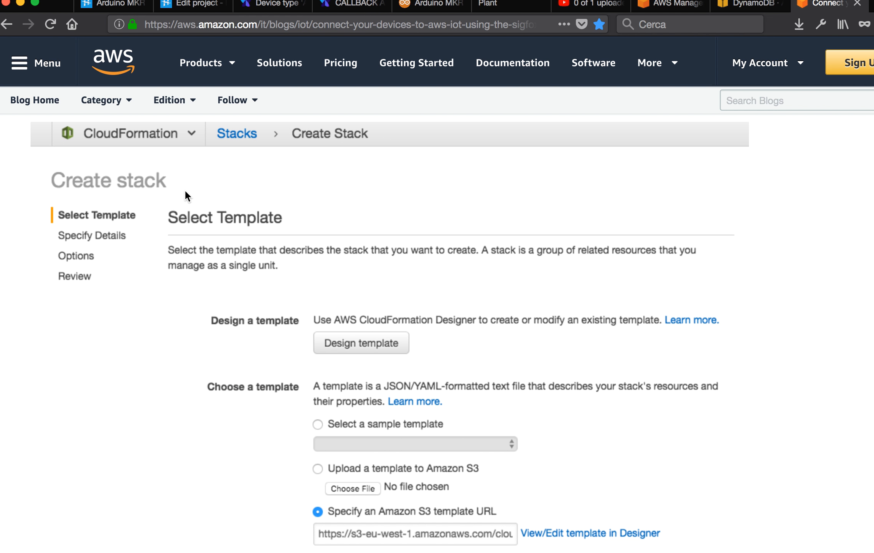
scroll("down", 3)
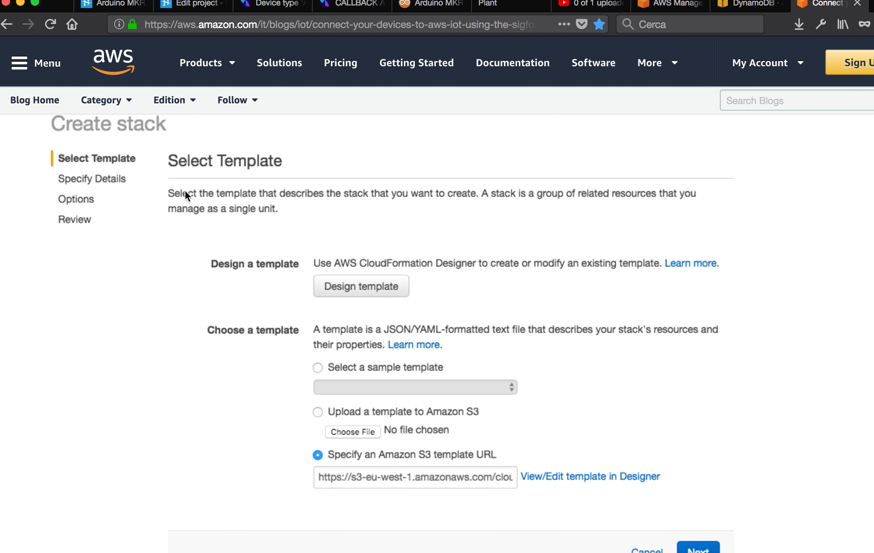
scroll("down", 3)
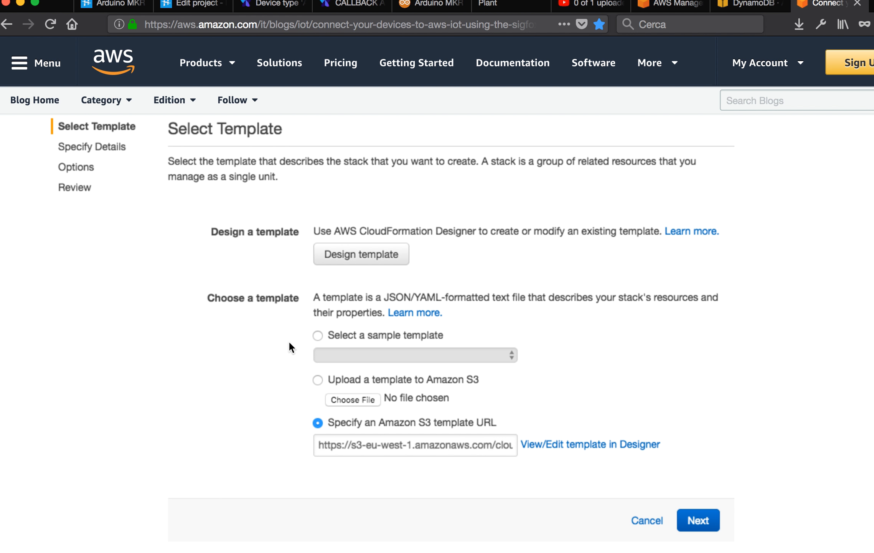
mouse_move(359, 447)
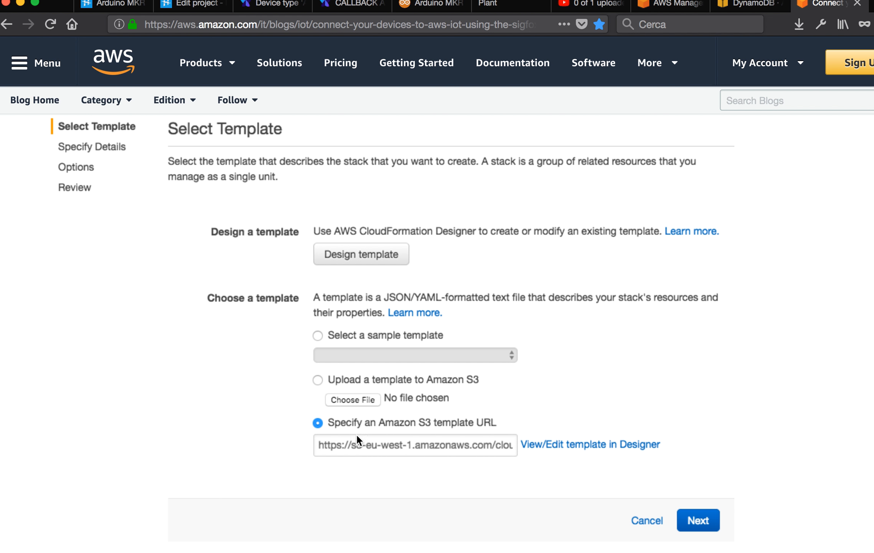
scroll("down", 3)
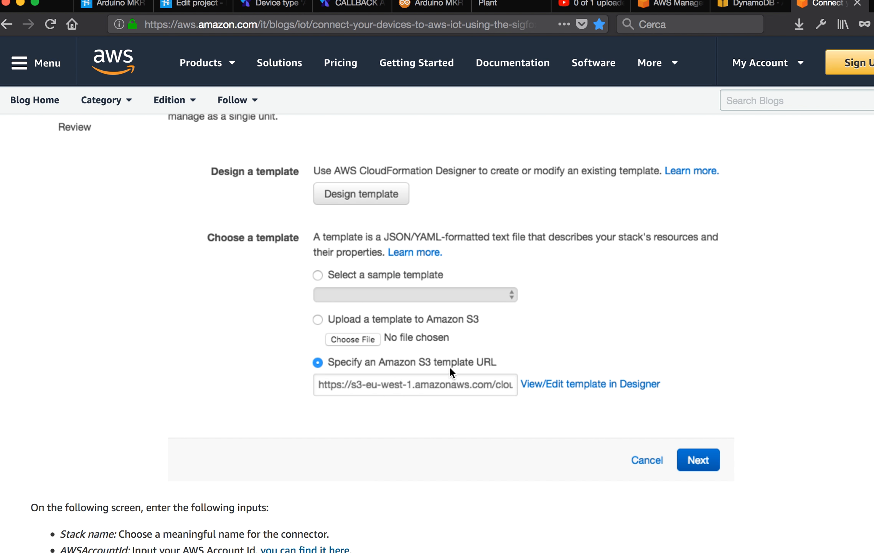
scroll("down", 3)
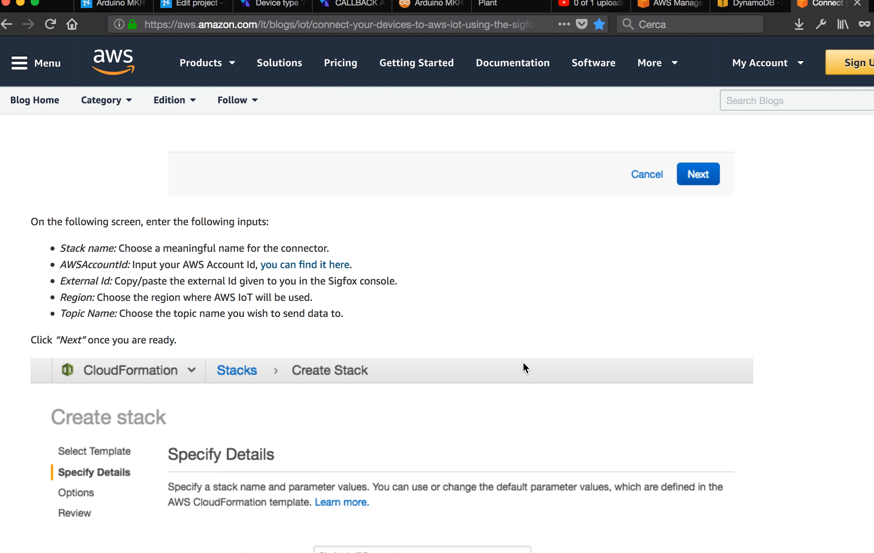
mouse_move(122, 246)
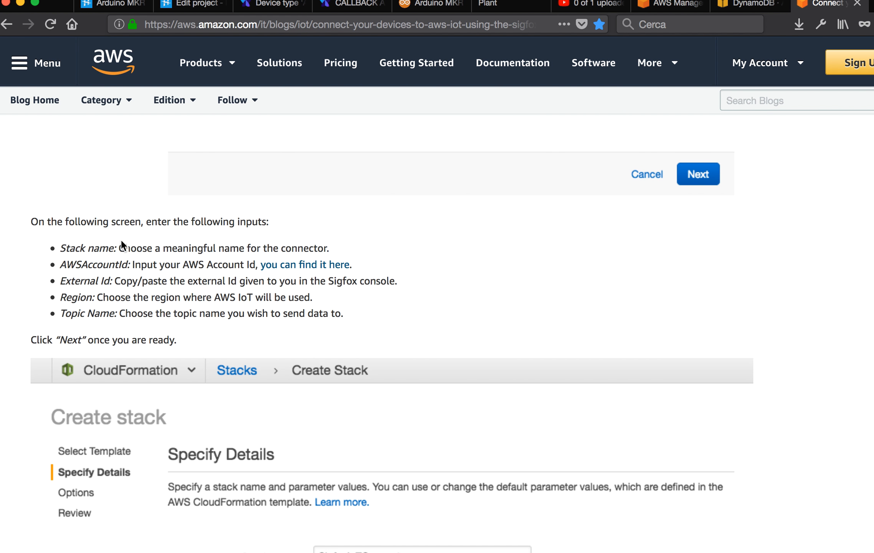
mouse_move(117, 243)
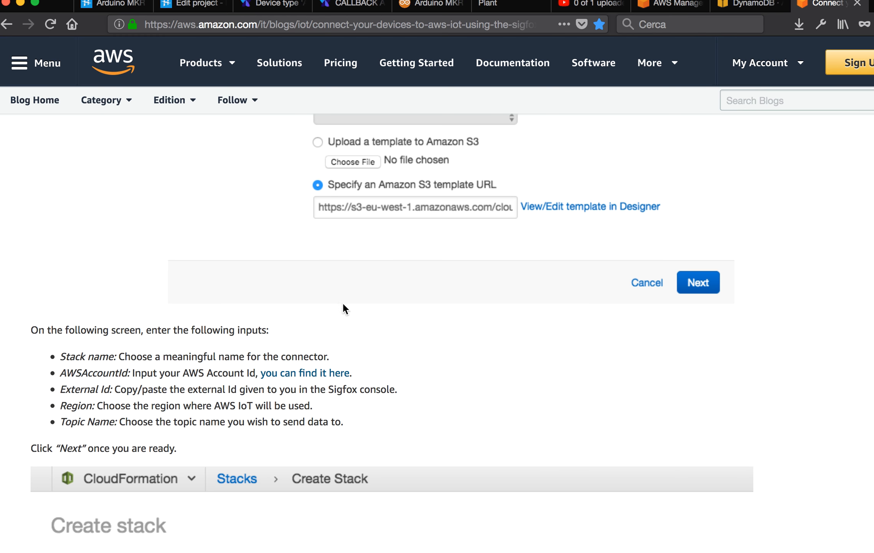
mouse_move(127, 356)
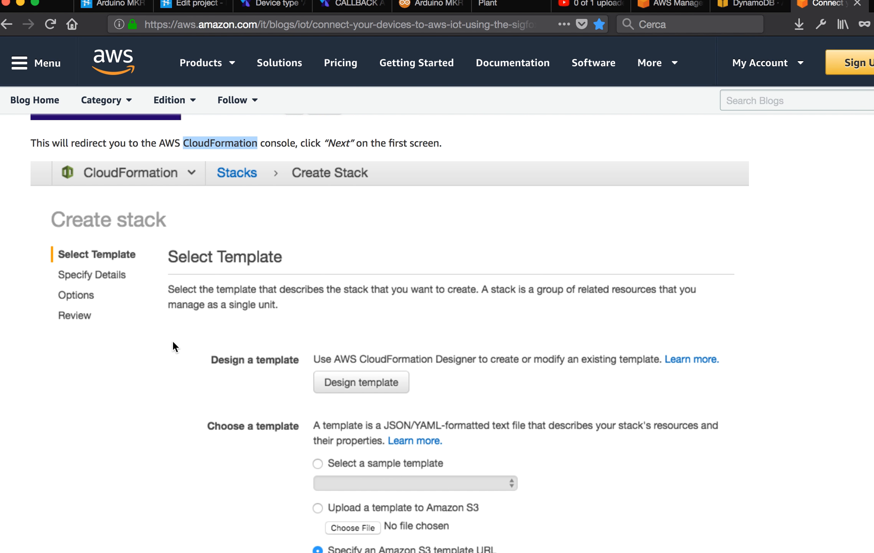
scroll("down", 3)
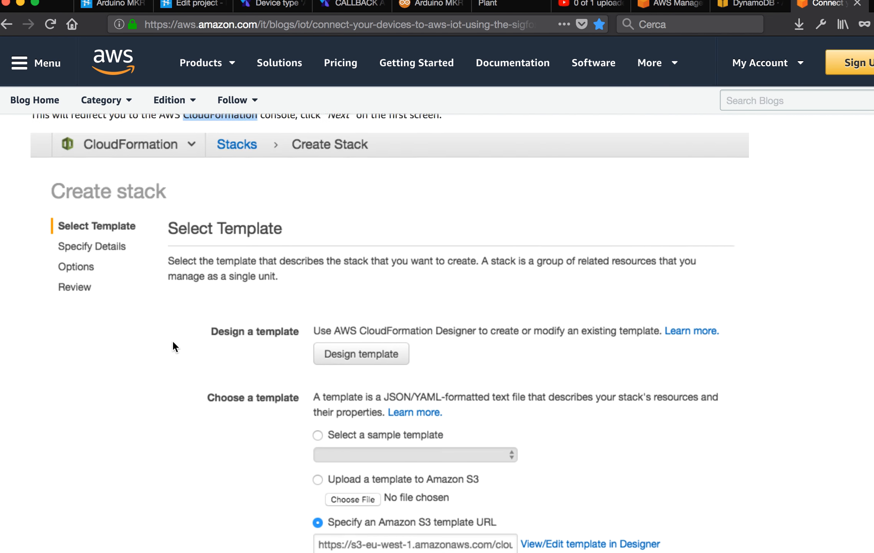
scroll("down", 3)
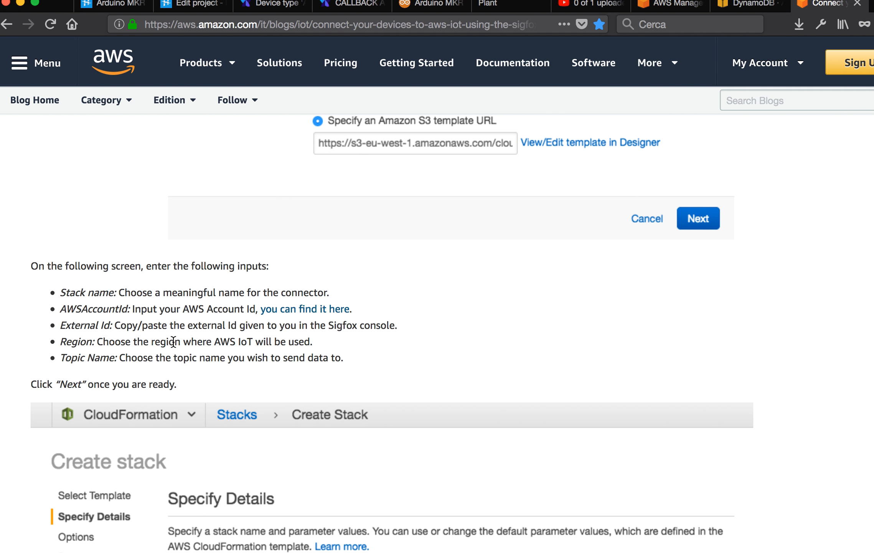
scroll("down", 3)
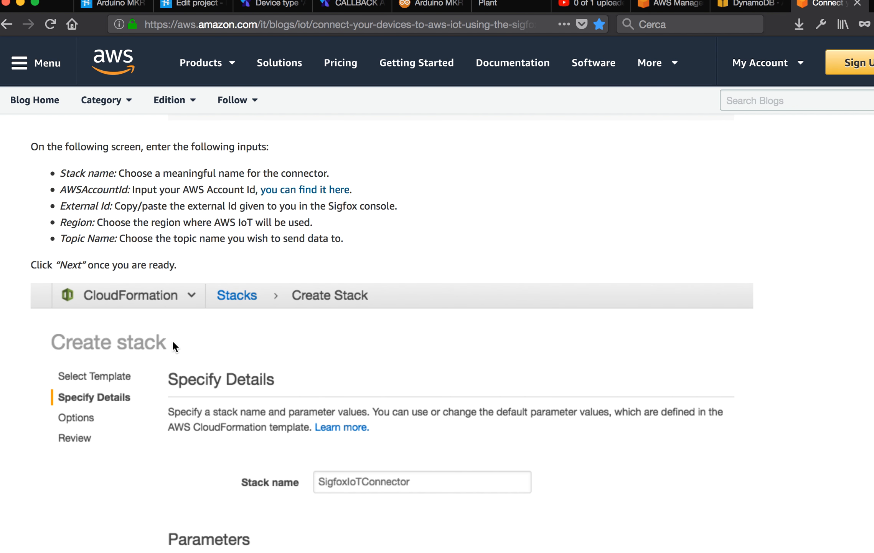
scroll("down", 3)
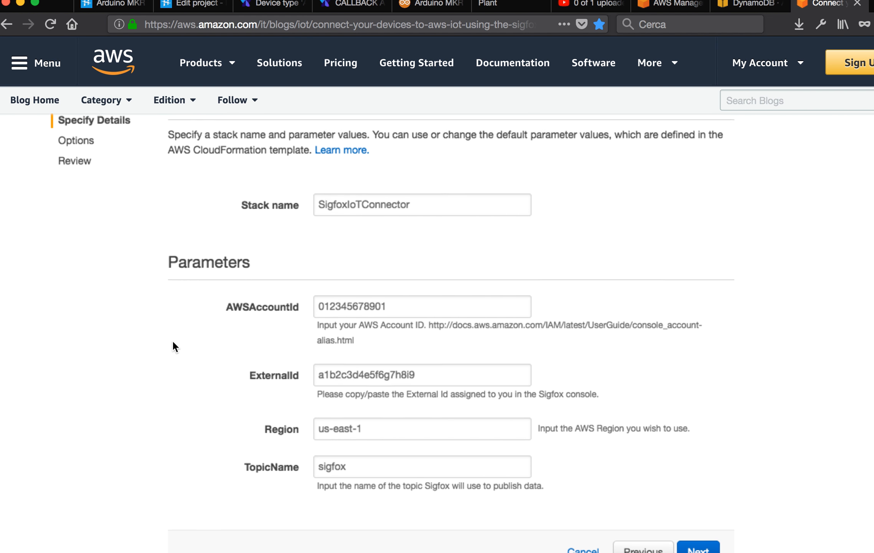
scroll("down", 3)
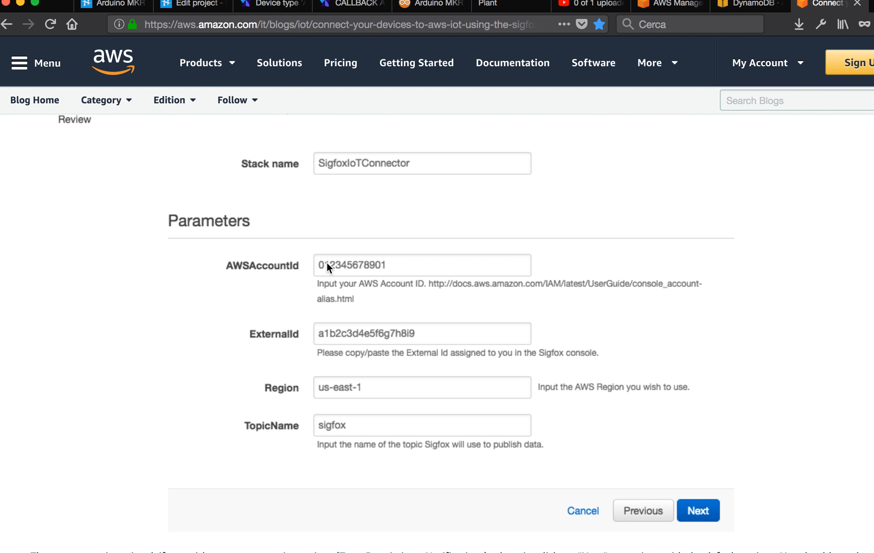
mouse_move(363, 283)
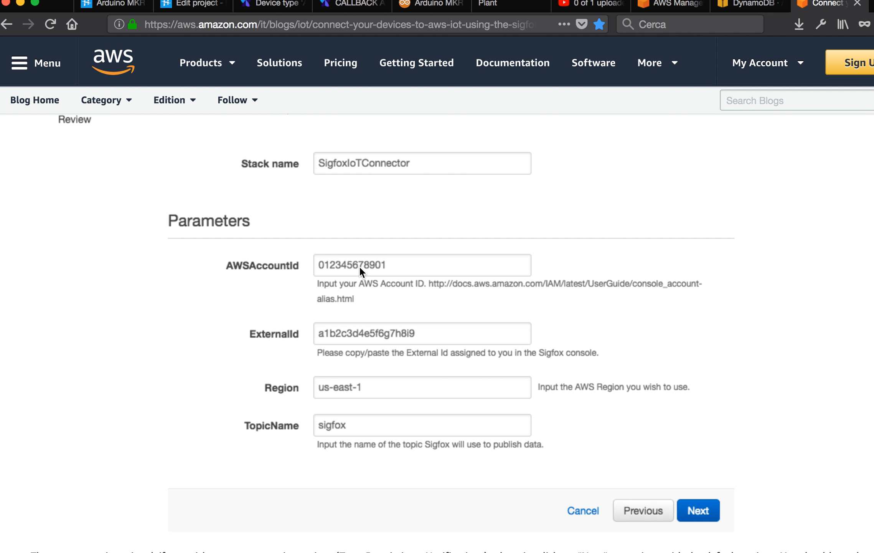
mouse_move(343, 181)
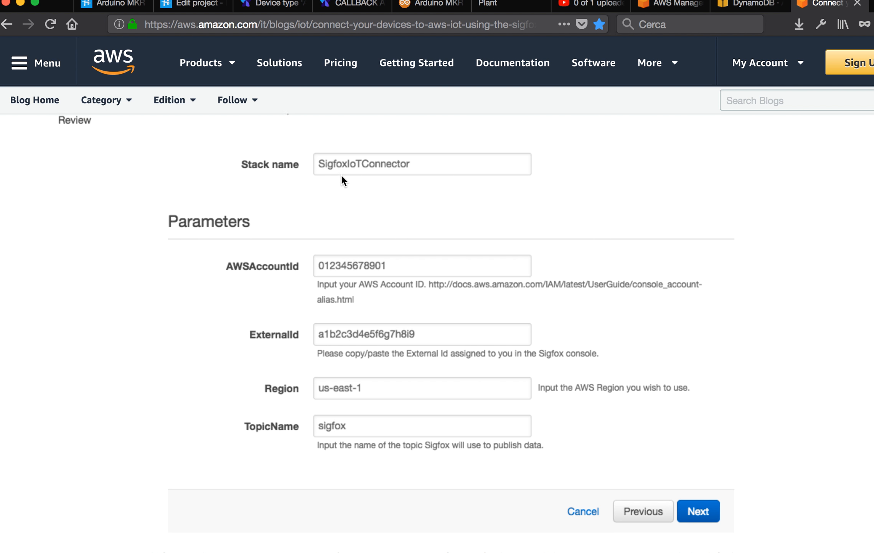
scroll("up", 3)
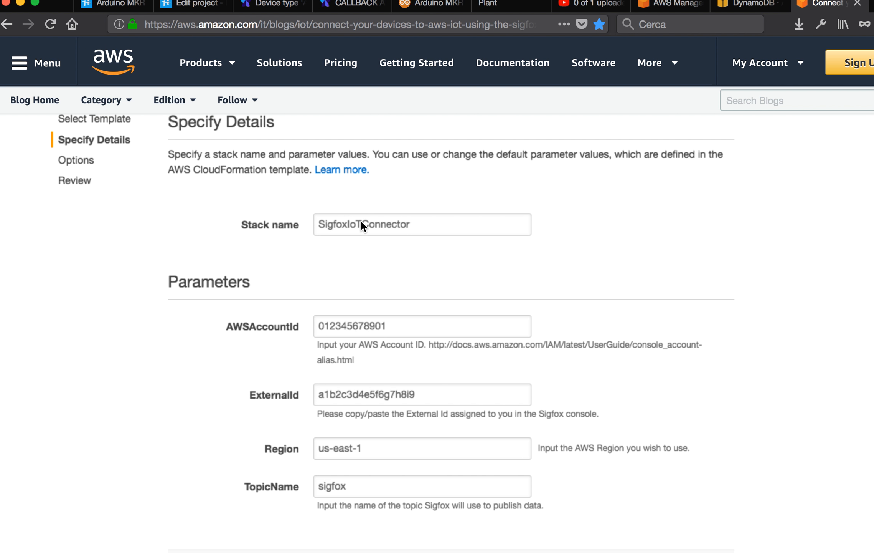
scroll("down", 3)
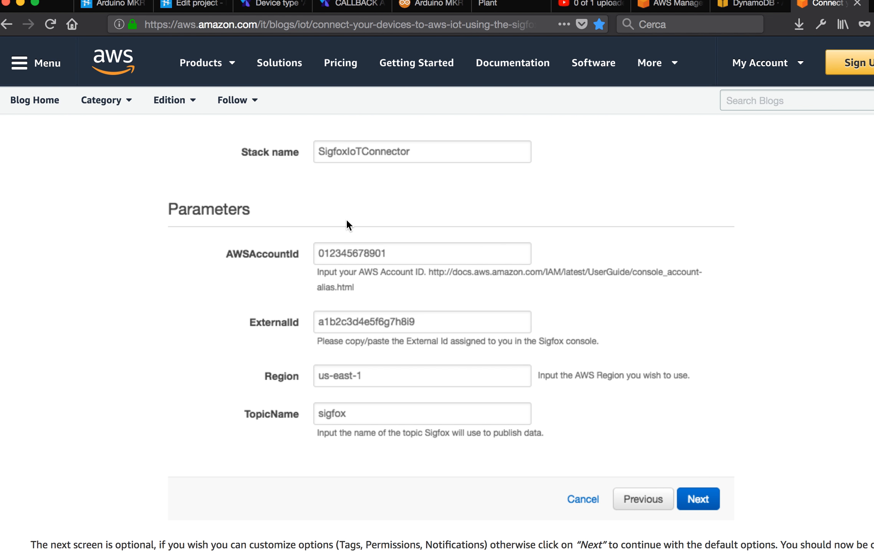
mouse_move(387, 163)
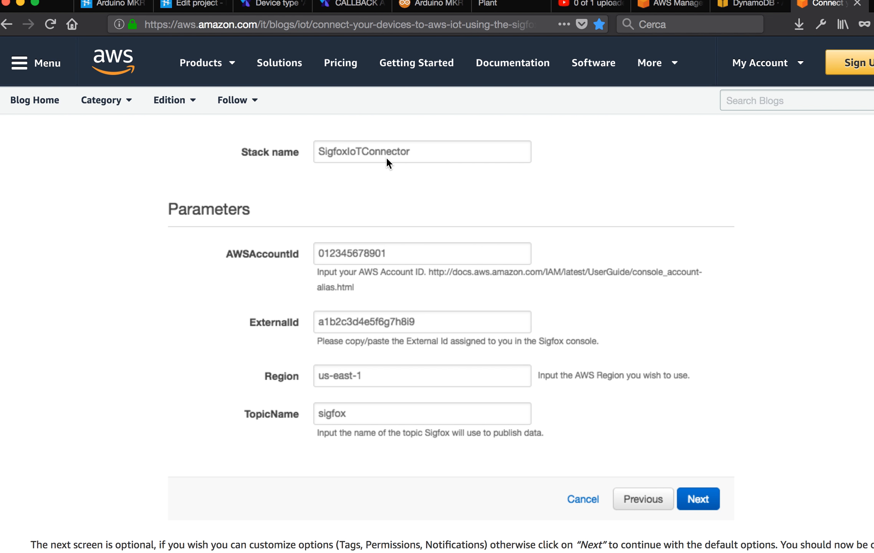
mouse_move(371, 283)
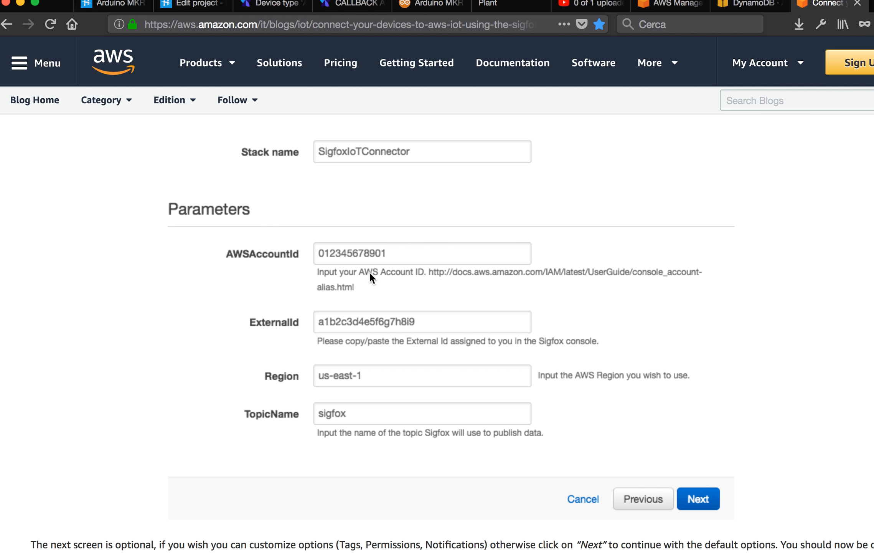
mouse_move(448, 383)
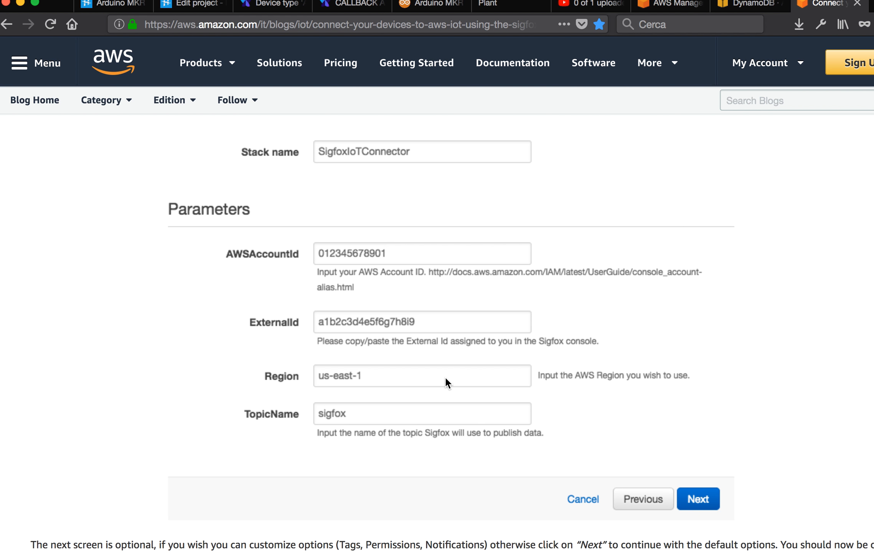
scroll("down", 3)
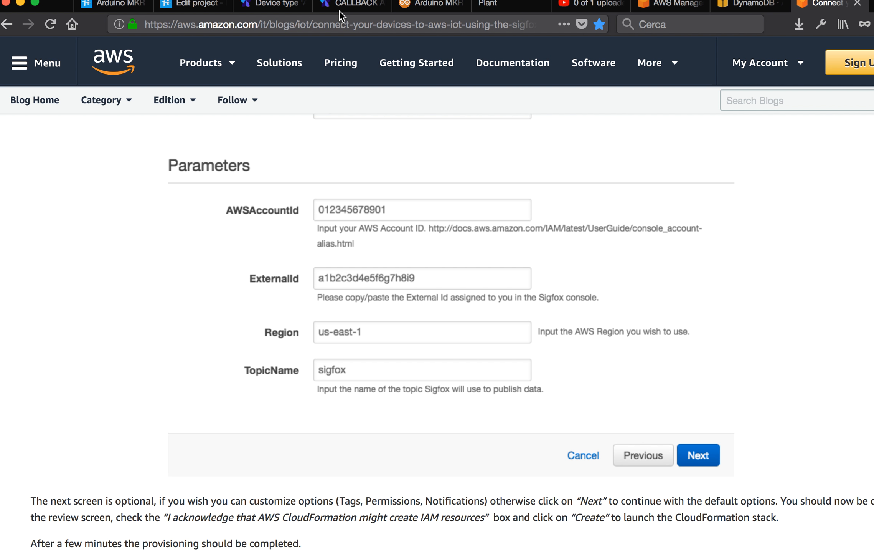
left_click(359, 3)
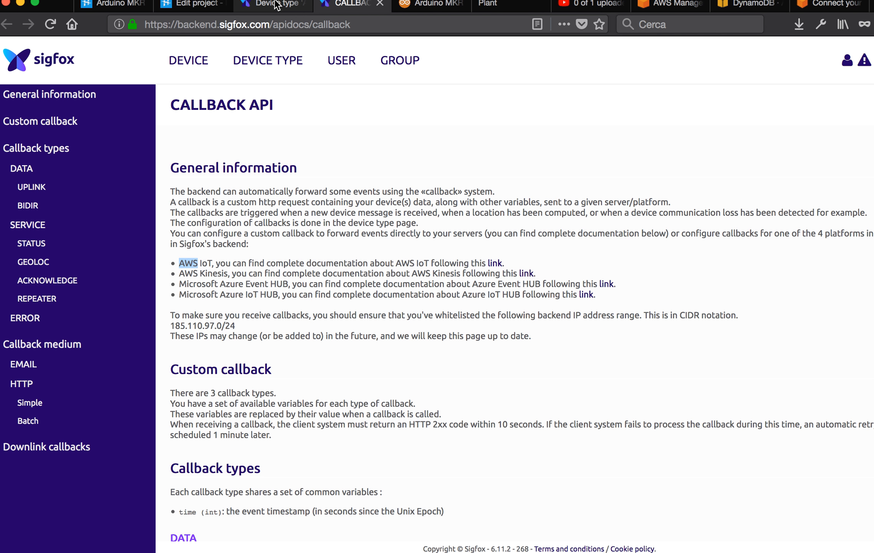
left_click(273, 4)
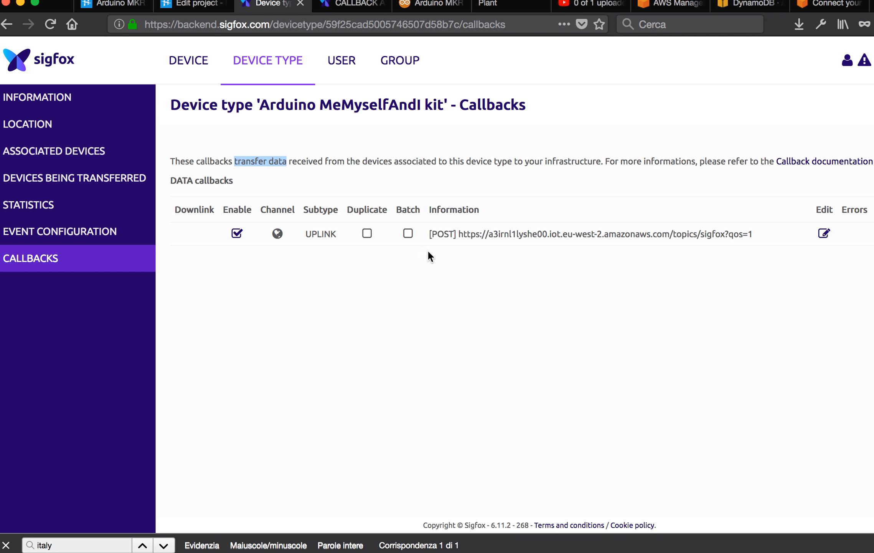
mouse_move(511, 231)
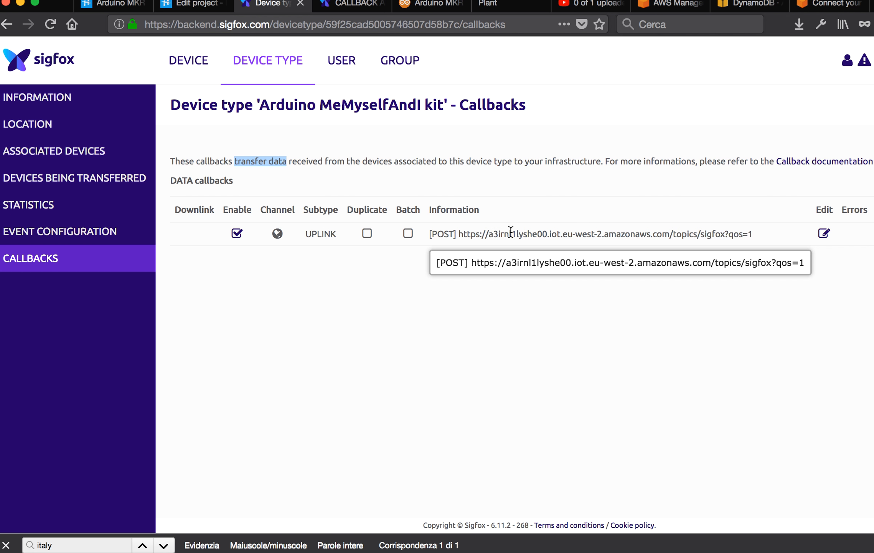
left_click(823, 233)
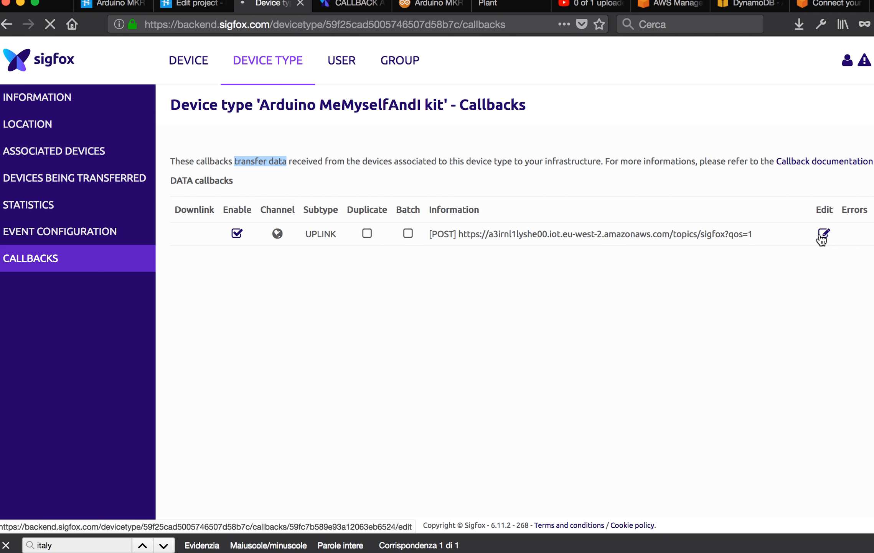
left_click(823, 234)
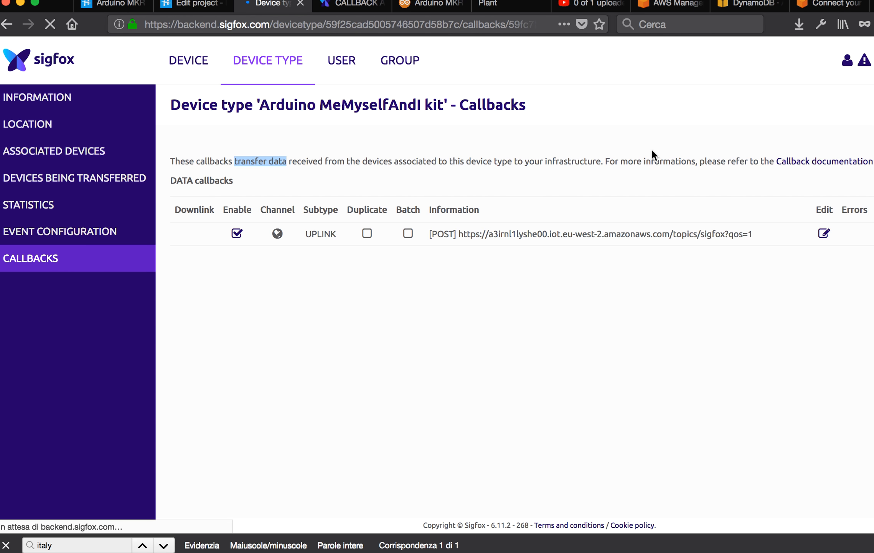
left_click(823, 233)
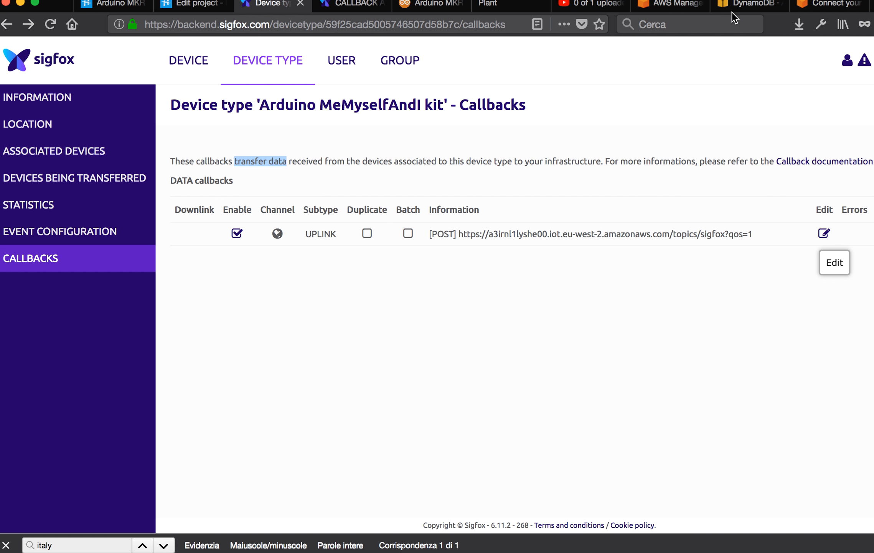
left_click(834, 3)
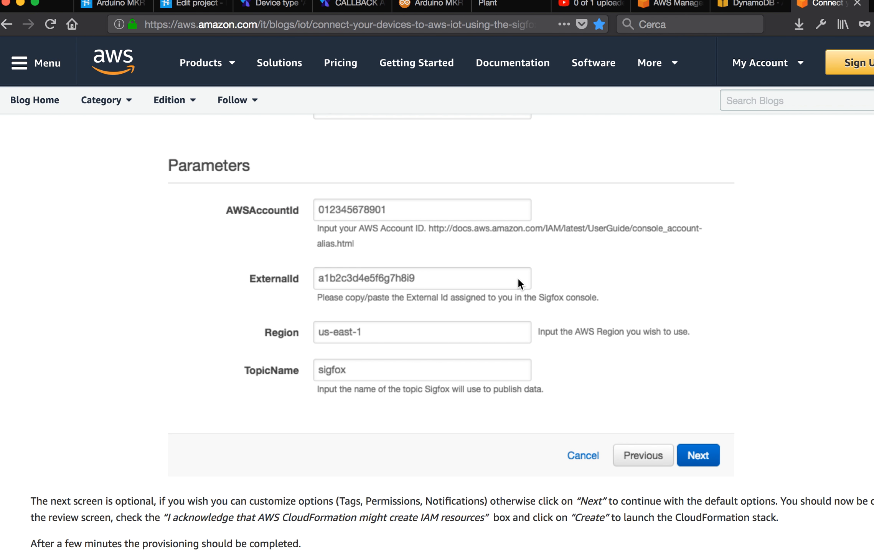
scroll("down", 3)
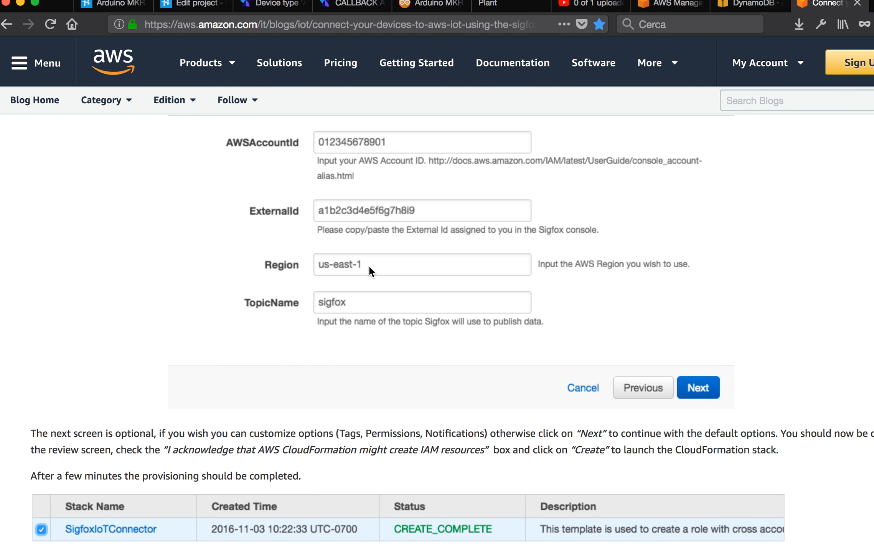
mouse_move(339, 269)
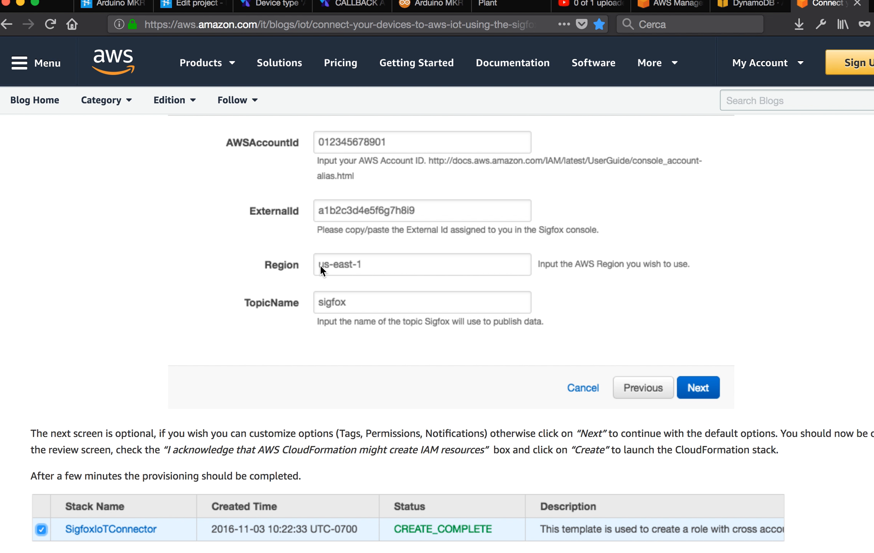
mouse_move(396, 247)
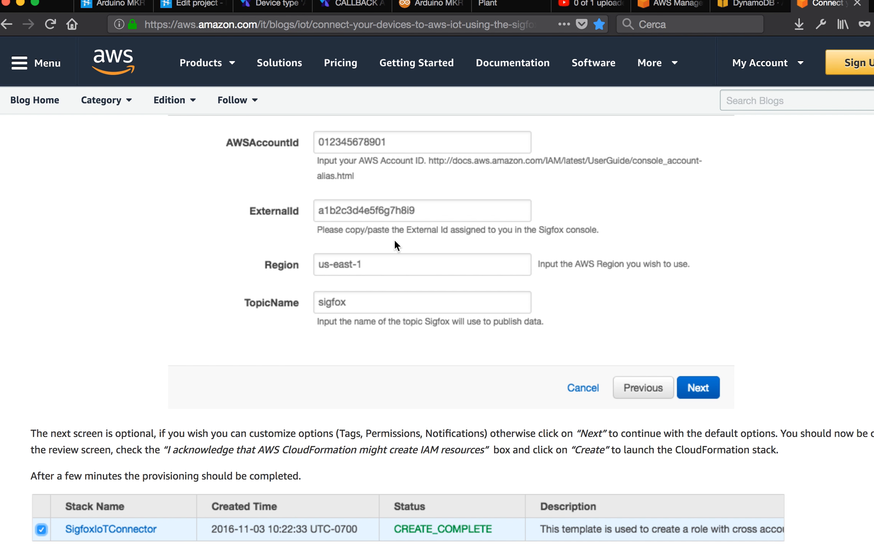
scroll("down", 3)
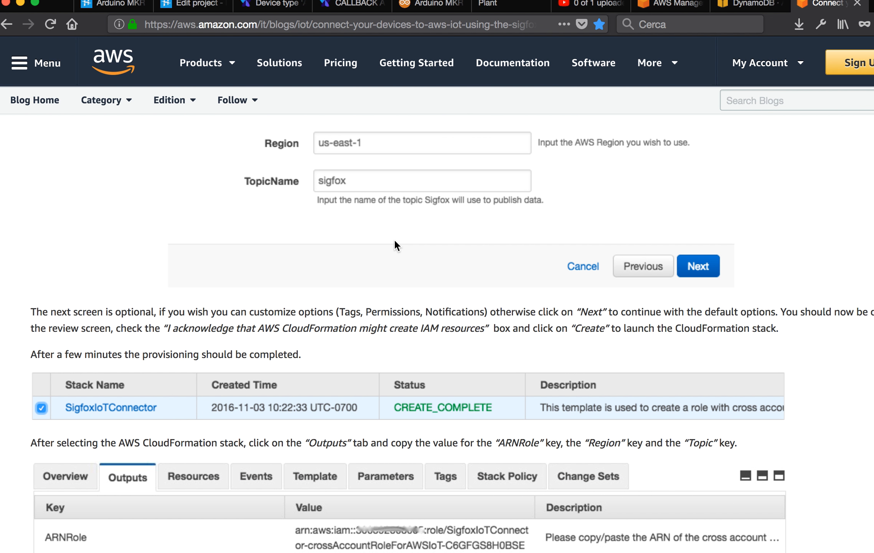
mouse_move(325, 200)
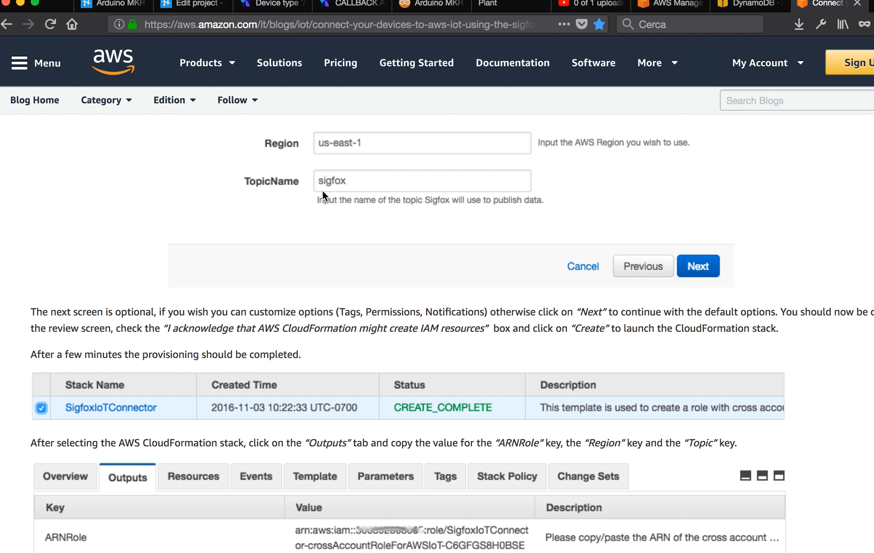
mouse_move(348, 204)
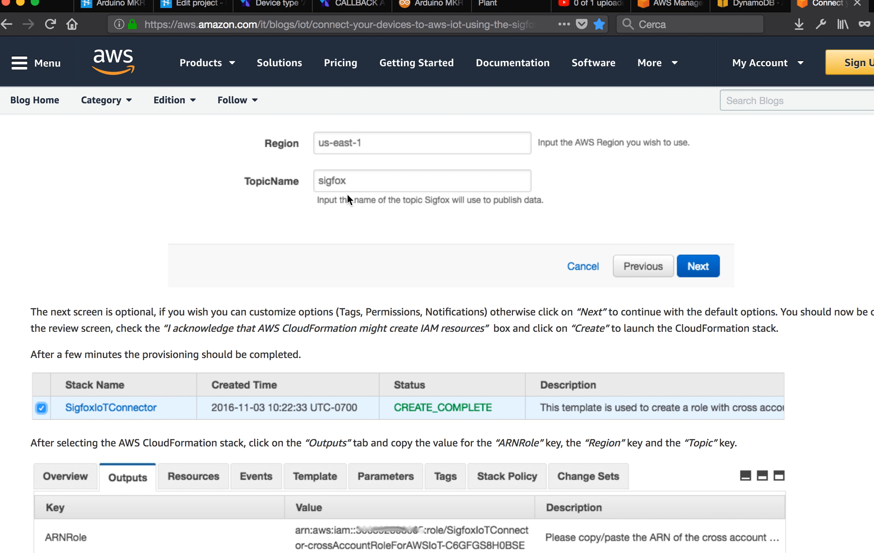
scroll("down", 3)
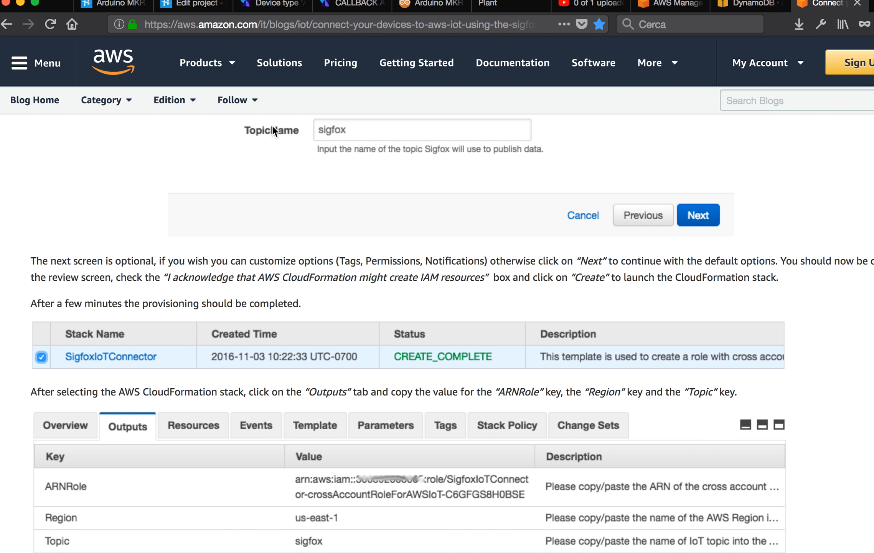
mouse_move(279, 137)
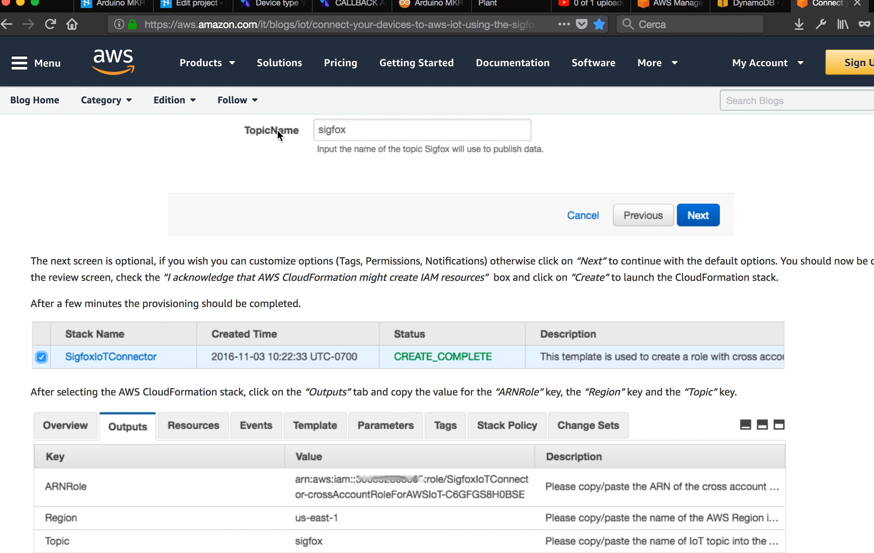
mouse_move(686, 252)
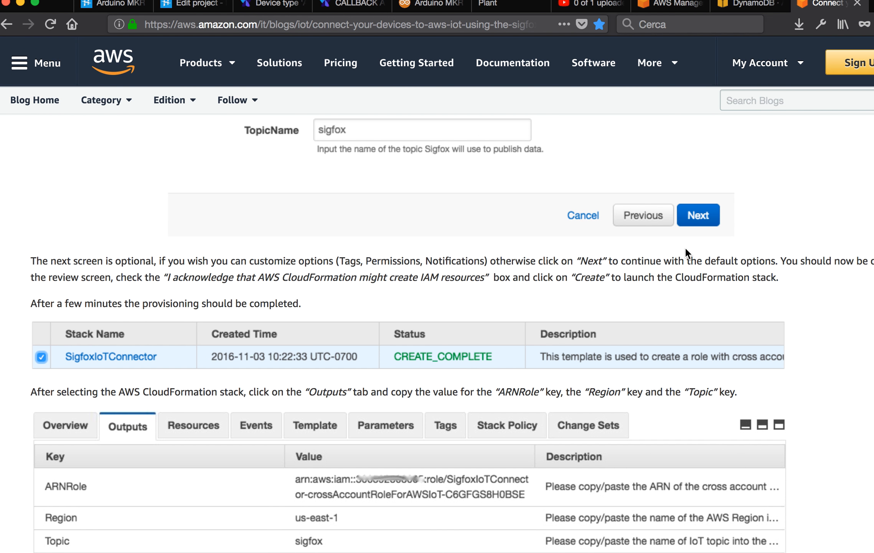
- Scroll to the Outputs table (ARNRole, Region, Topic) and the step for pasting them into the Sigfox console
scroll("down", 3)
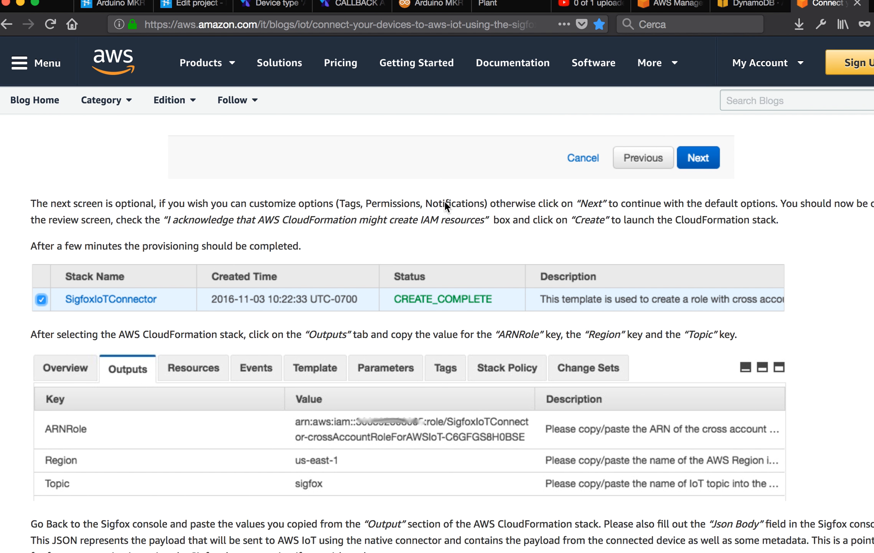
mouse_move(282, 171)
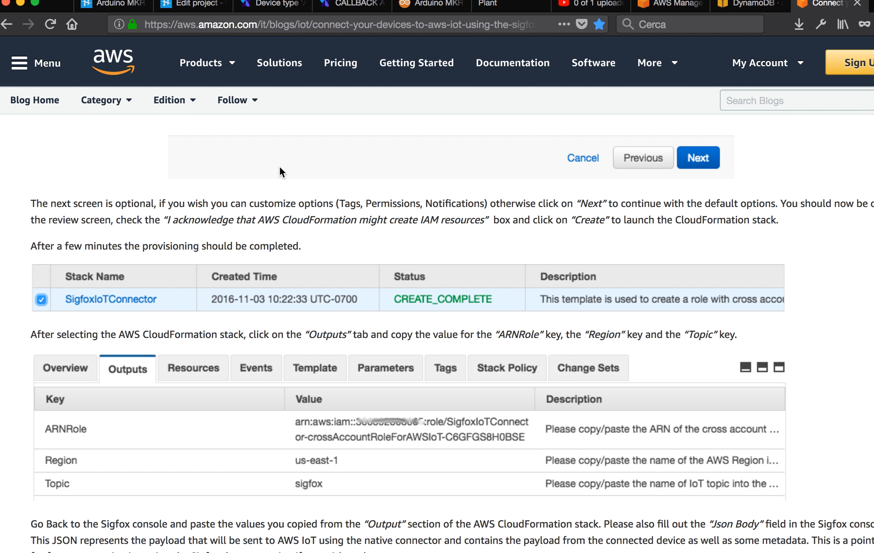
mouse_move(364, 274)
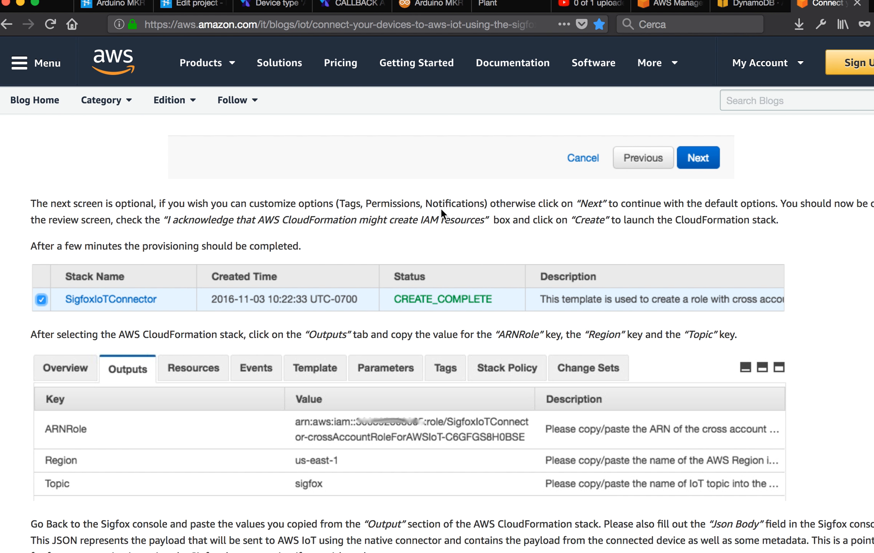
mouse_move(628, 237)
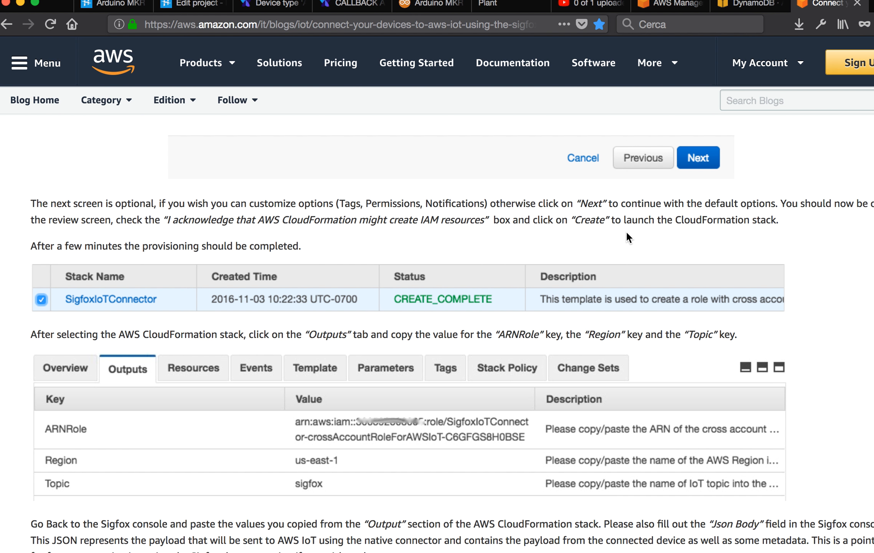
scroll("down", 3)
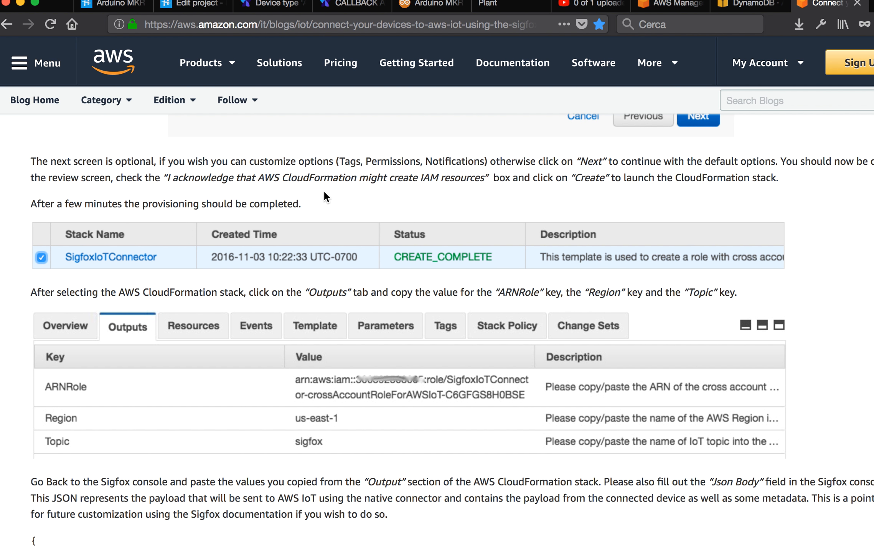
mouse_move(120, 257)
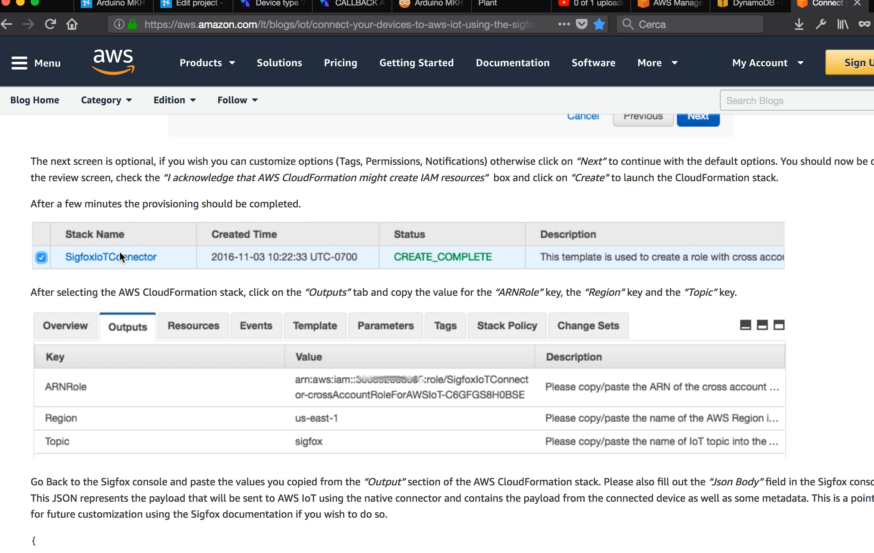
scroll("down", 3)
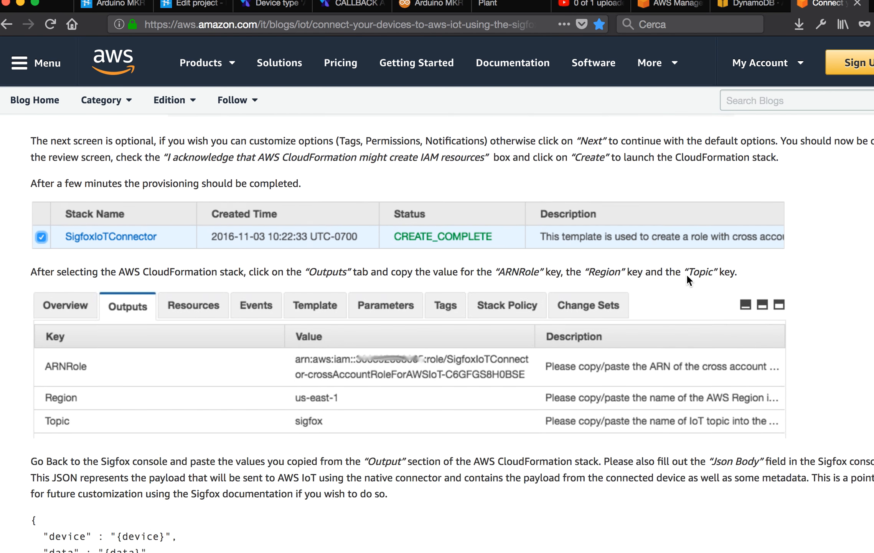
scroll("down", 3)
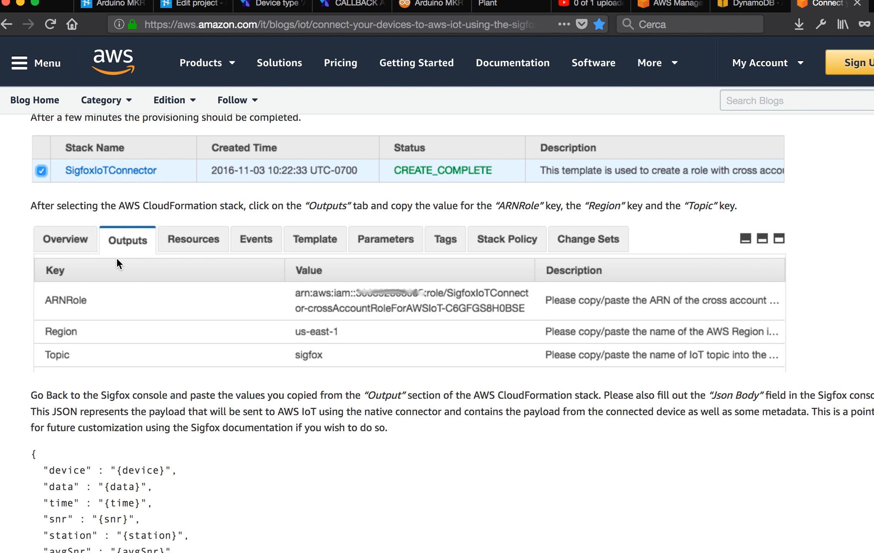
mouse_move(335, 324)
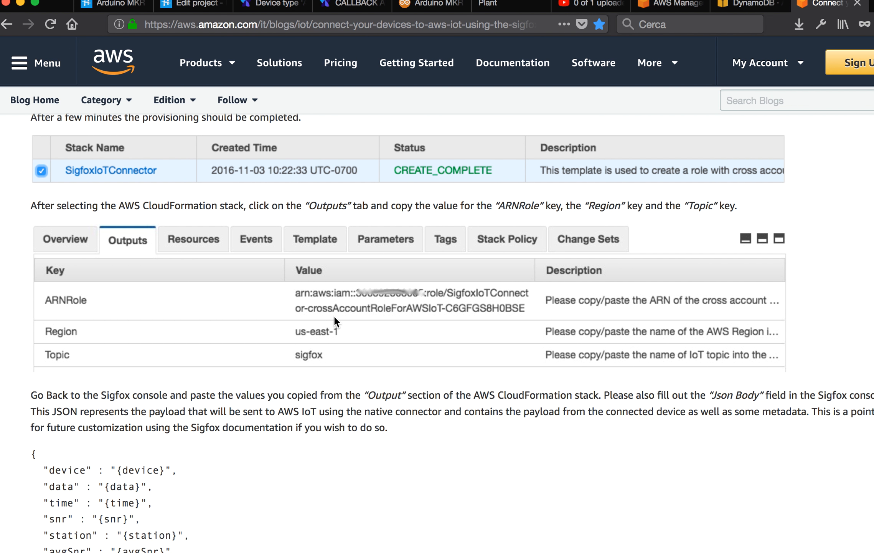
mouse_move(323, 303)
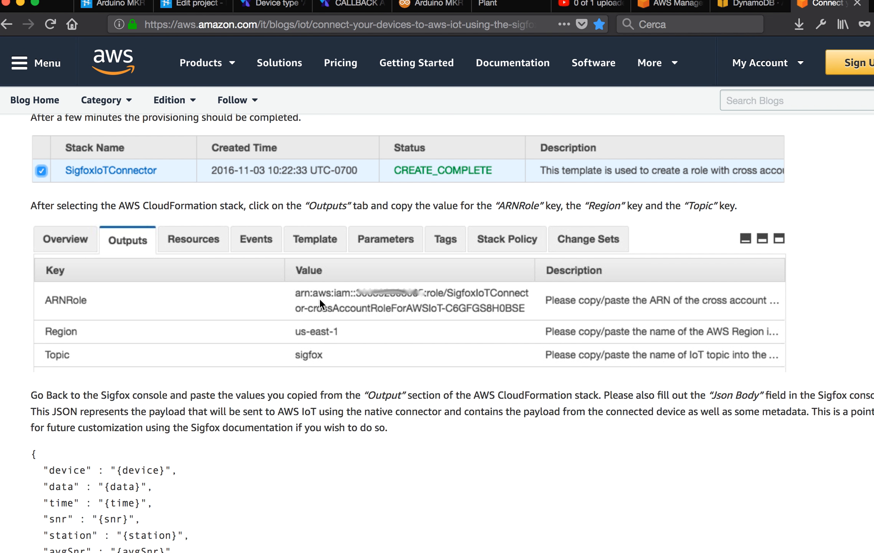
scroll("down", 3)
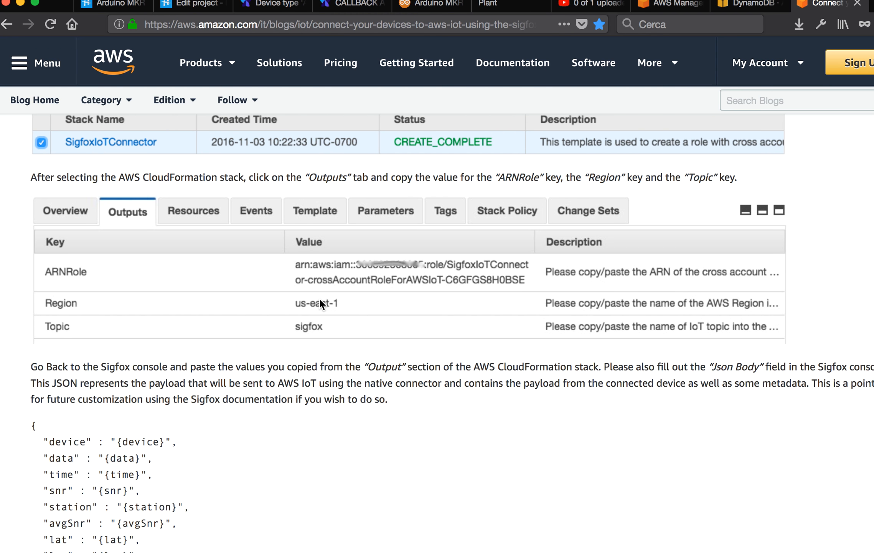
mouse_move(505, 294)
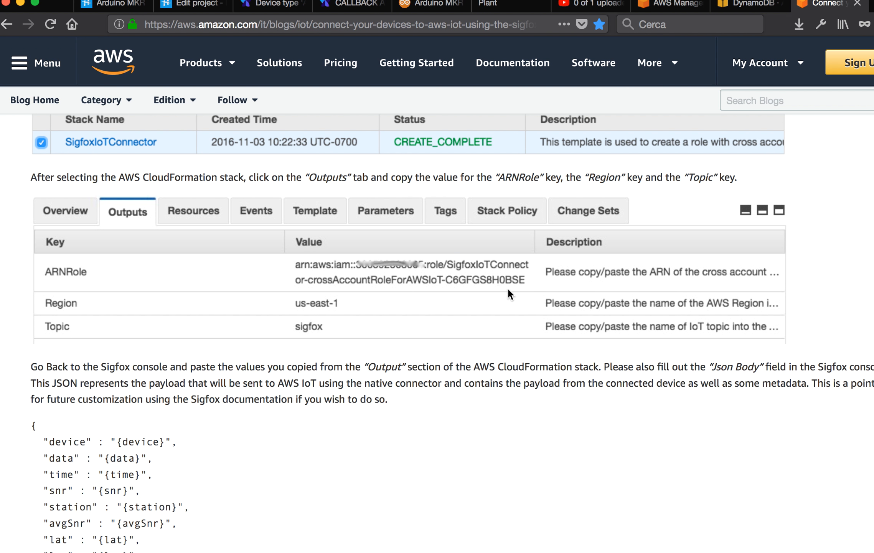
mouse_move(289, 269)
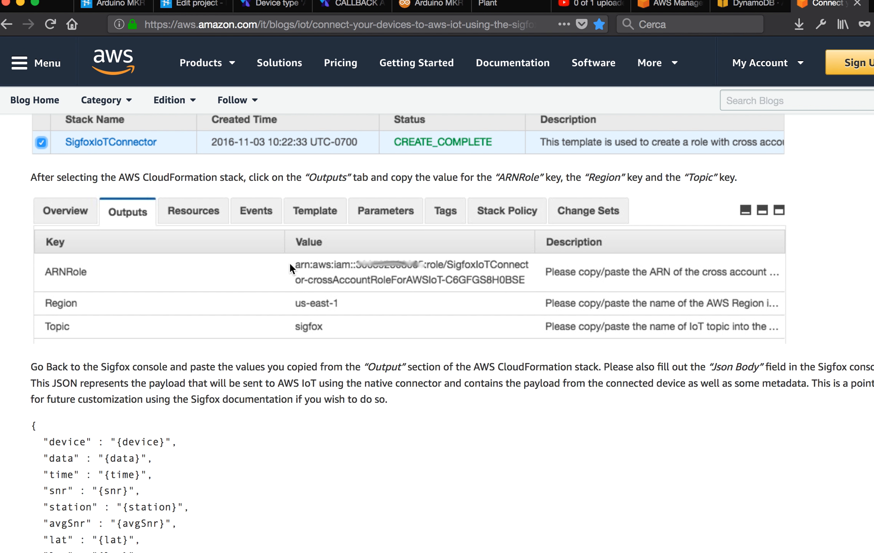
scroll("down", 3)
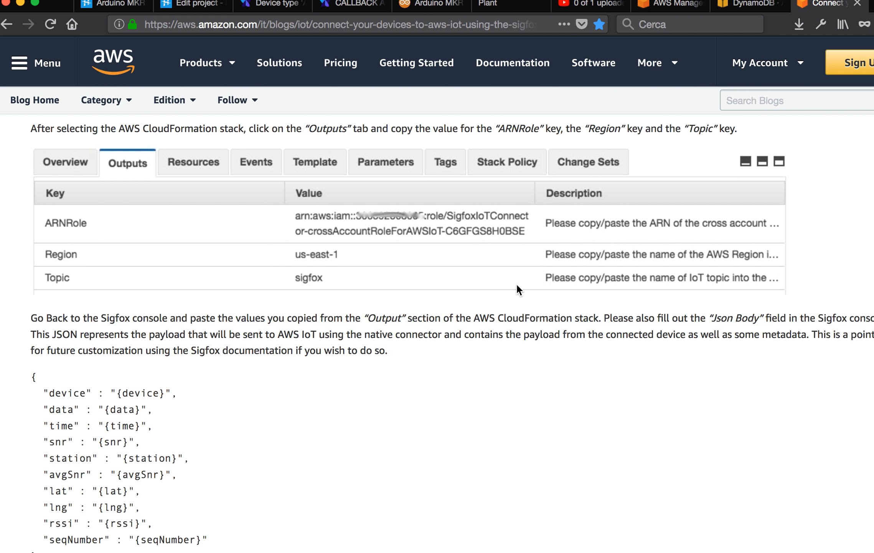
mouse_move(216, 128)
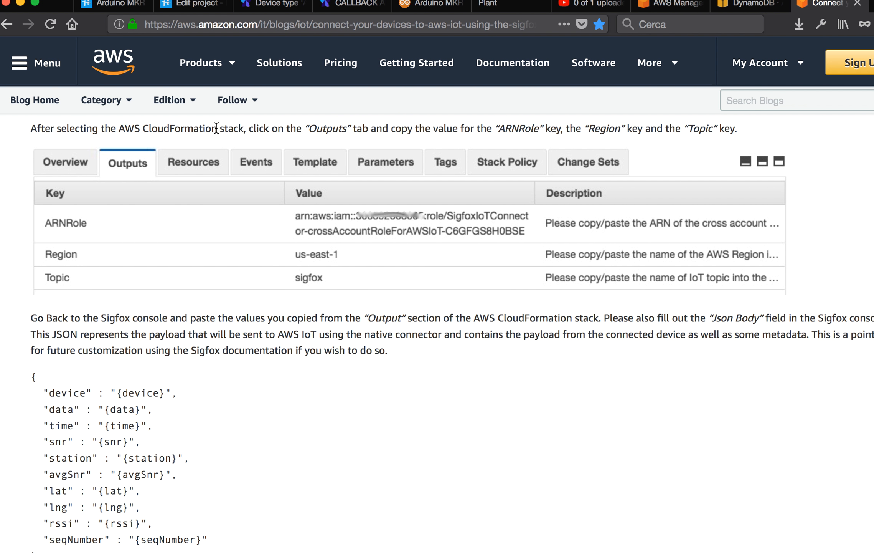
mouse_move(149, 322)
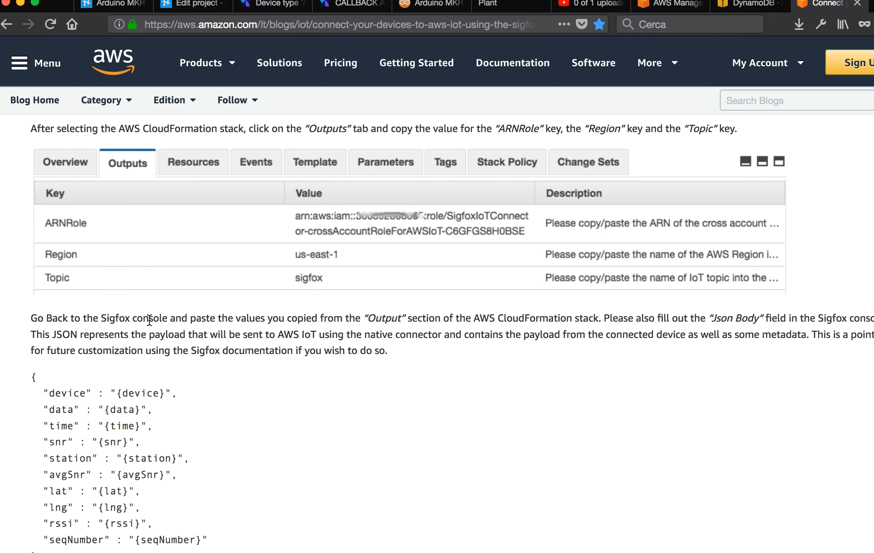
double_click(149, 319)
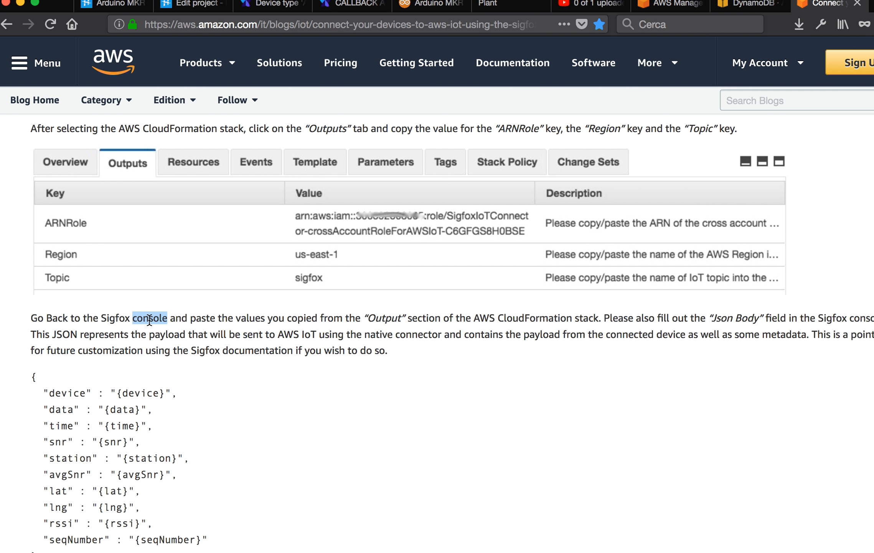
- Scroll past the JSON body and callback form to the Device 7BD1B Messages screenshot
scroll("down", 3)
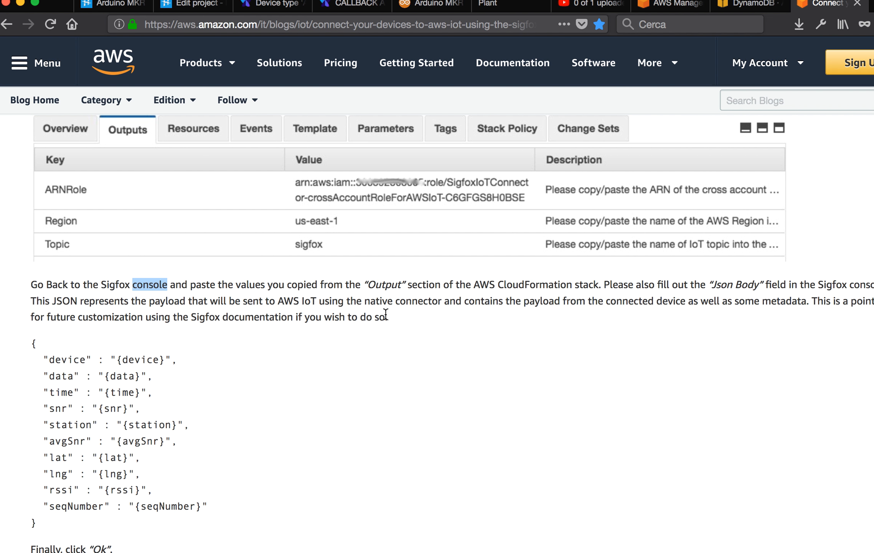
scroll("down", 3)
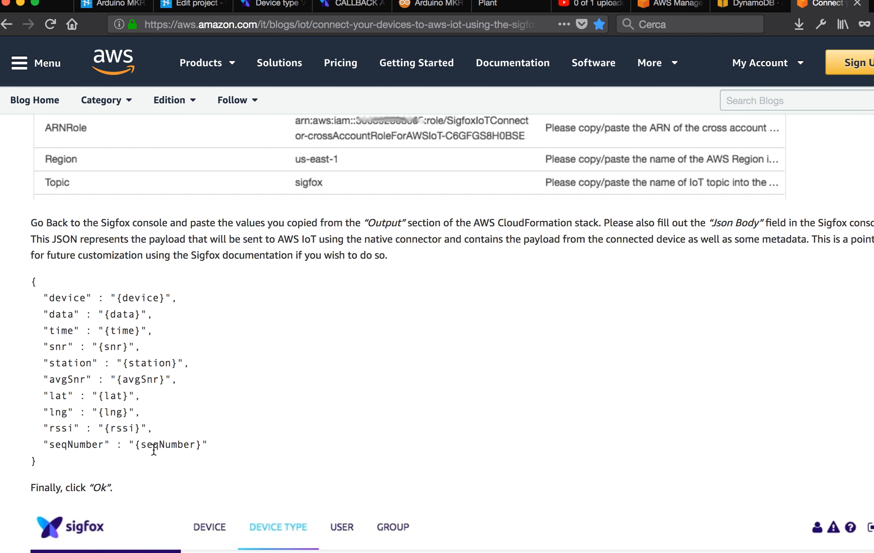
mouse_move(89, 278)
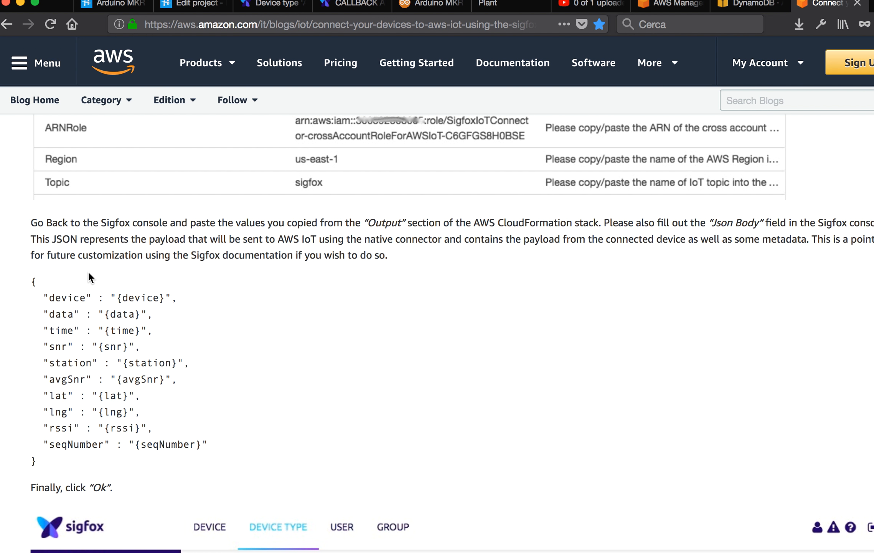
mouse_move(119, 298)
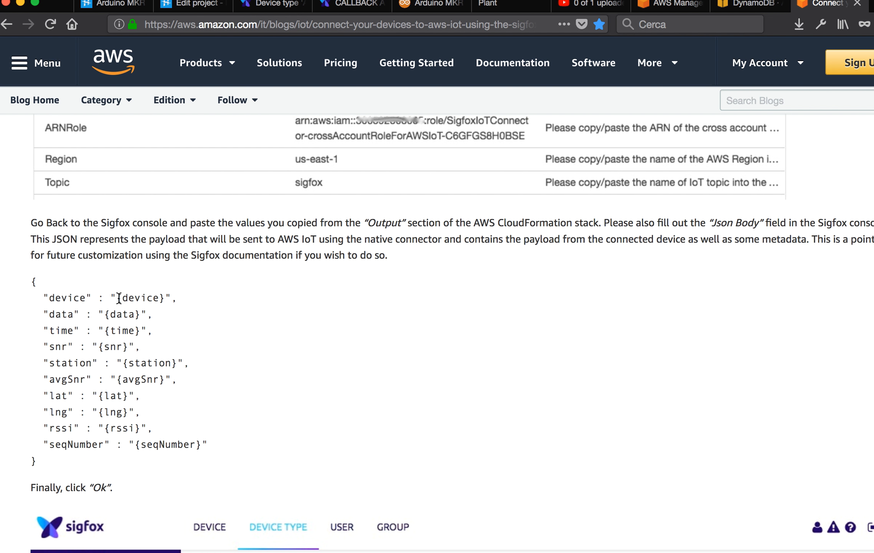
mouse_move(35, 426)
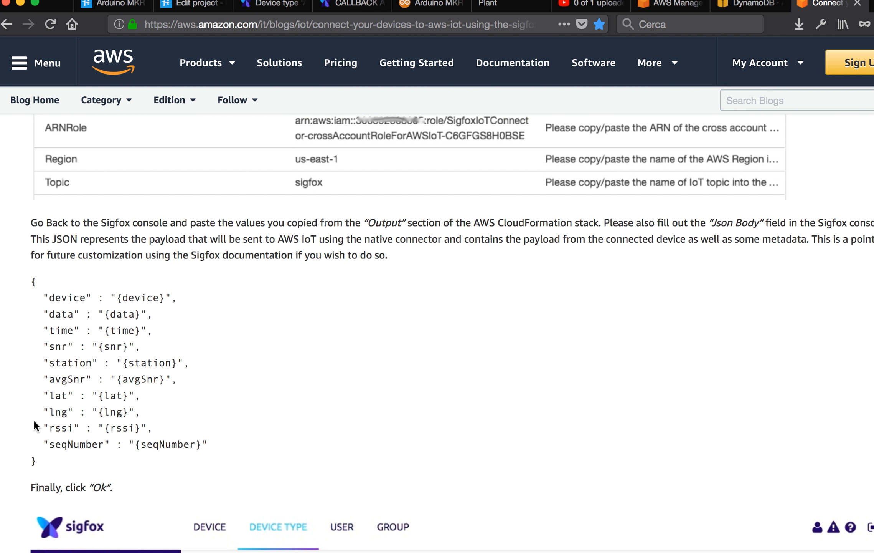
mouse_move(55, 350)
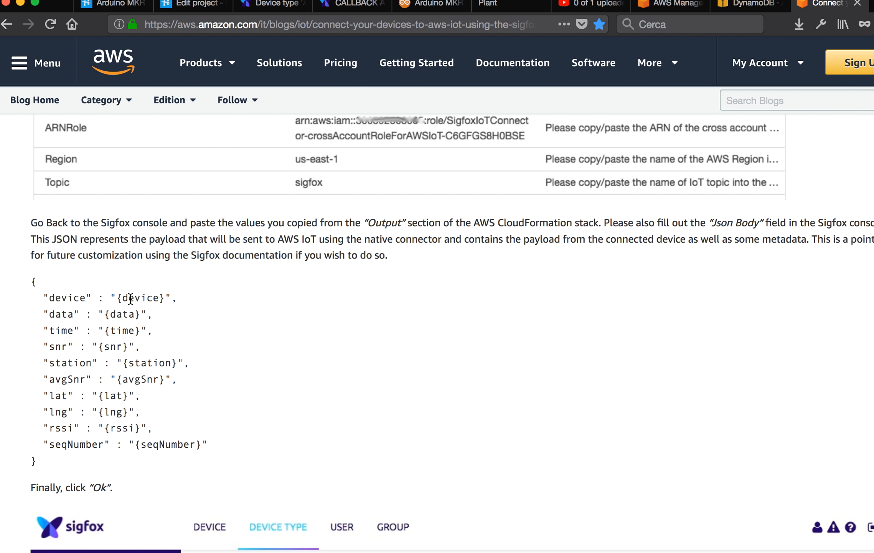
mouse_move(186, 303)
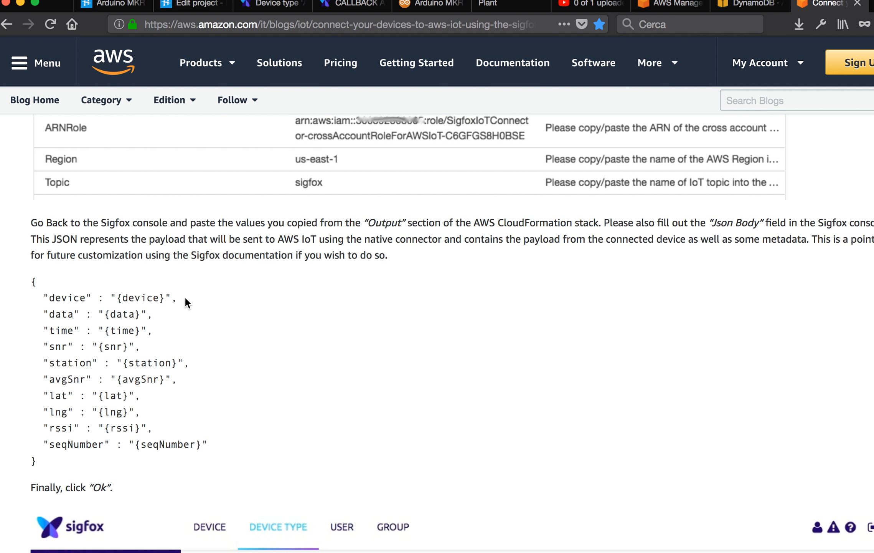
scroll("down", 3)
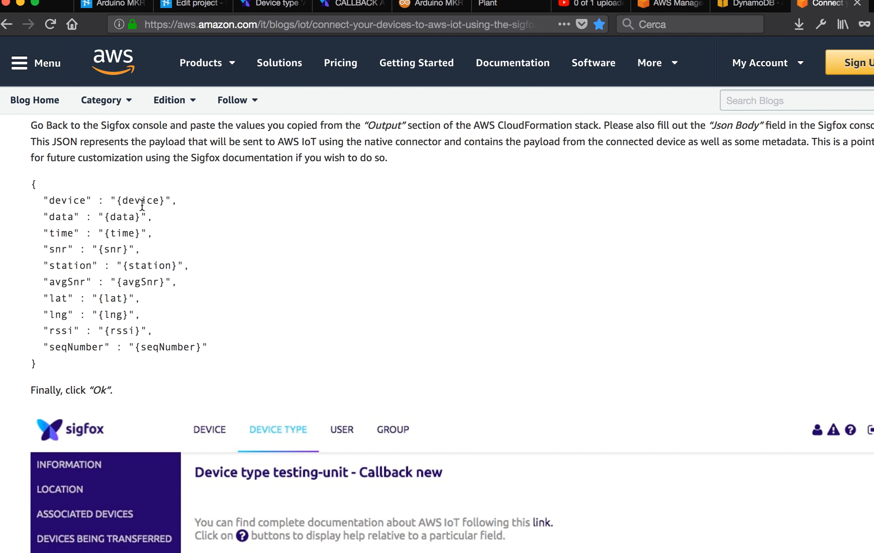
mouse_move(171, 234)
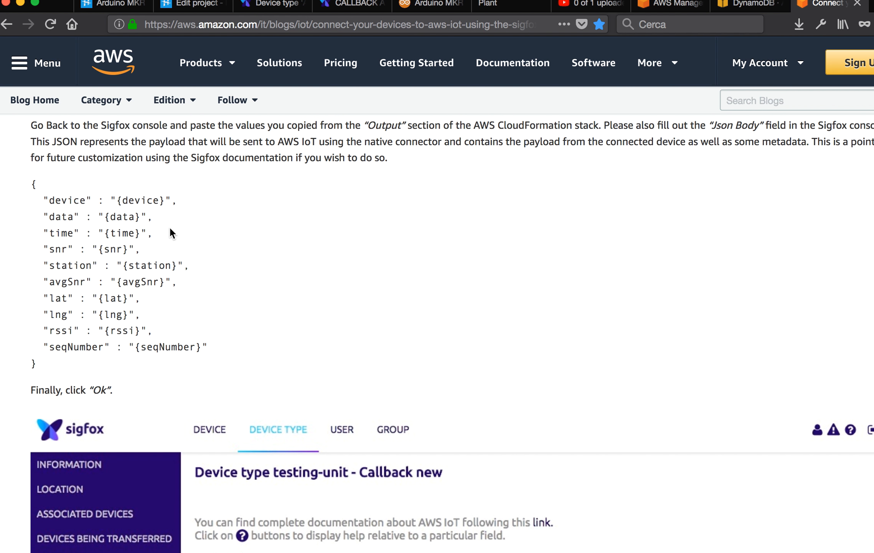
scroll("down", 3)
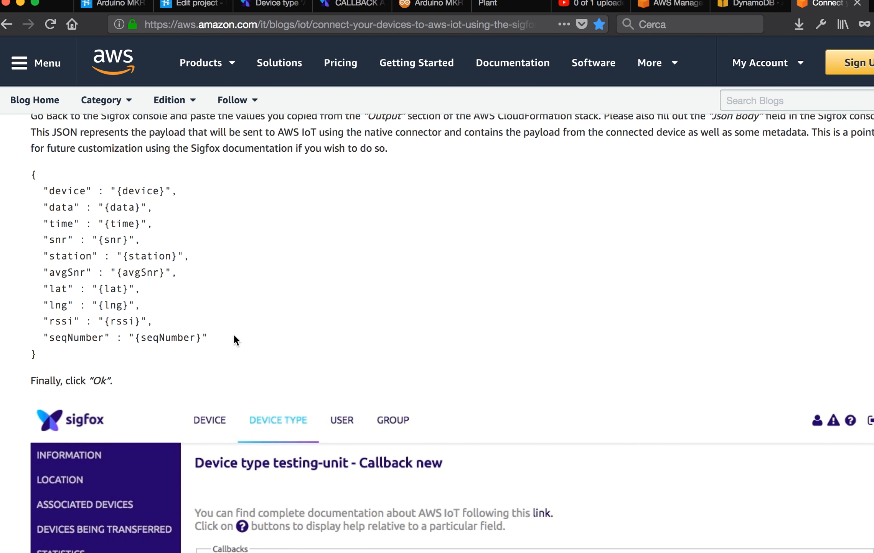
scroll("down", 3)
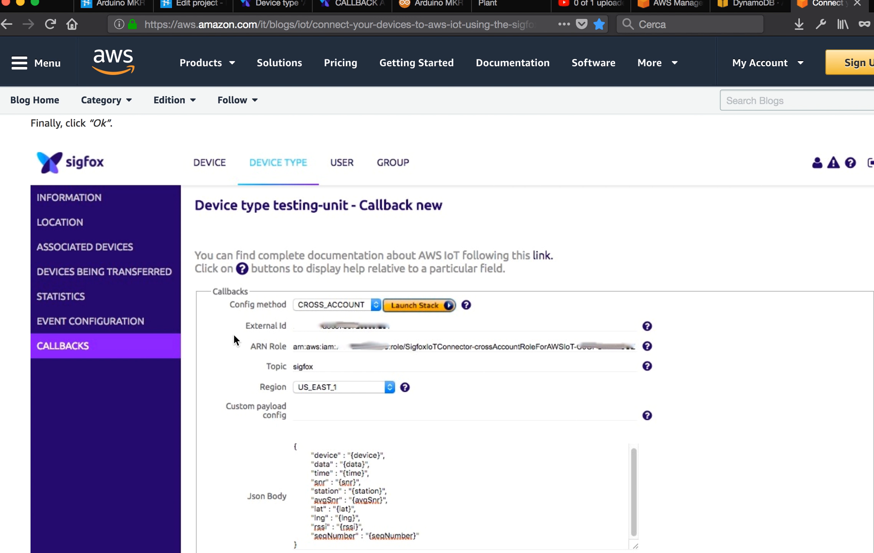
scroll("down", 3)
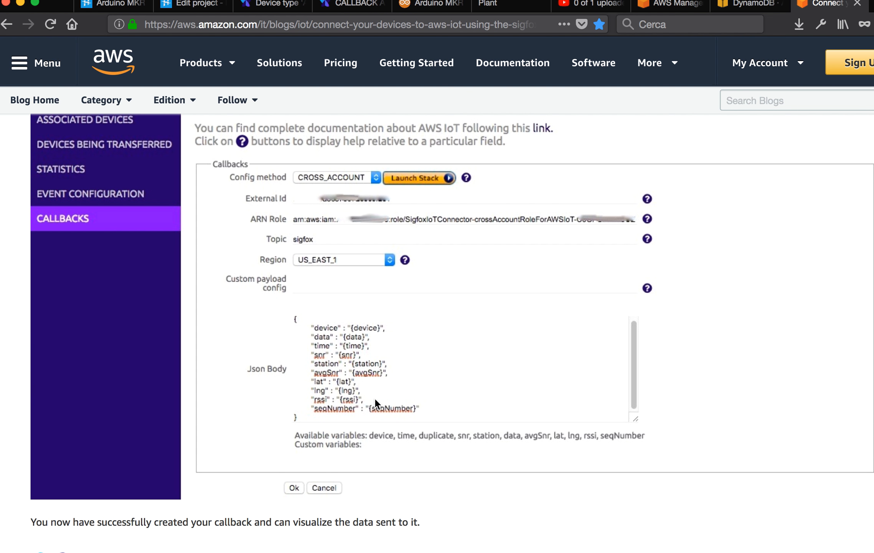
scroll("down", 3)
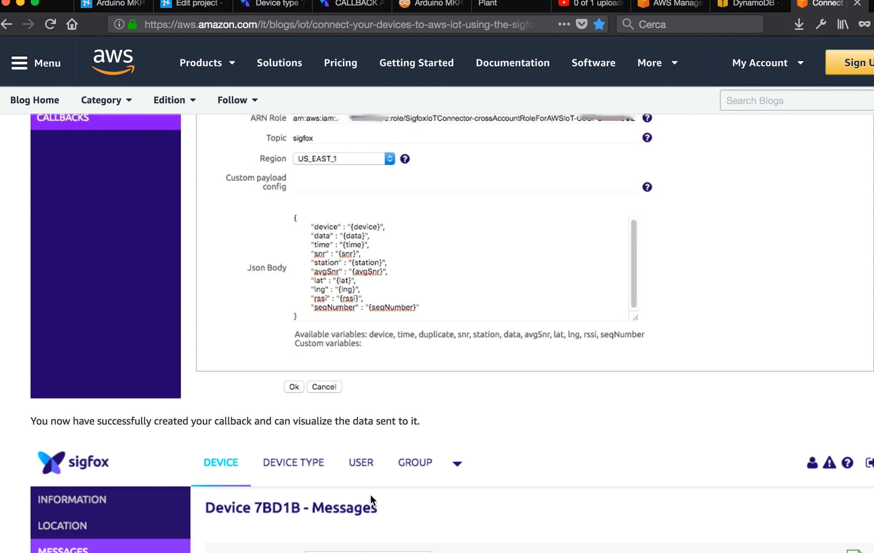
scroll("down", 3)
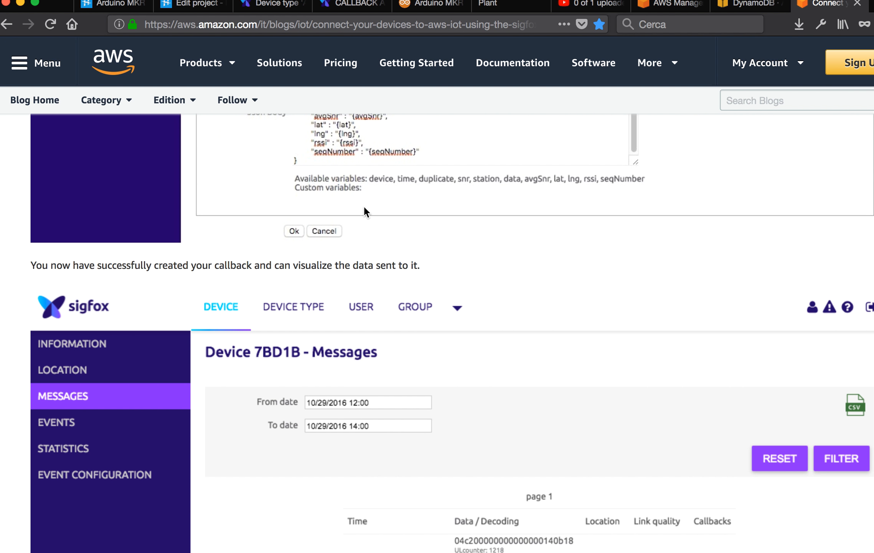
scroll("down", 3)
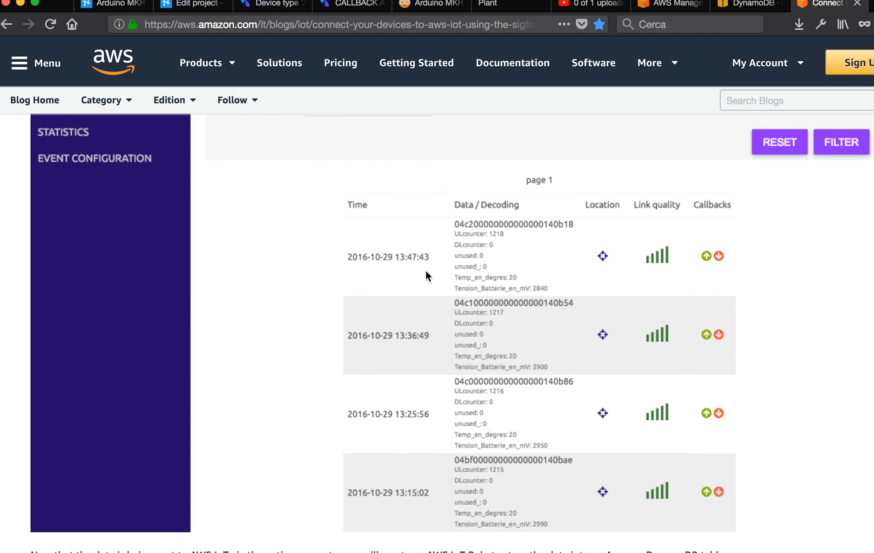
scroll("up", 3)
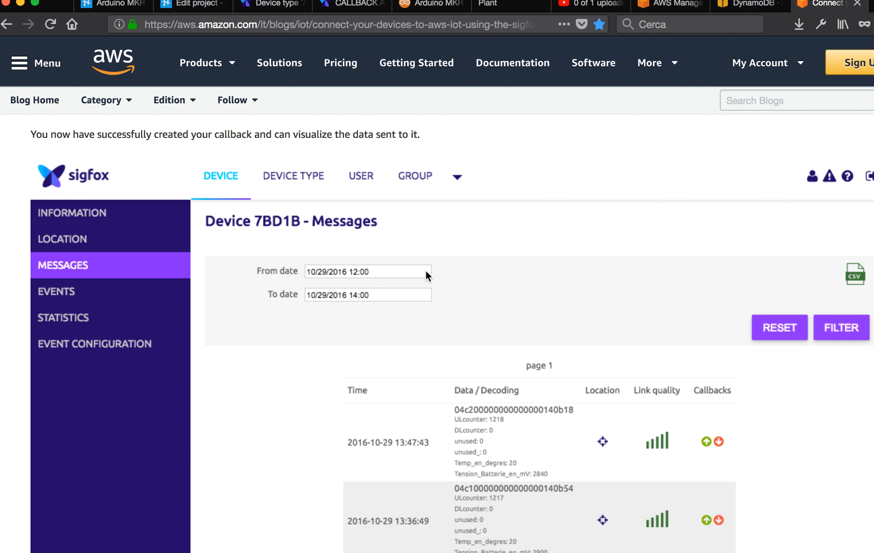
scroll("down", 3)
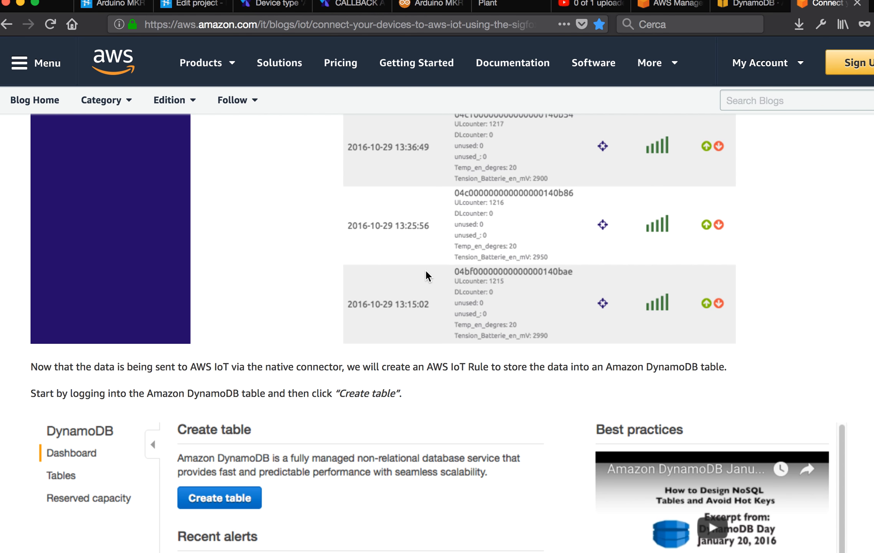
scroll("down", 3)
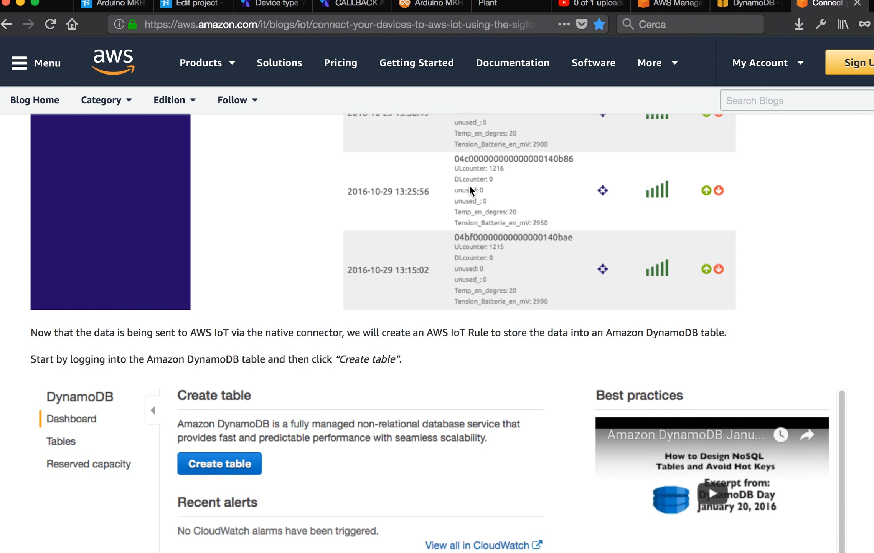
scroll("down", 3)
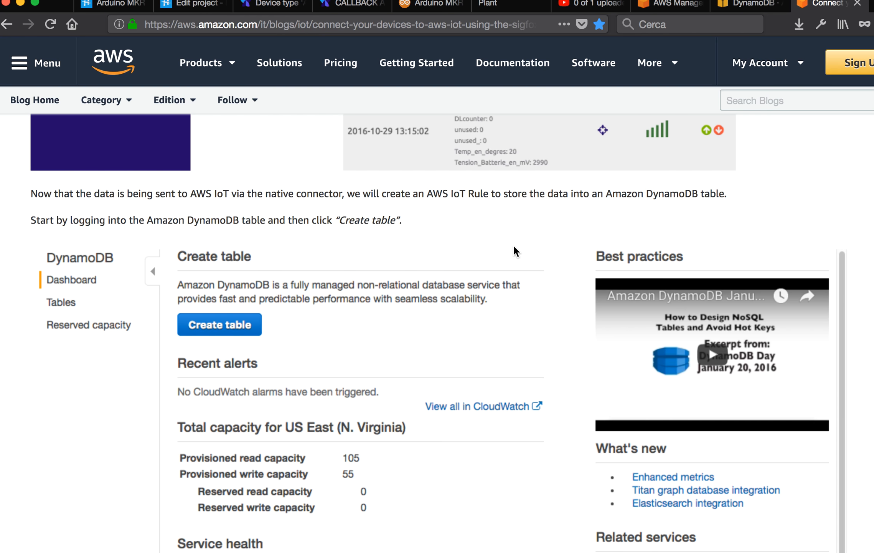
scroll("down", 3)
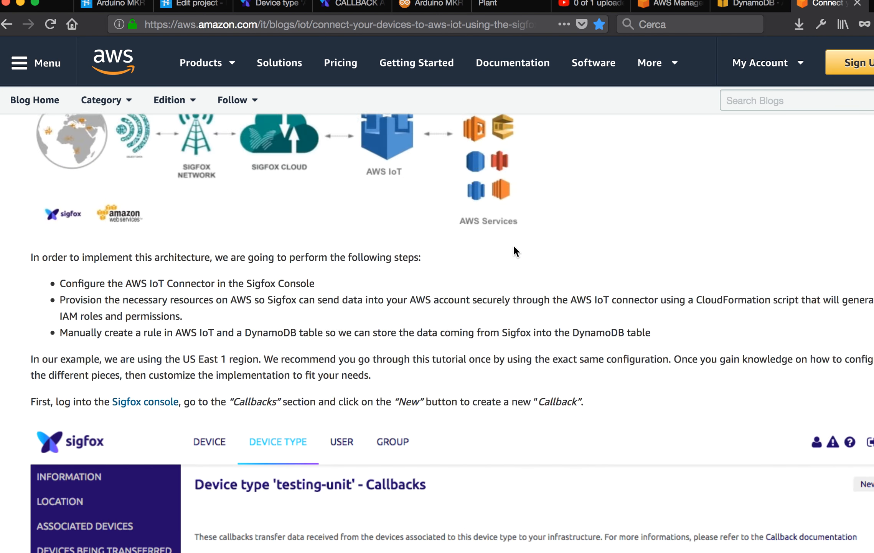
scroll("up", 3)
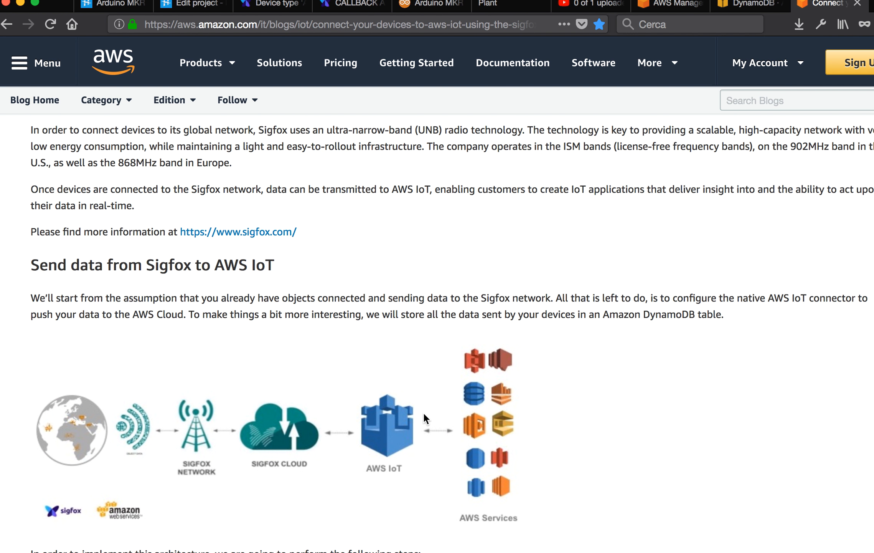
mouse_move(395, 437)
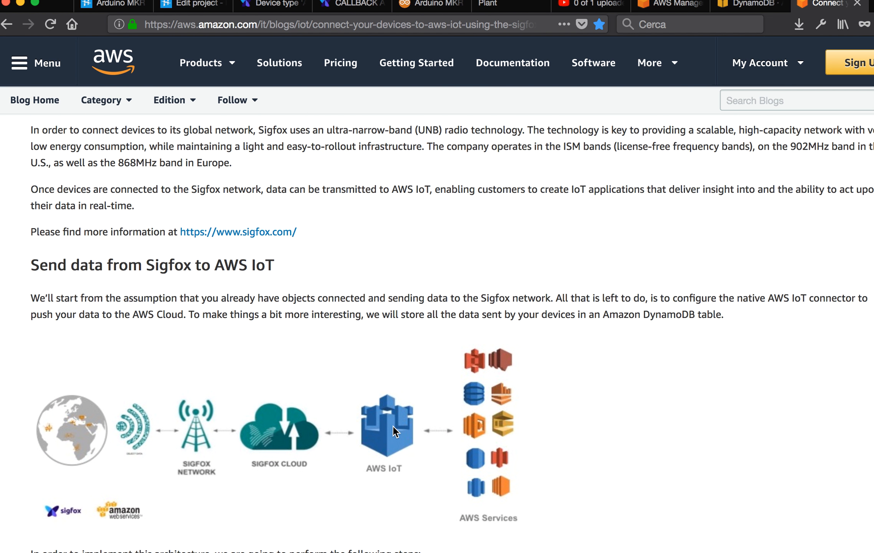
mouse_move(478, 341)
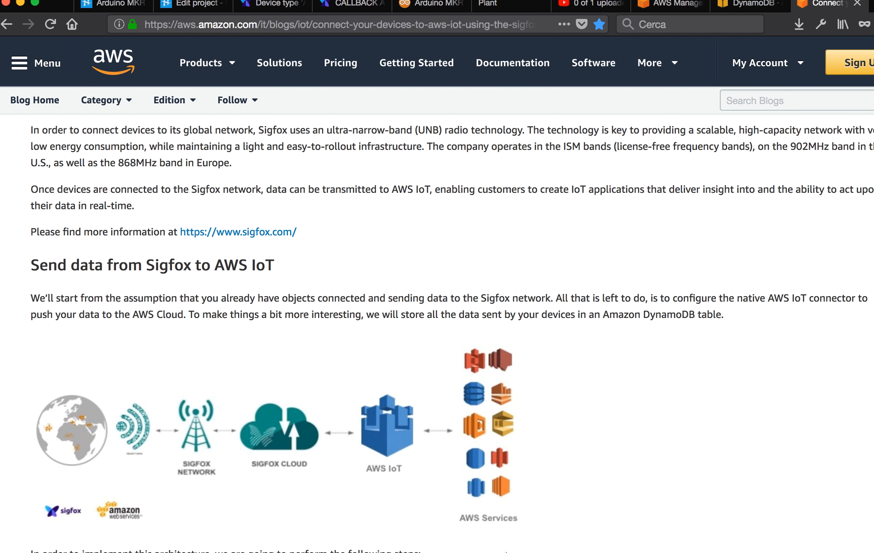
scroll("down", 3)
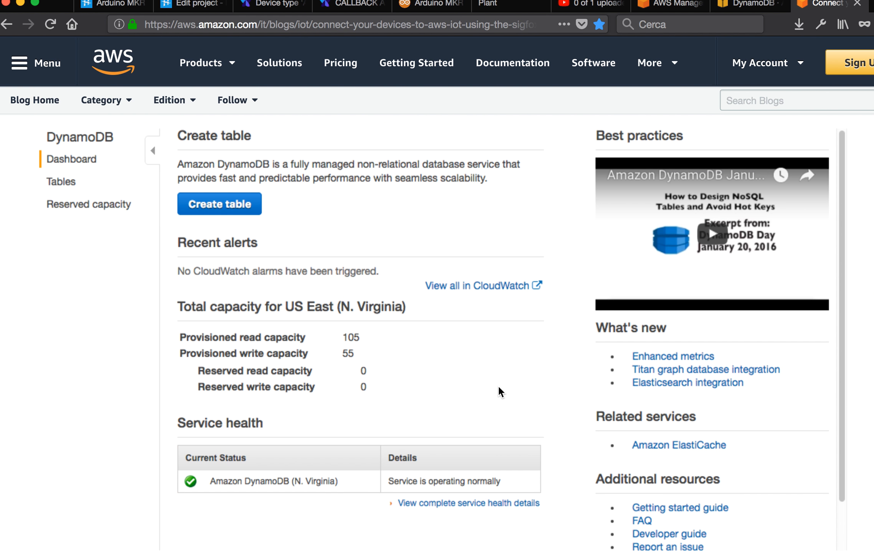
scroll("up", 3)
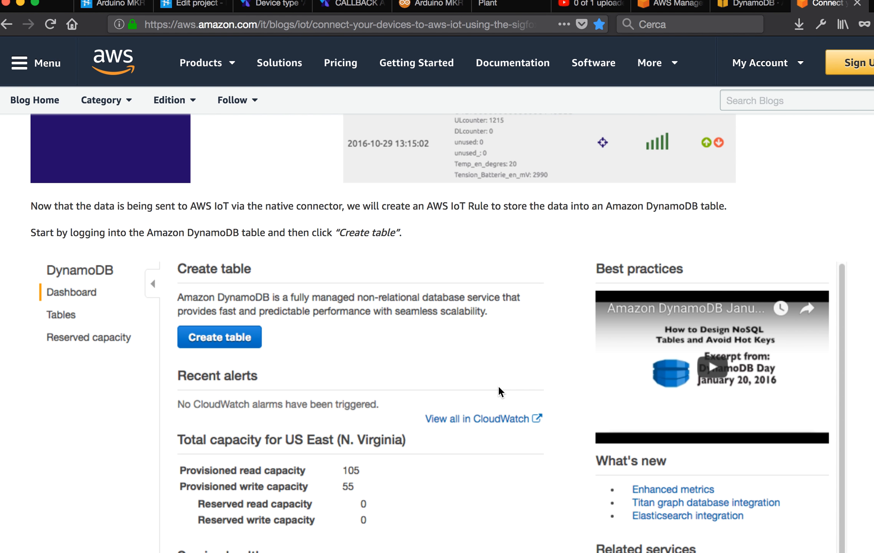
scroll("down", 3)
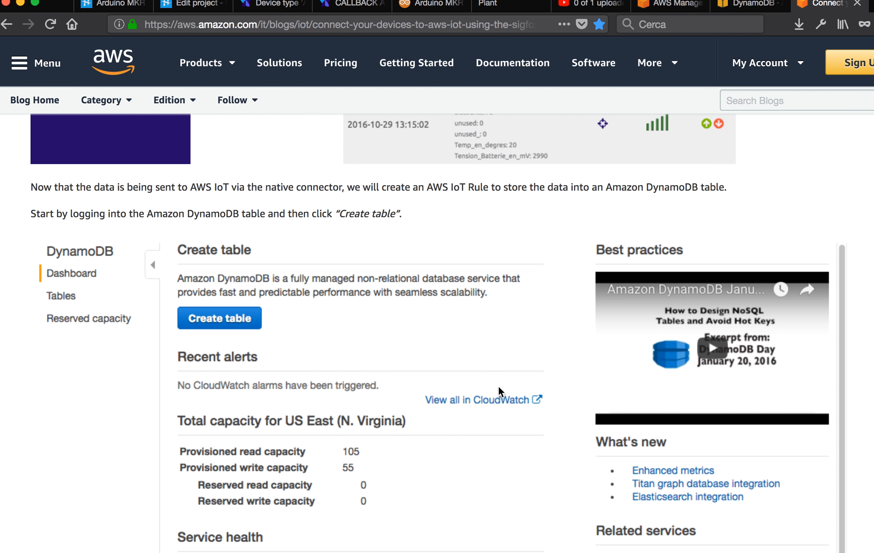
scroll("down", 3)
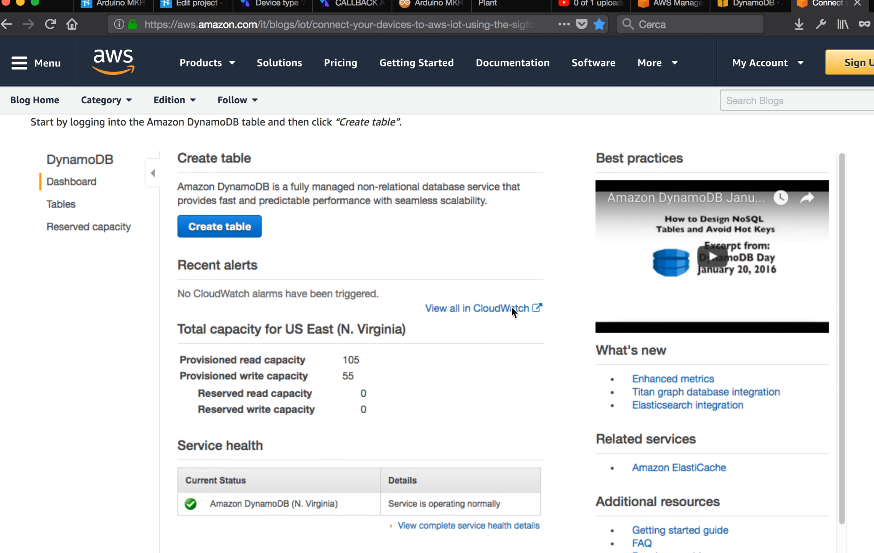
scroll("up", 3)
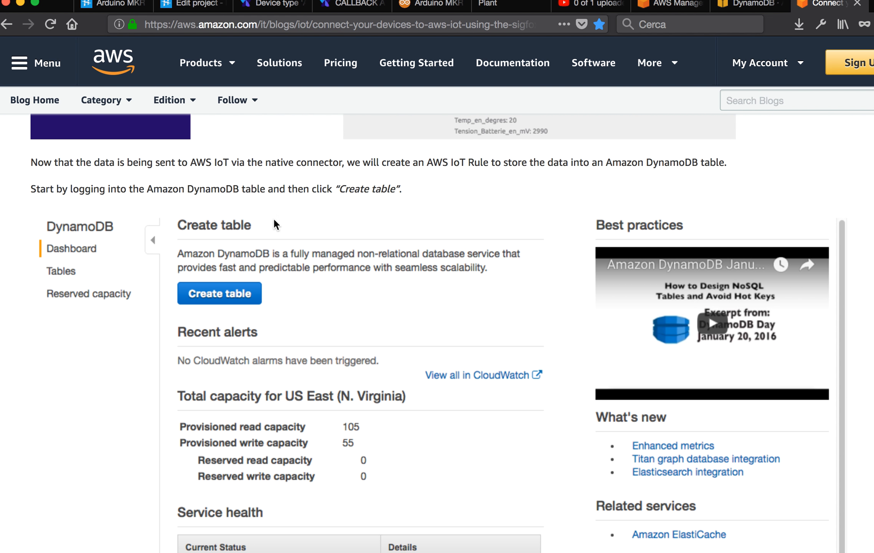
scroll("down", 3)
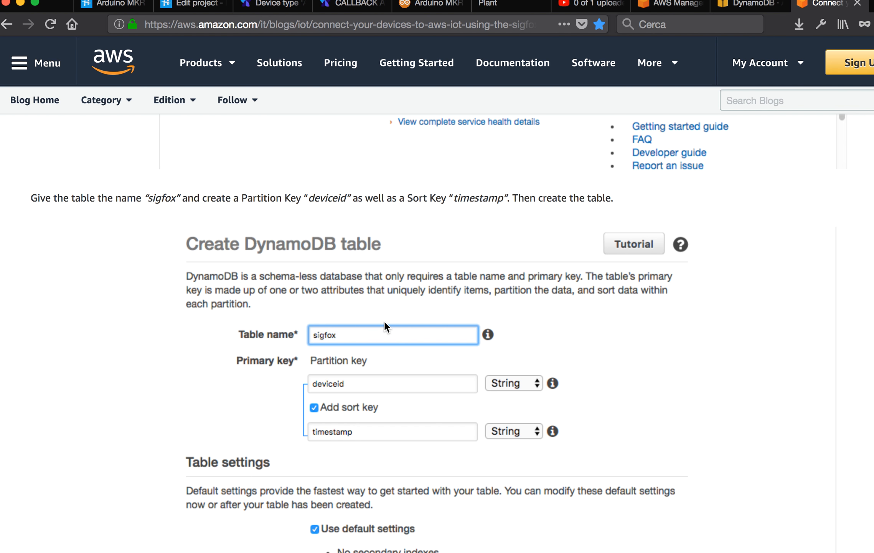
scroll("up", 3)
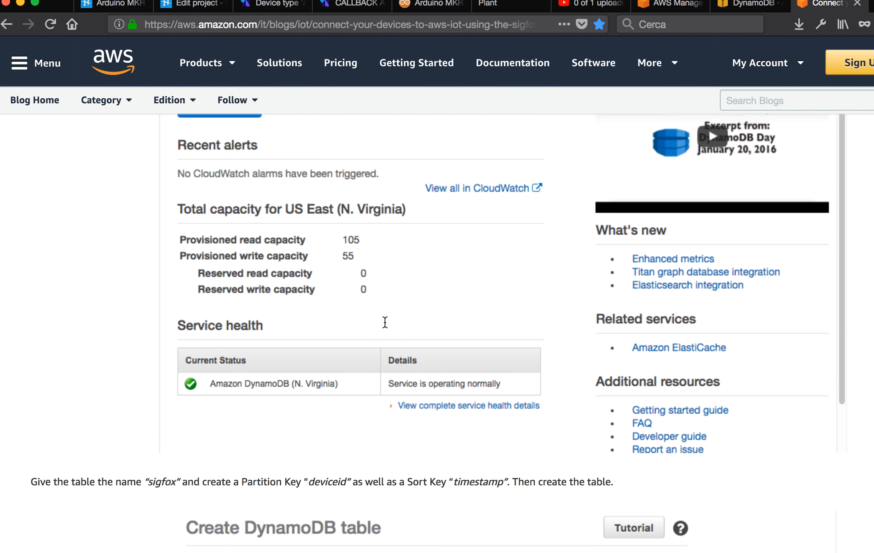
scroll("down", 3)
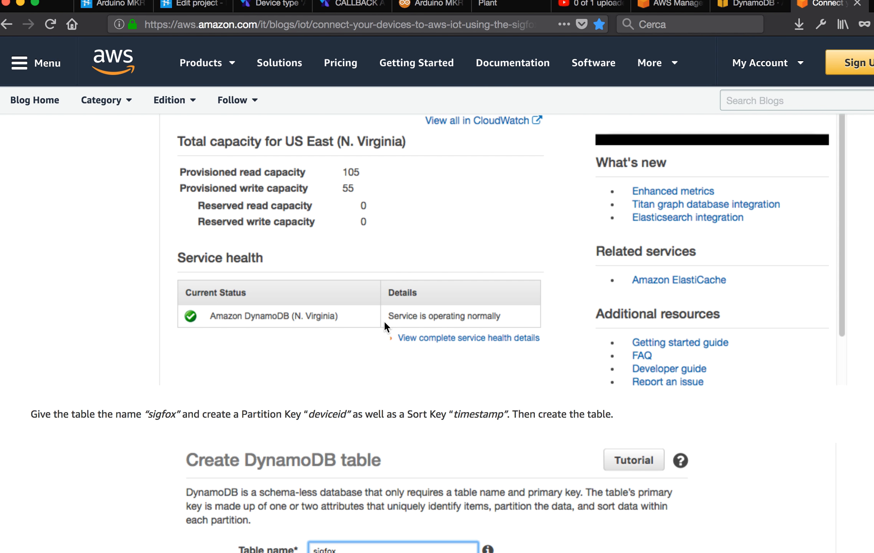
scroll("down", 3)
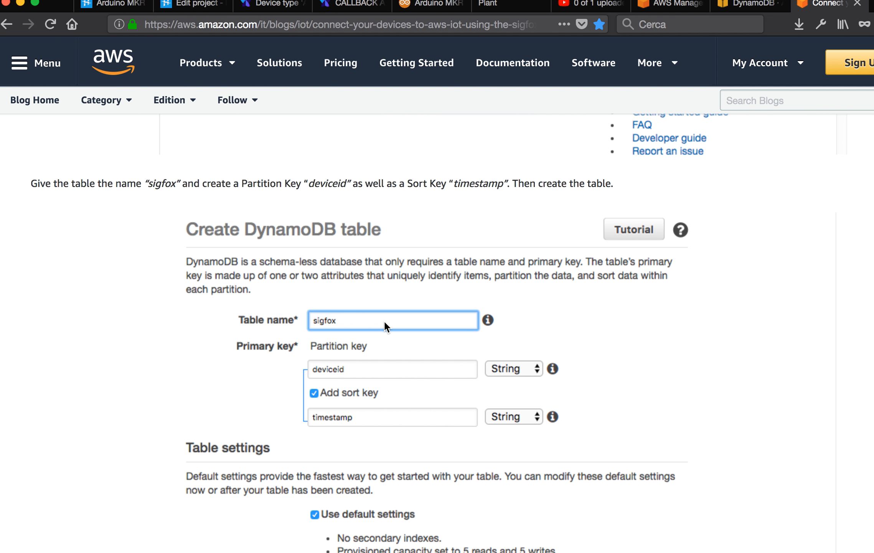
scroll("down", 3)
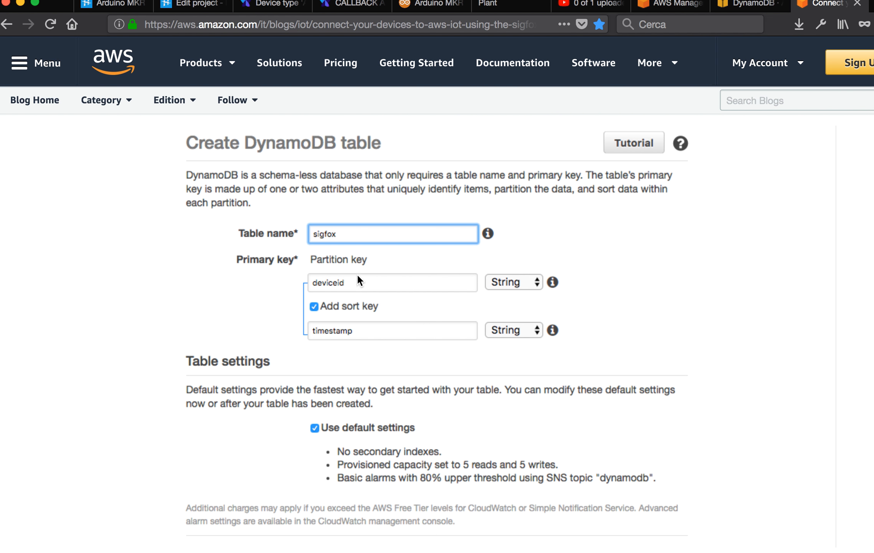
scroll("down", 3)
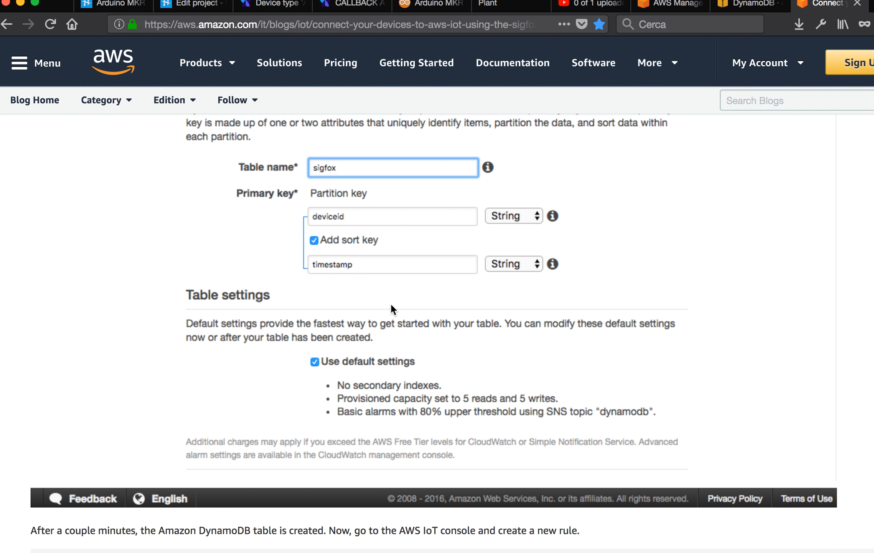
scroll("down", 3)
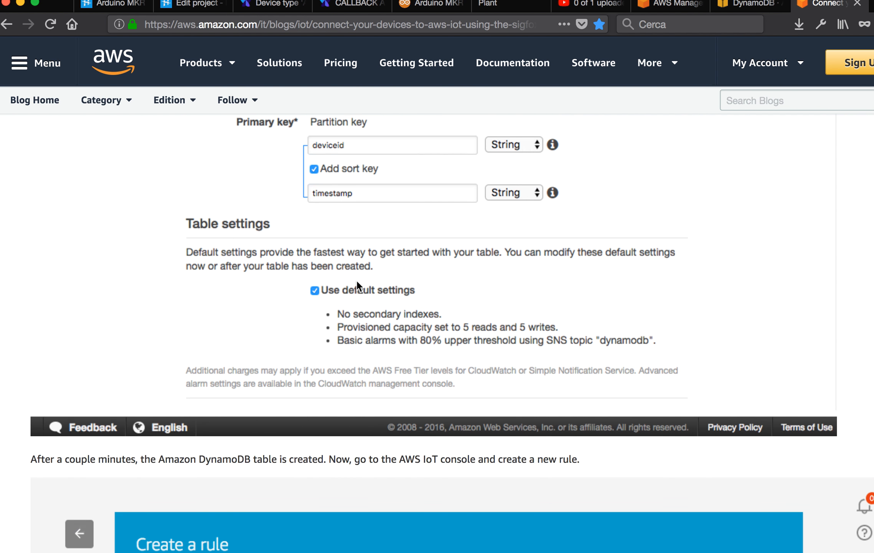
scroll("down", 3)
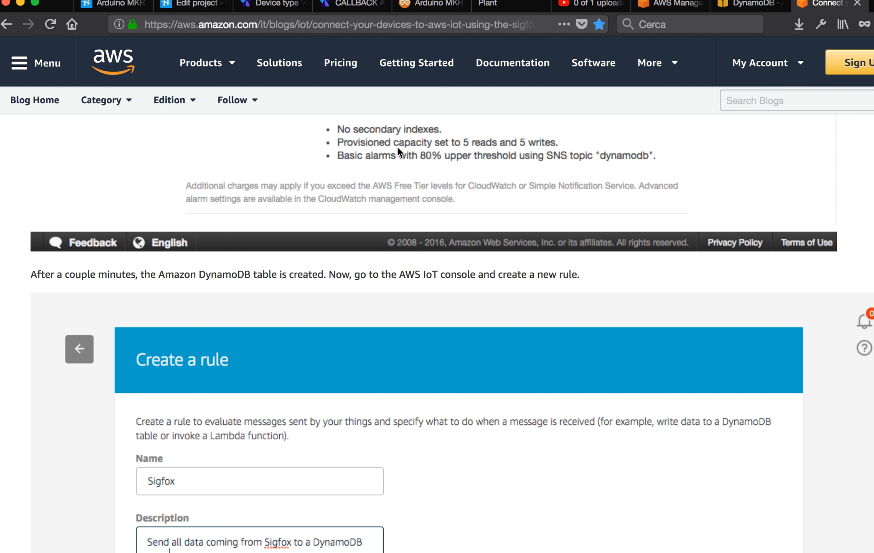
scroll("down", 3)
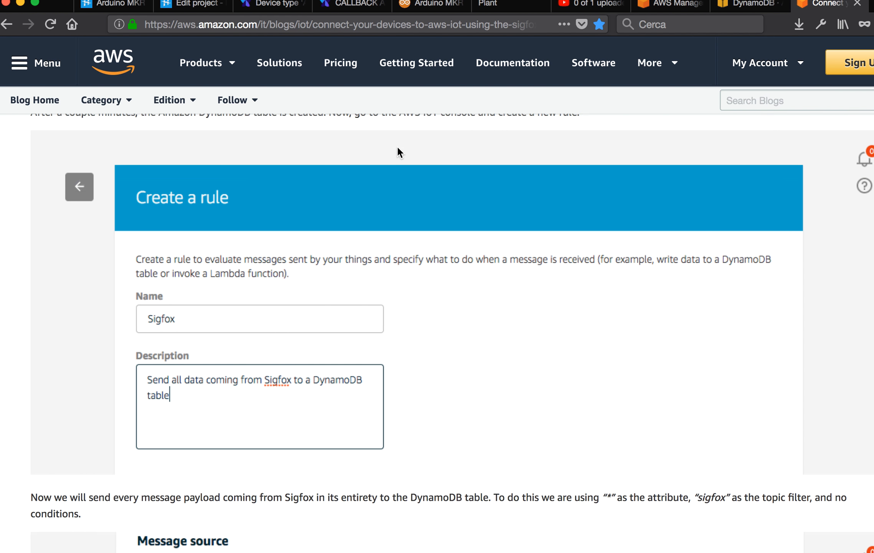
scroll("down", 3)
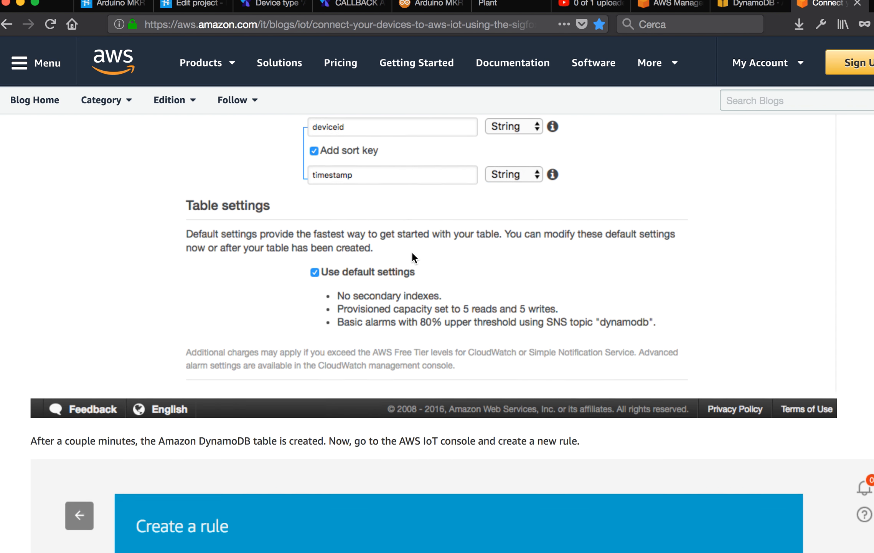
scroll("down", 3)
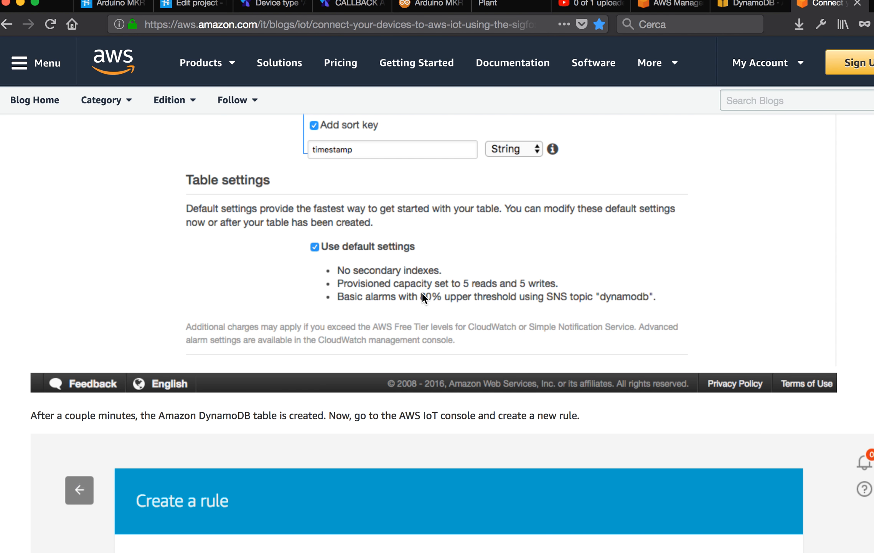
scroll("down", 3)
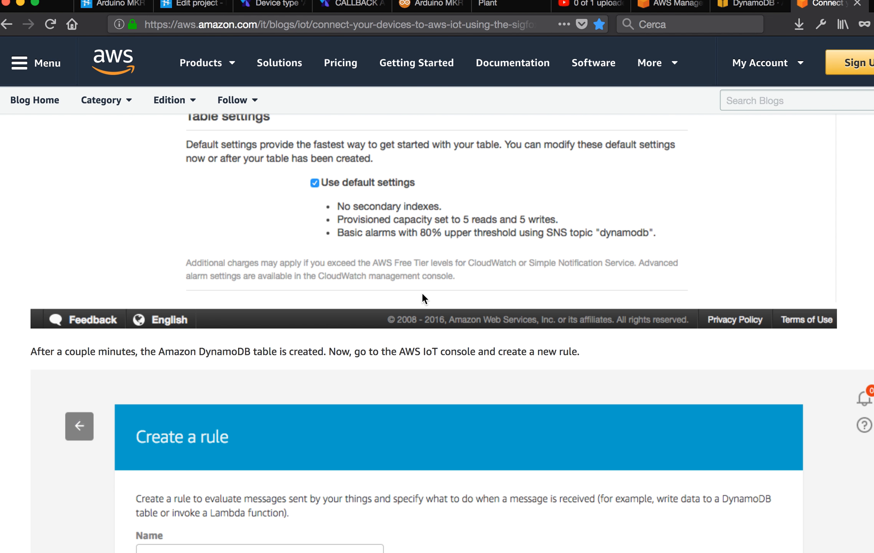
scroll("down", 3)
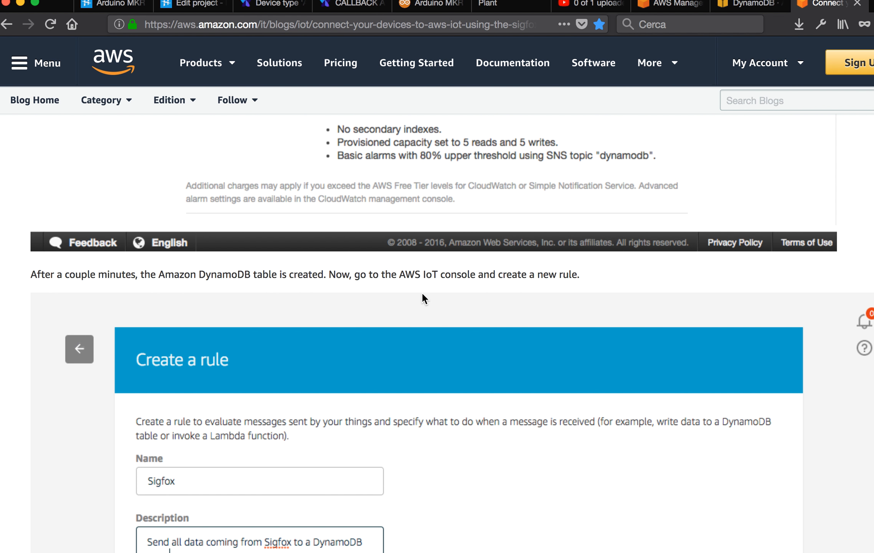
mouse_move(439, 275)
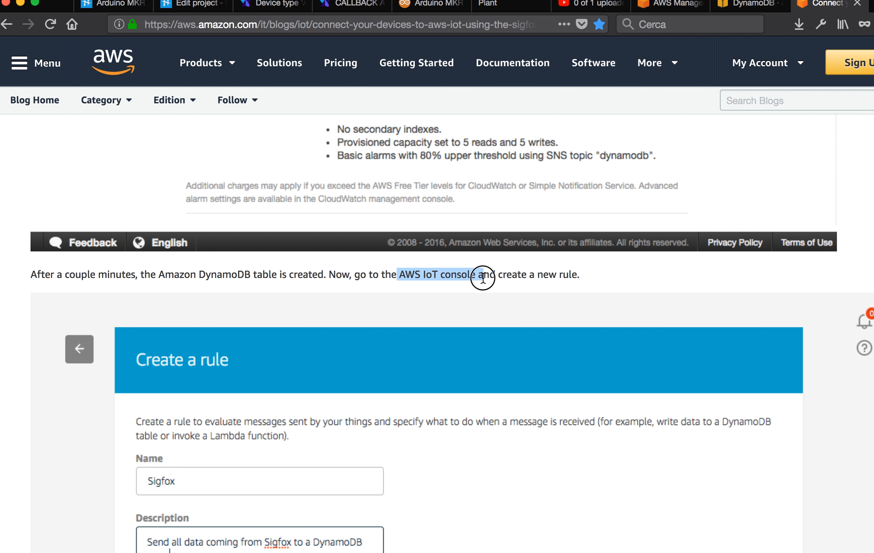
scroll("down", 3)
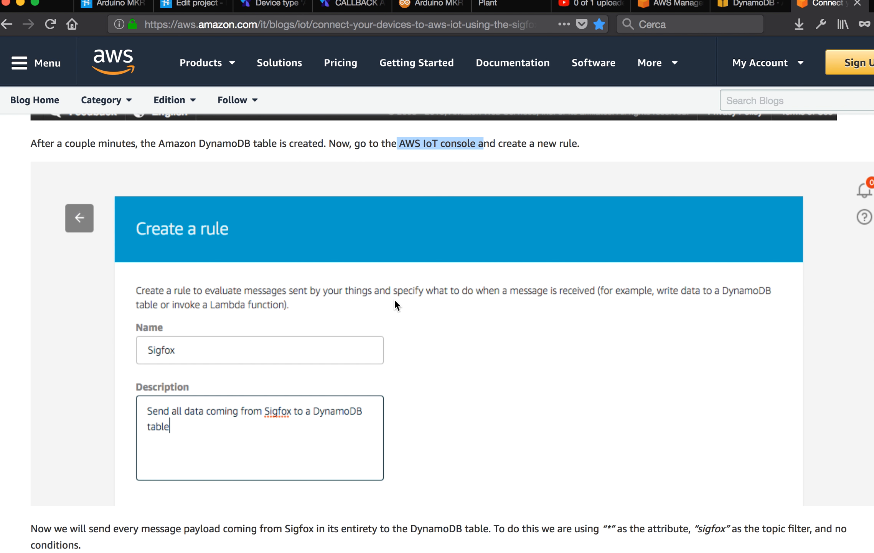
mouse_move(557, 37)
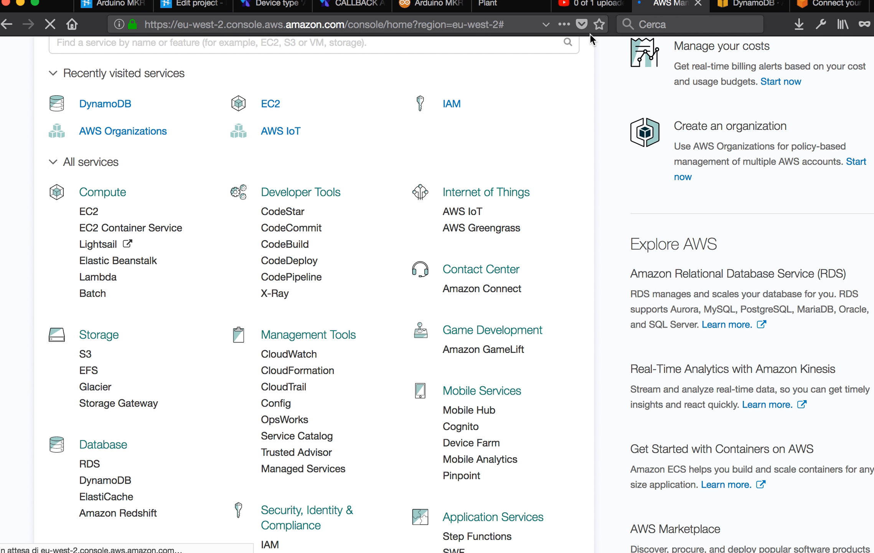
- Open AWS IoT from the Recently visited services list
left_click(105, 103)
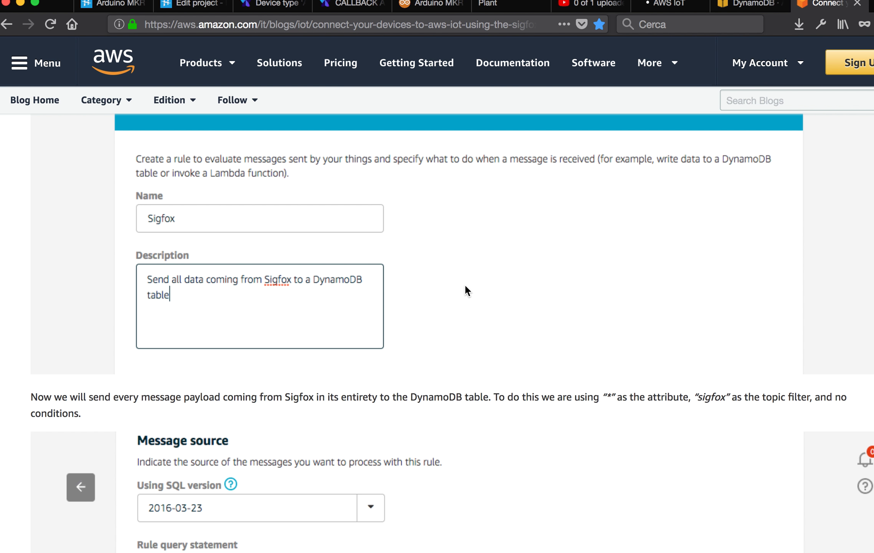
- Review the Message source settings (SELECT * FROM 'sigfox', topic filter sigfox), then move to the AWS IoT tab
scroll("down", 3)
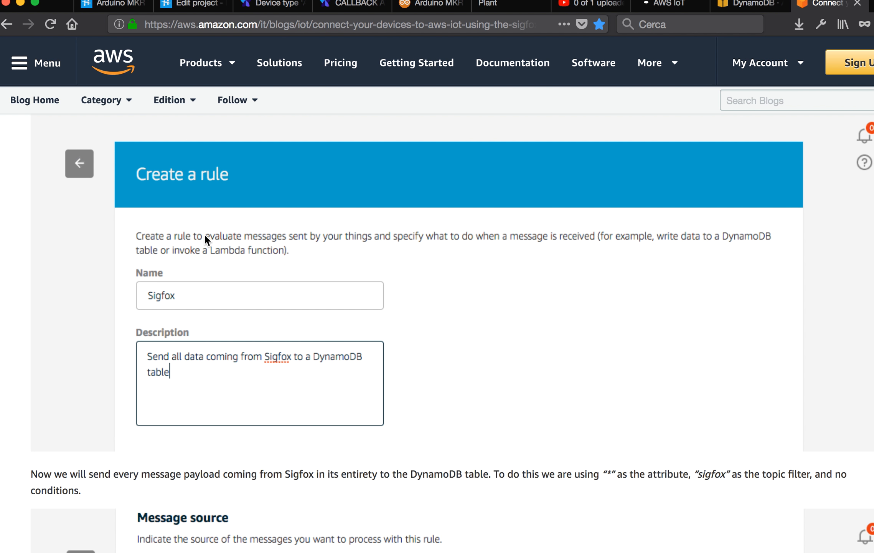
scroll("down", 3)
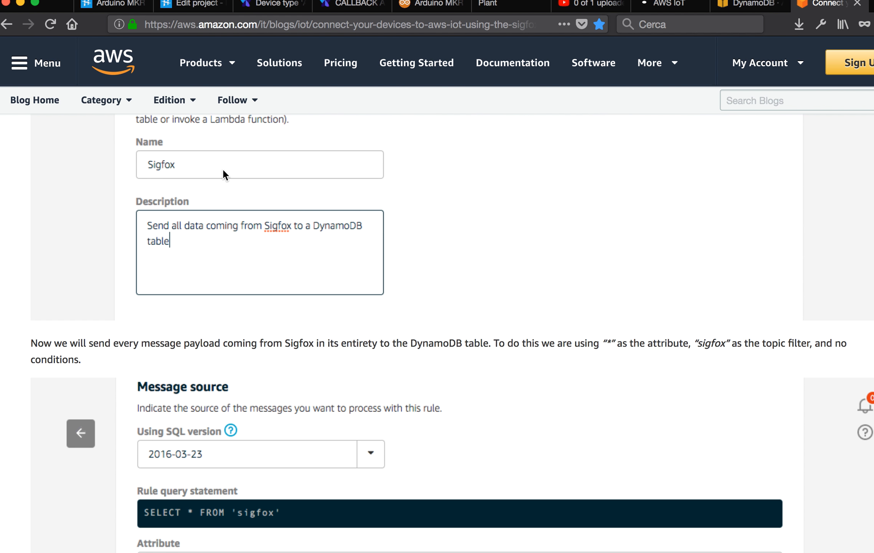
scroll("down", 3)
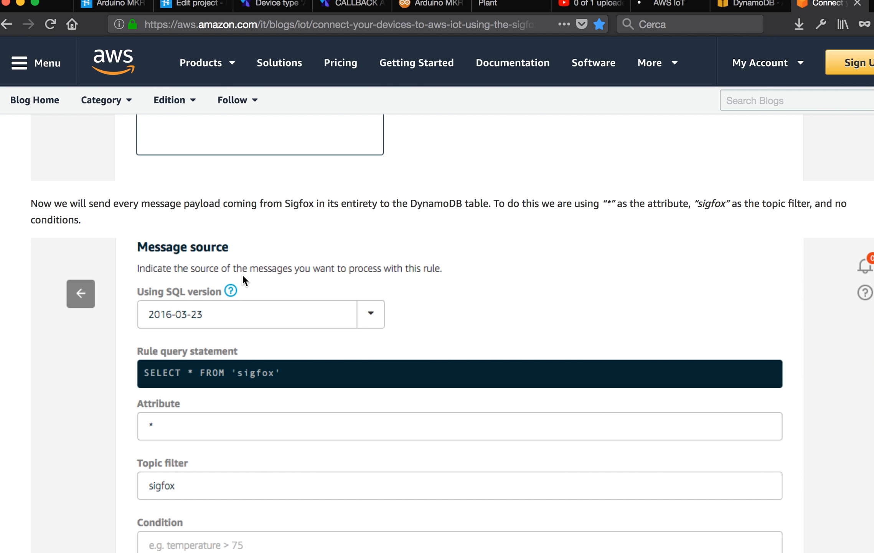
scroll("down", 3)
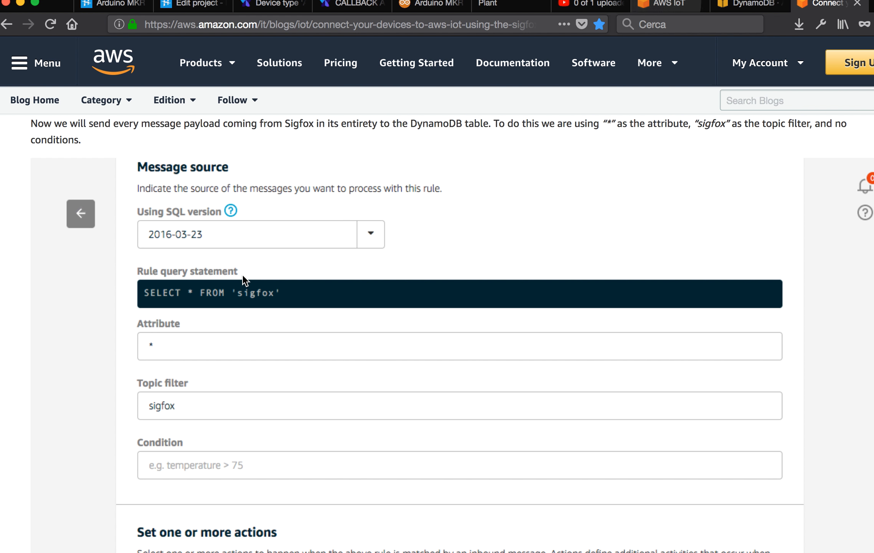
mouse_move(209, 241)
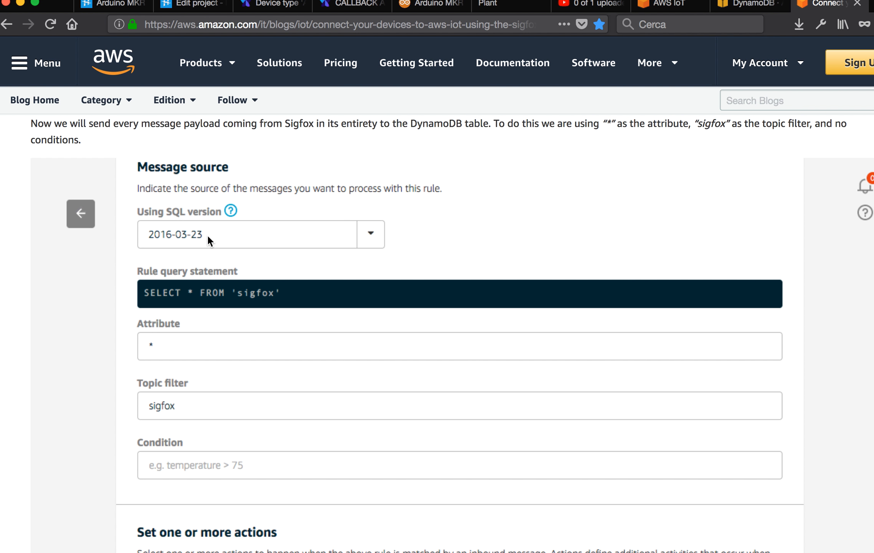
mouse_move(223, 239)
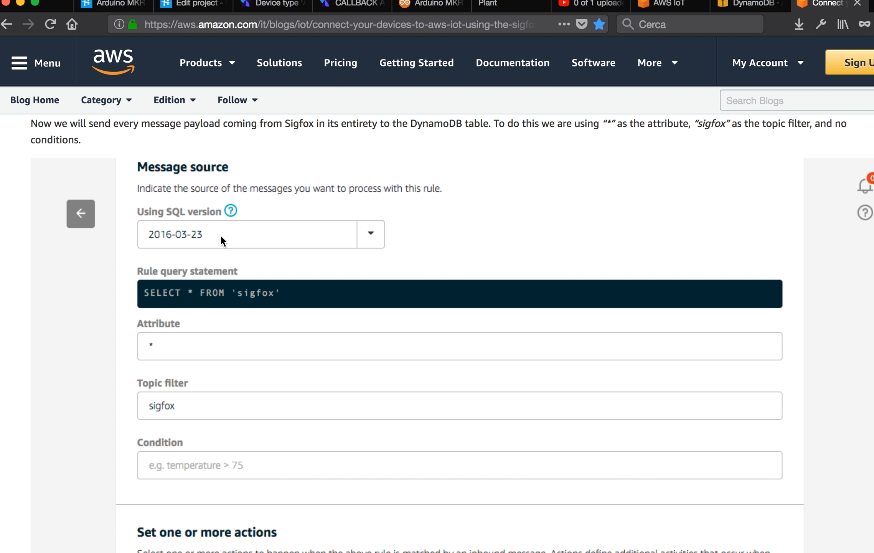
mouse_move(258, 224)
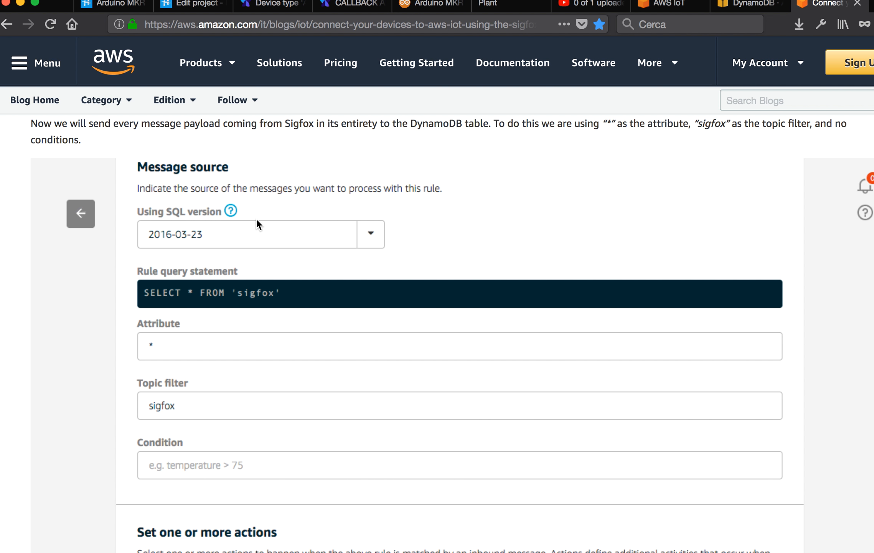
left_click(664, 4)
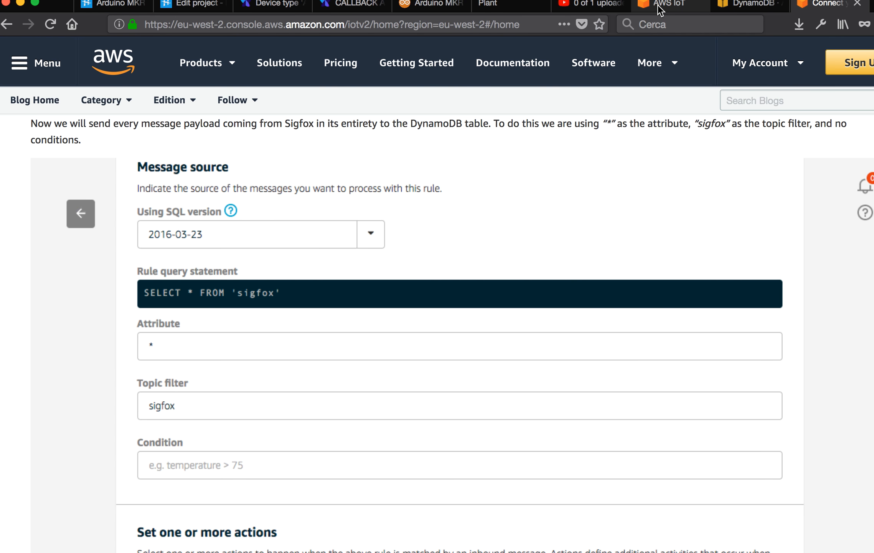
- Enter the AWS IoT console via Get started and show the Rules page listing the enabled sigfox rule
left_click(666, 5)
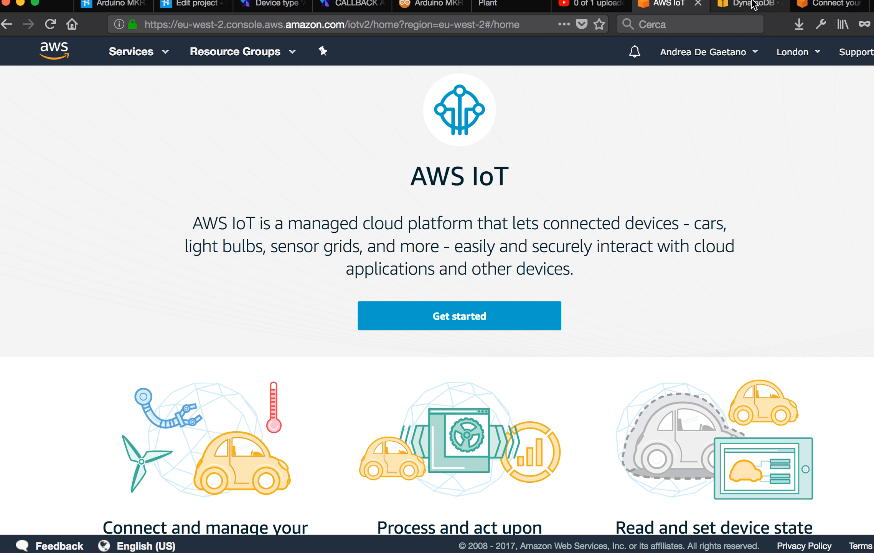
scroll("down", 3)
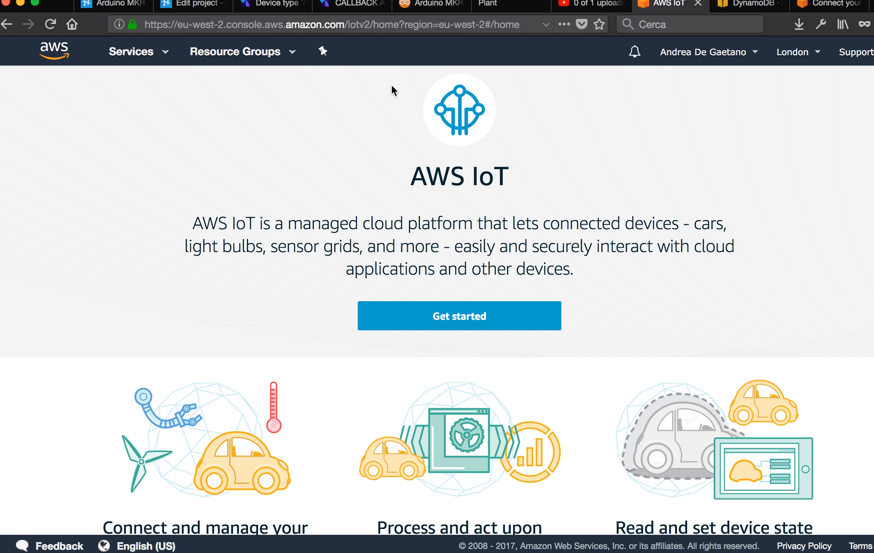
mouse_move(428, 266)
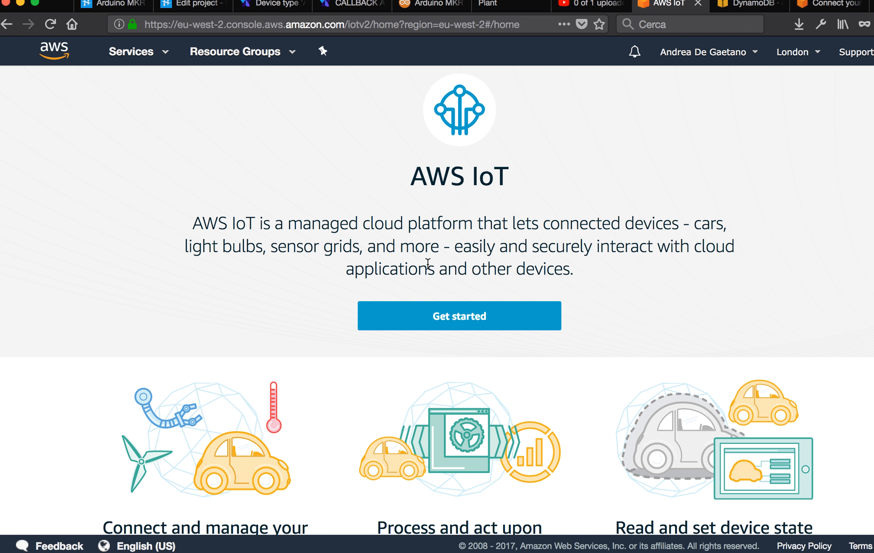
left_click(459, 316)
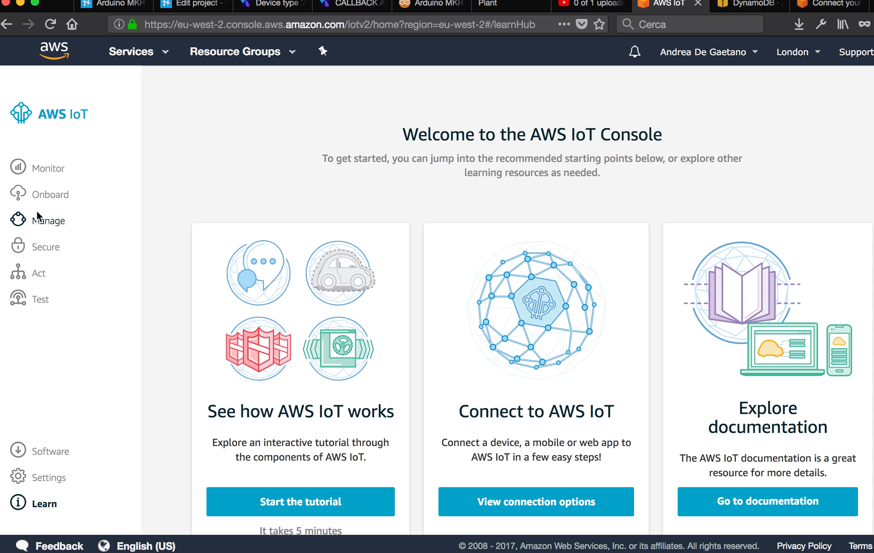
left_click(37, 273)
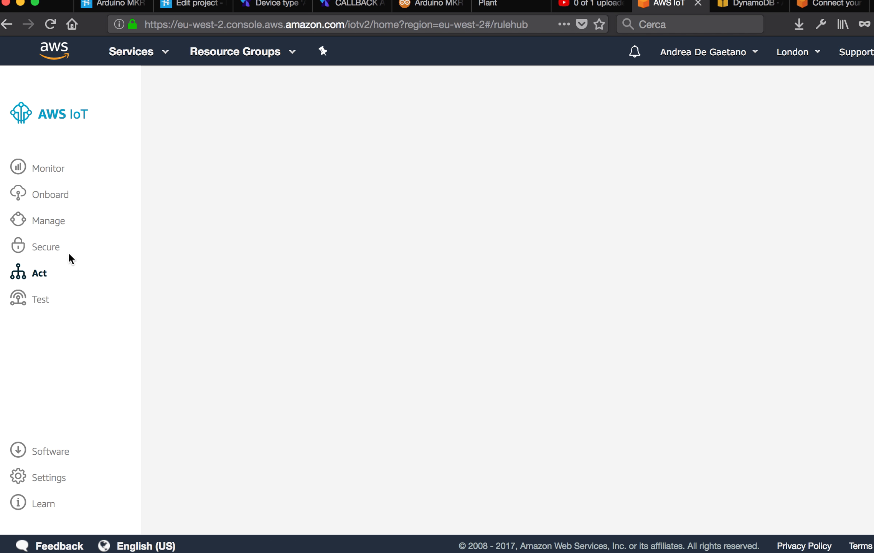
left_click(38, 273)
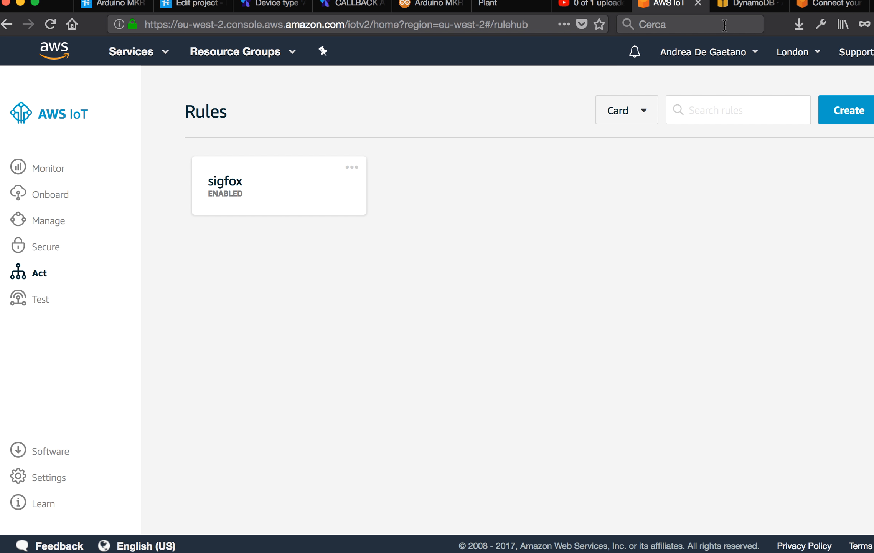
- Return to the tutorial and reach the 'Set one or more actions' section with the DynamoDB insert action chosen
left_click(826, 3)
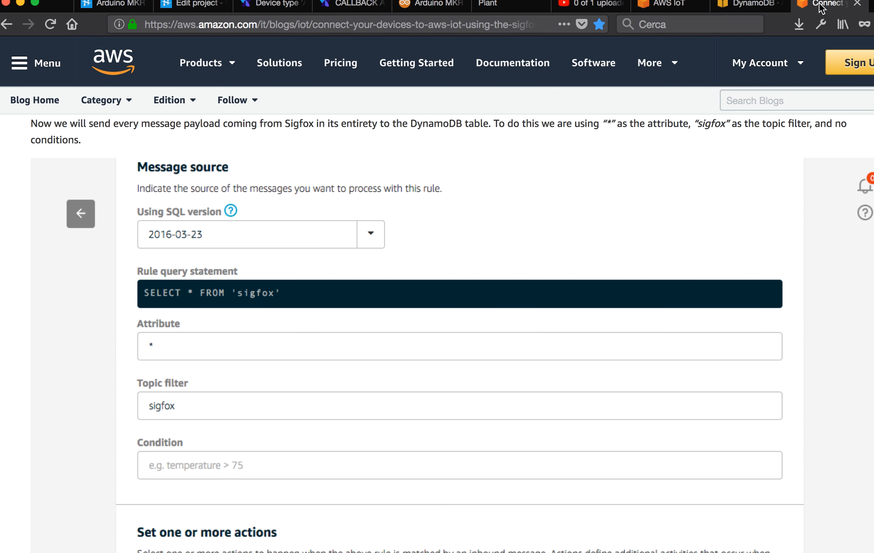
mouse_move(164, 357)
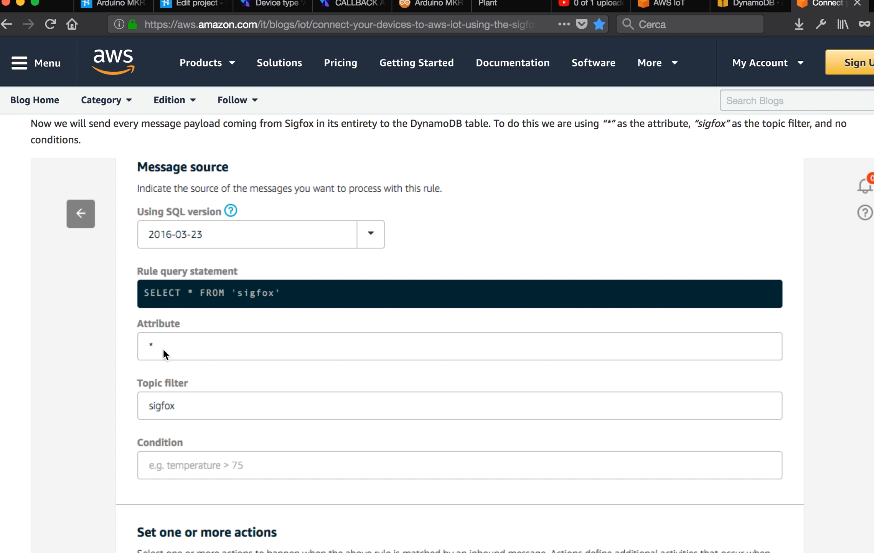
mouse_move(217, 276)
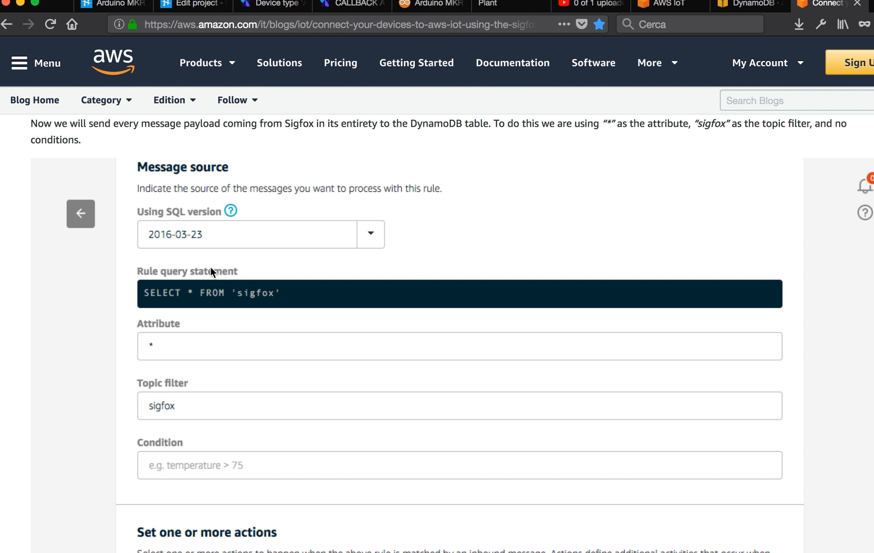
mouse_move(201, 302)
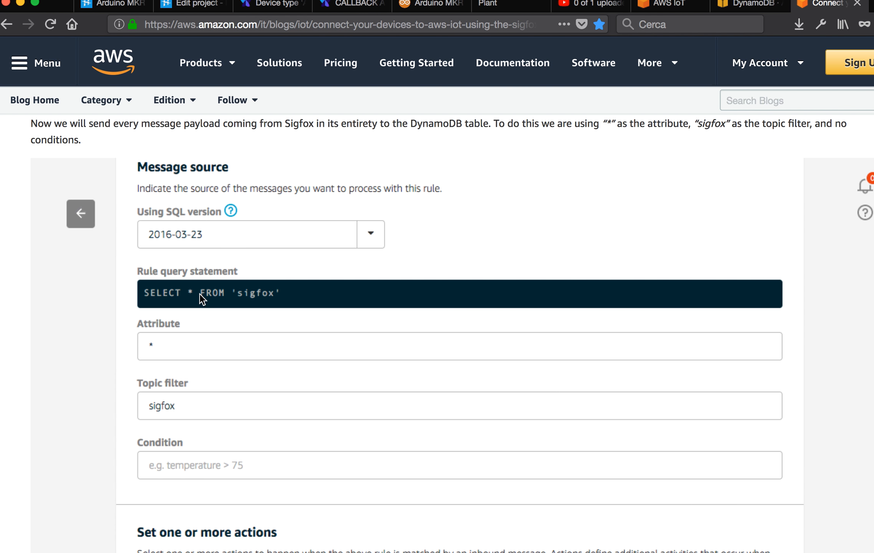
mouse_move(280, 296)
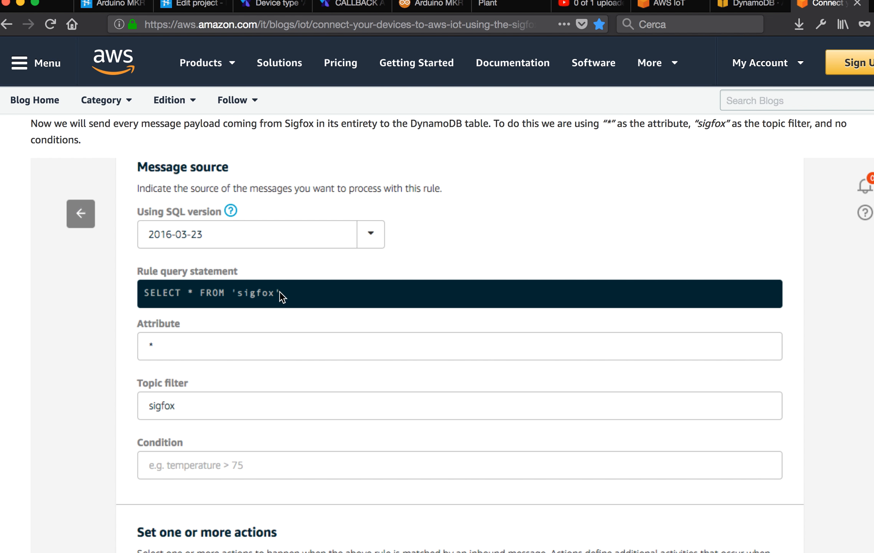
scroll("down", 3)
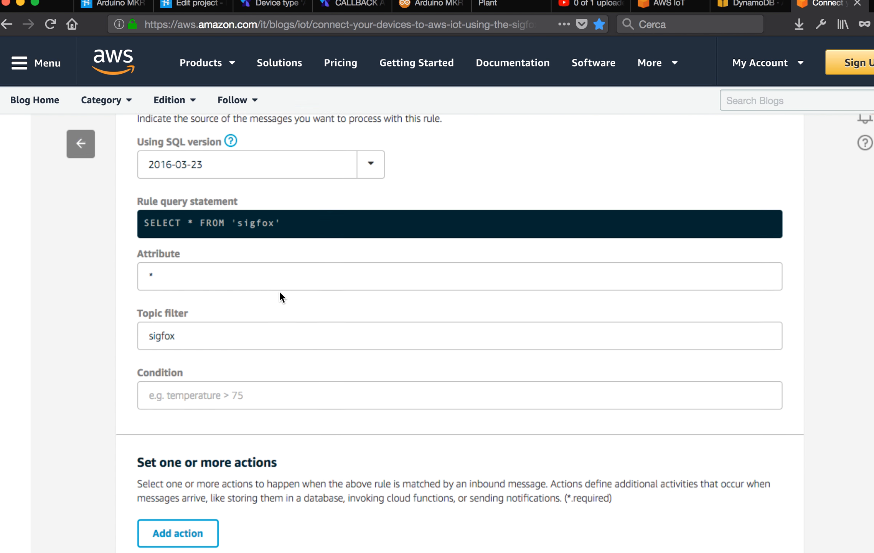
scroll("down", 3)
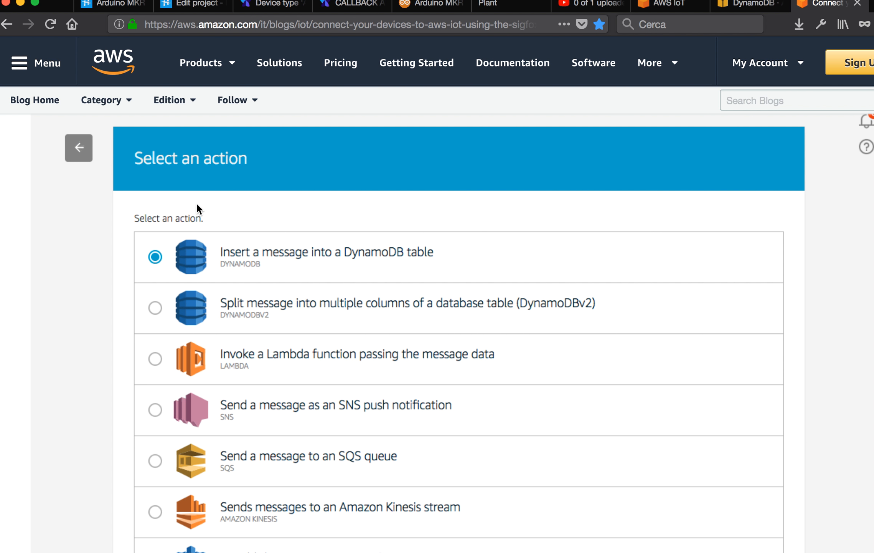
mouse_move(414, 261)
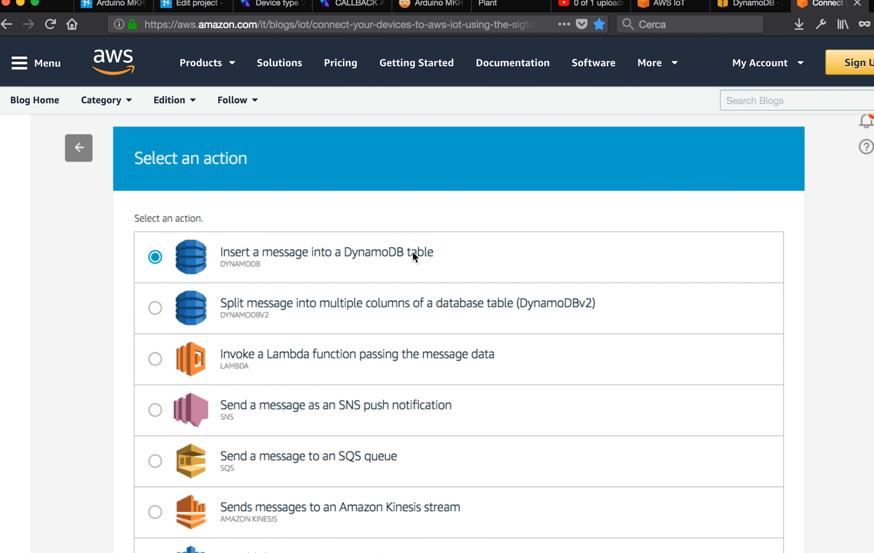
scroll("down", 3)
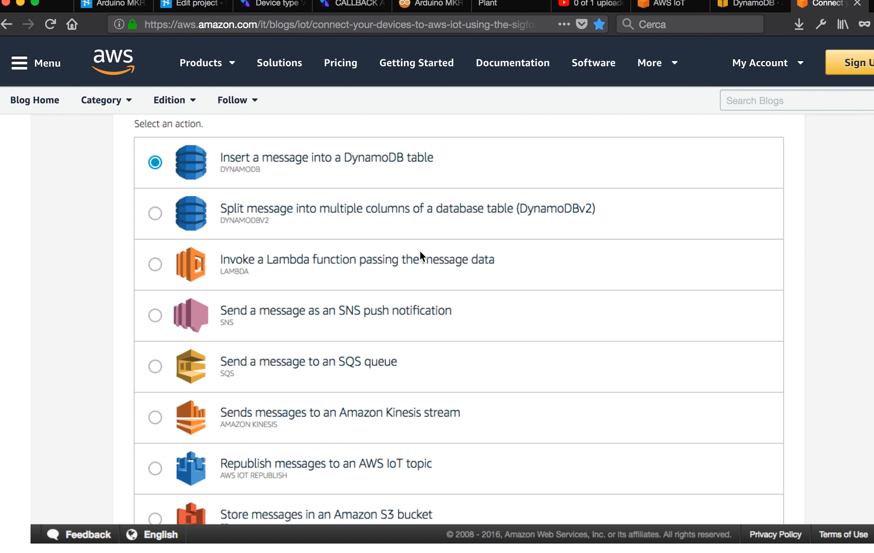
mouse_move(255, 501)
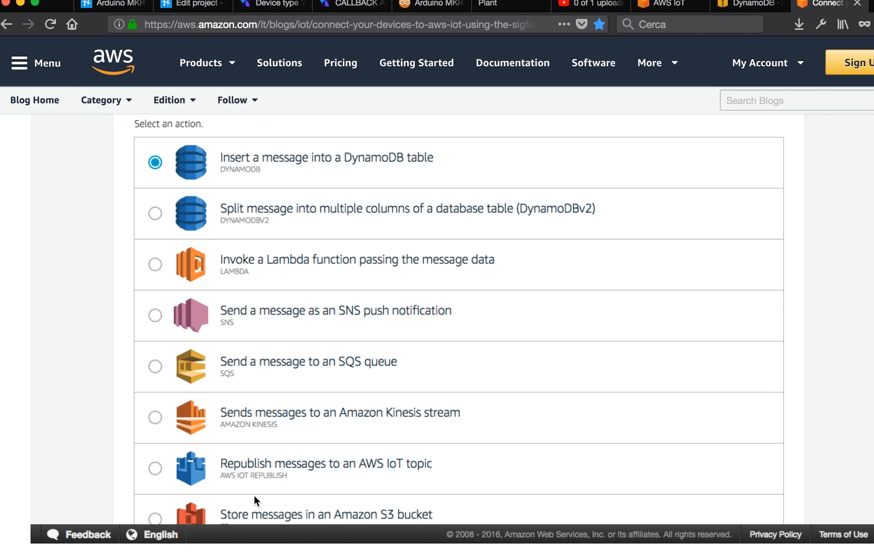
scroll("down", 3)
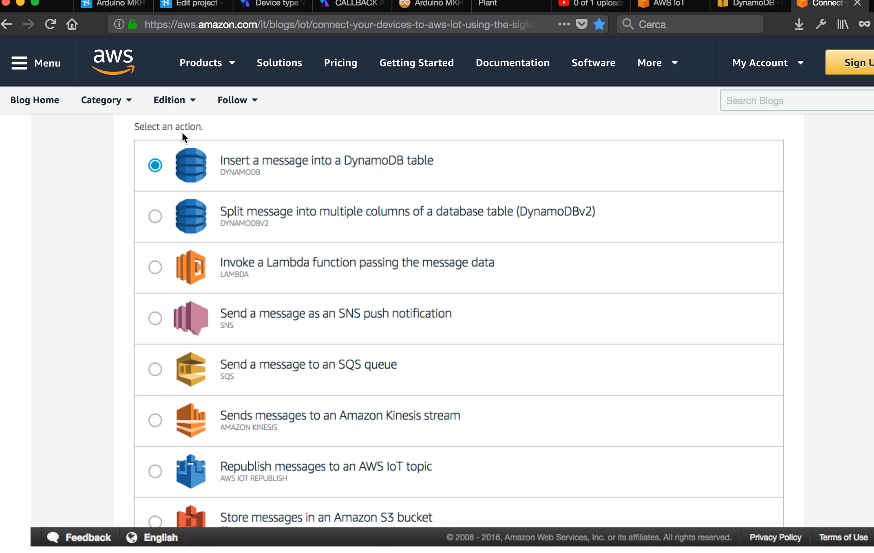
mouse_move(466, 218)
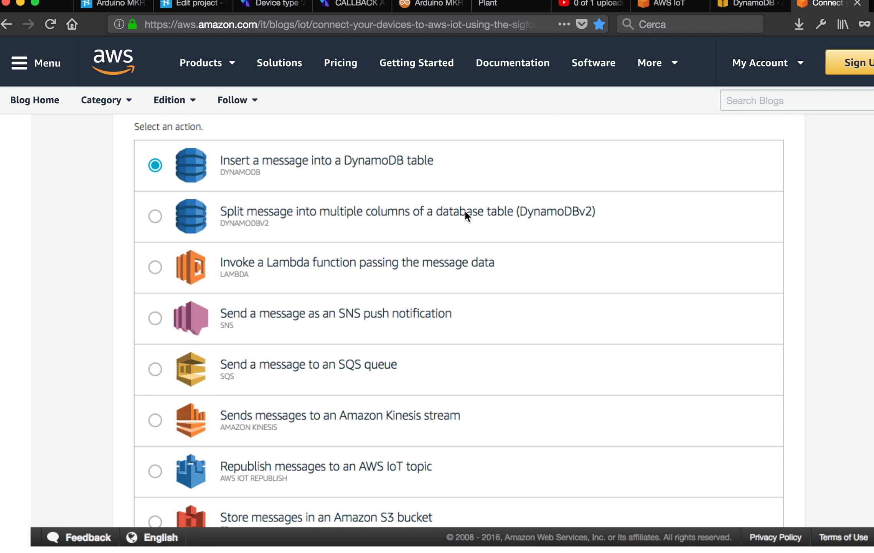
mouse_move(363, 483)
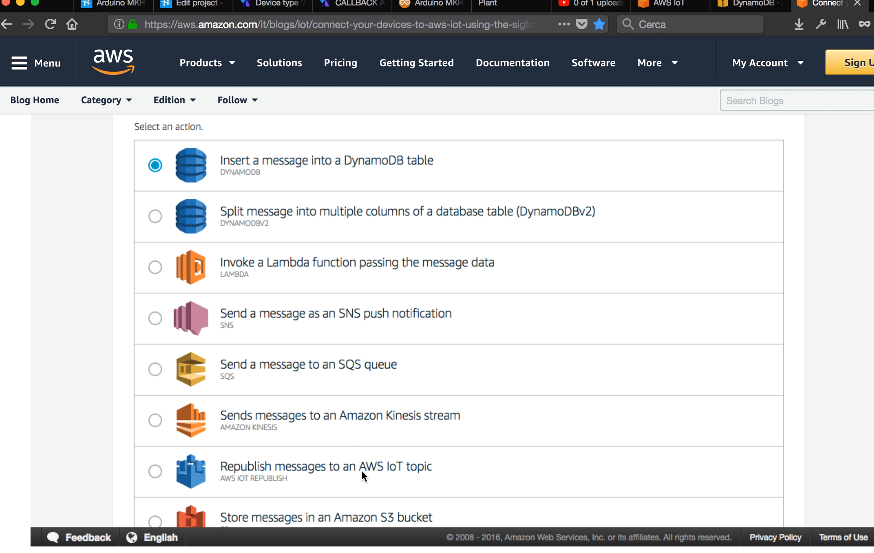
mouse_move(376, 327)
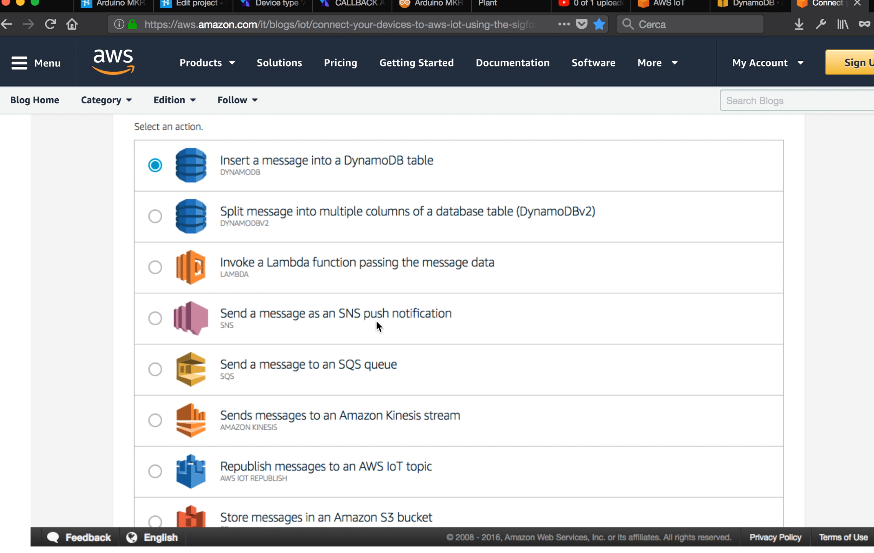
mouse_move(324, 280)
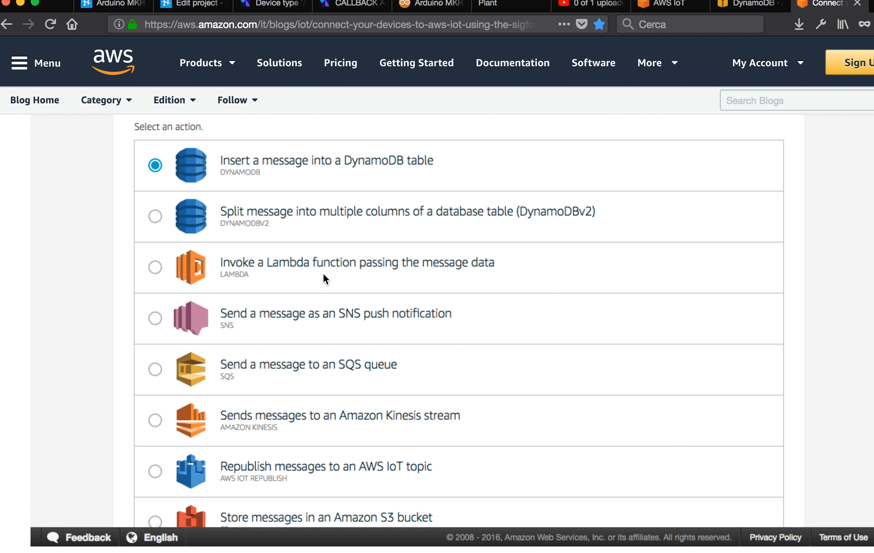
mouse_move(626, 182)
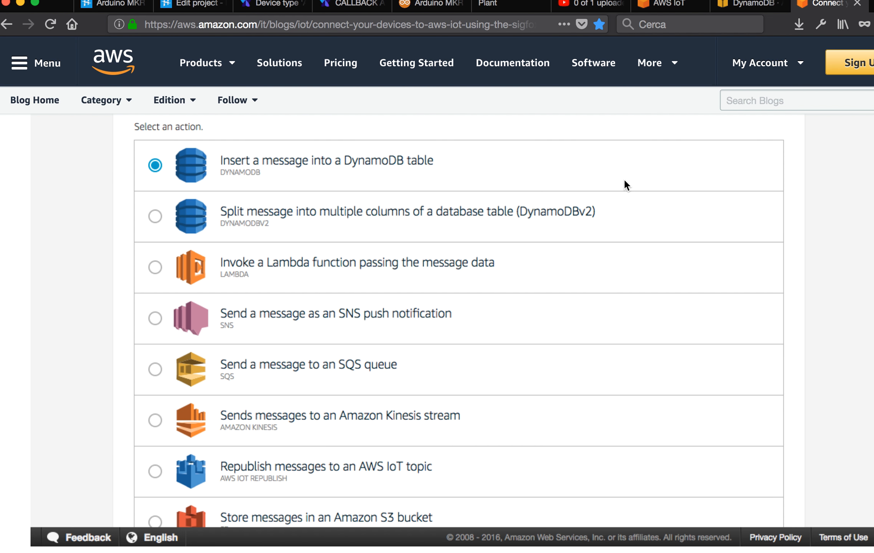
scroll("down", 3)
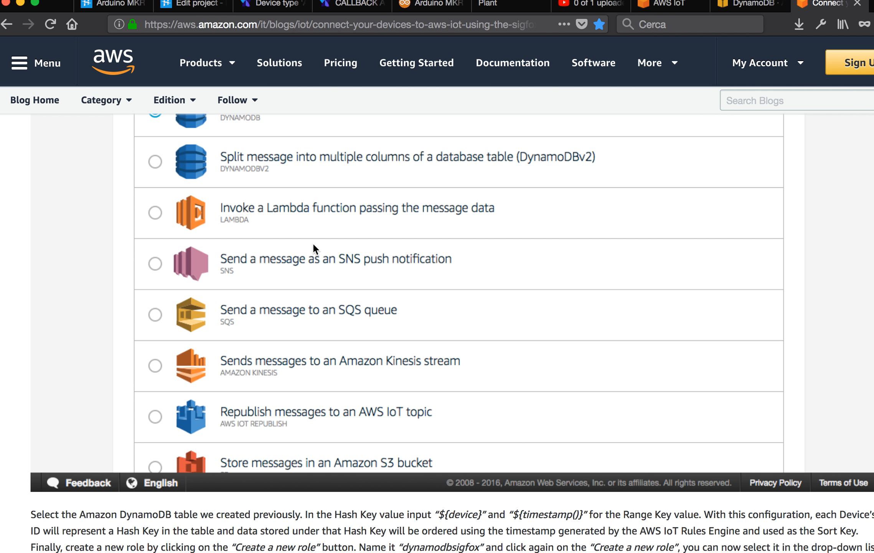
scroll("down", 3)
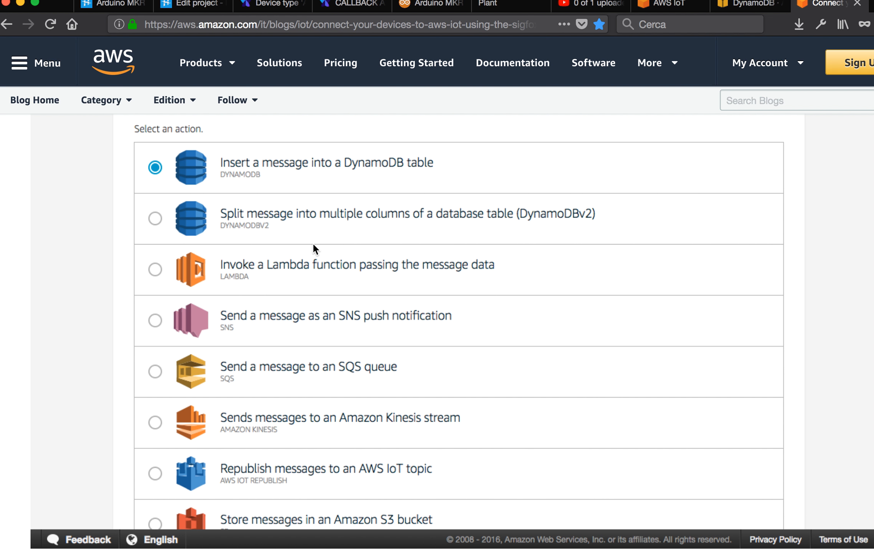
mouse_move(306, 273)
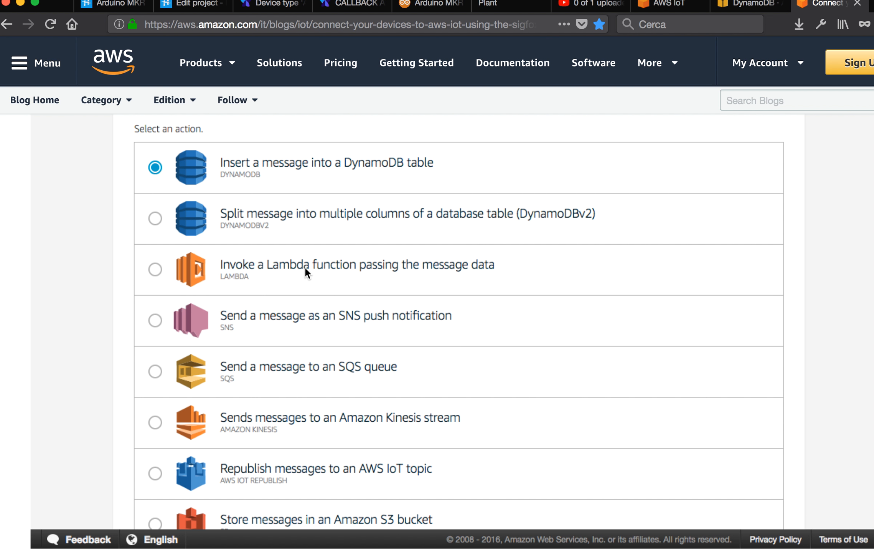
scroll("down", 3)
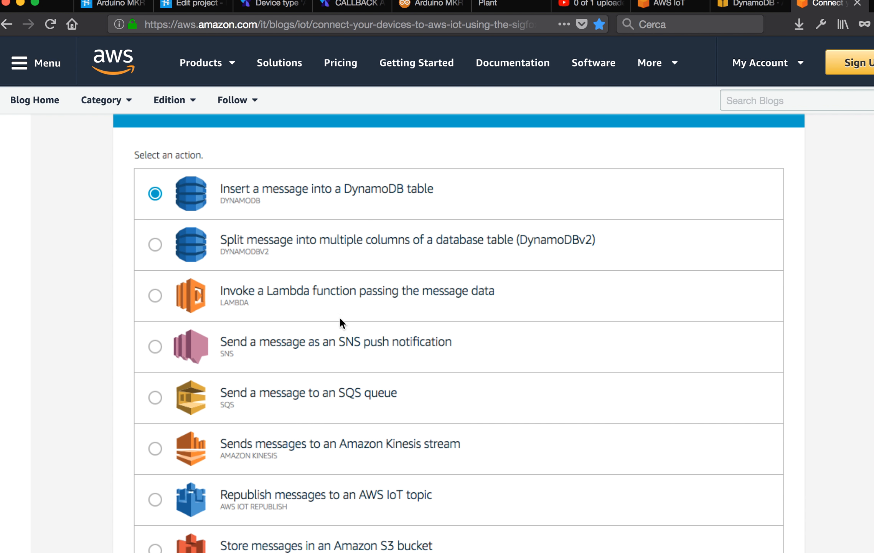
mouse_move(308, 199)
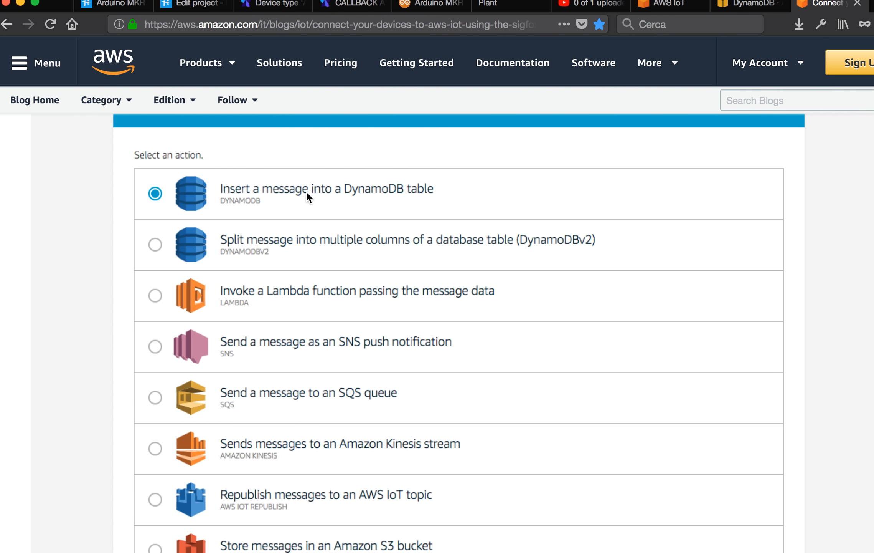
mouse_move(304, 217)
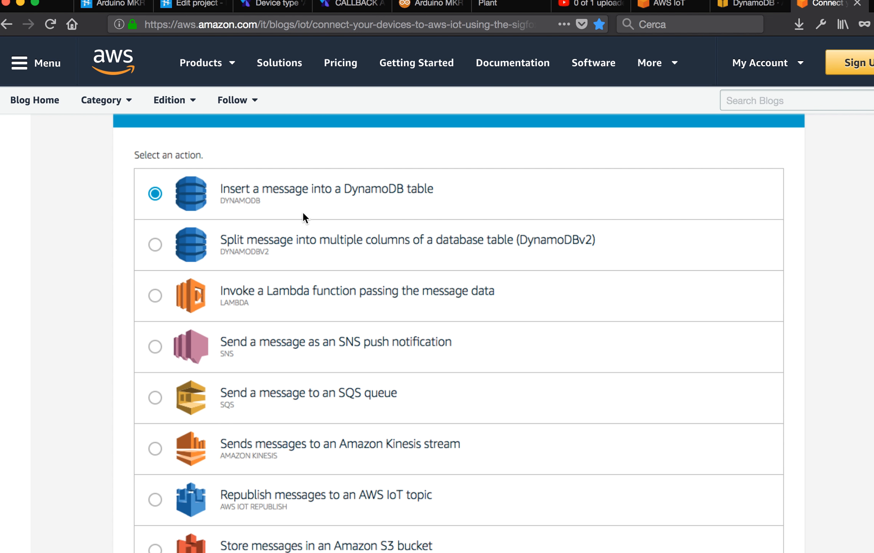
scroll("down", 3)
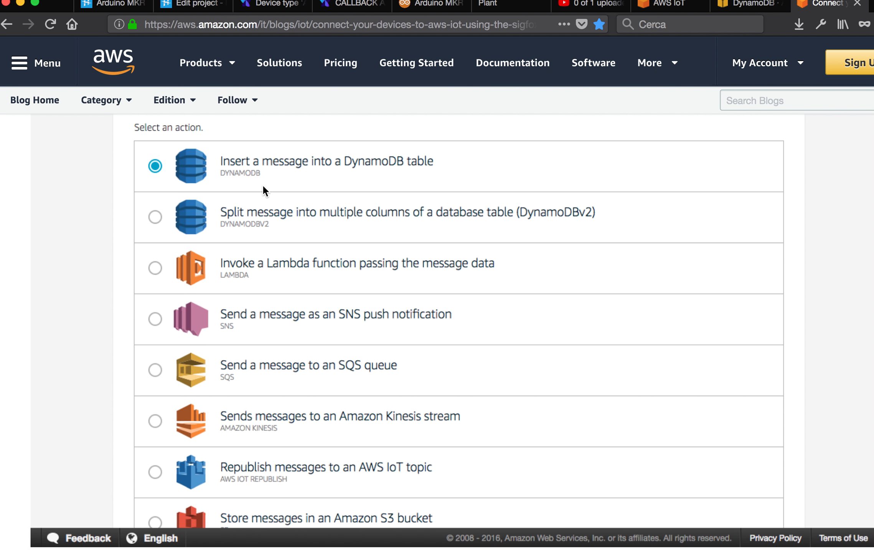
scroll("down", 3)
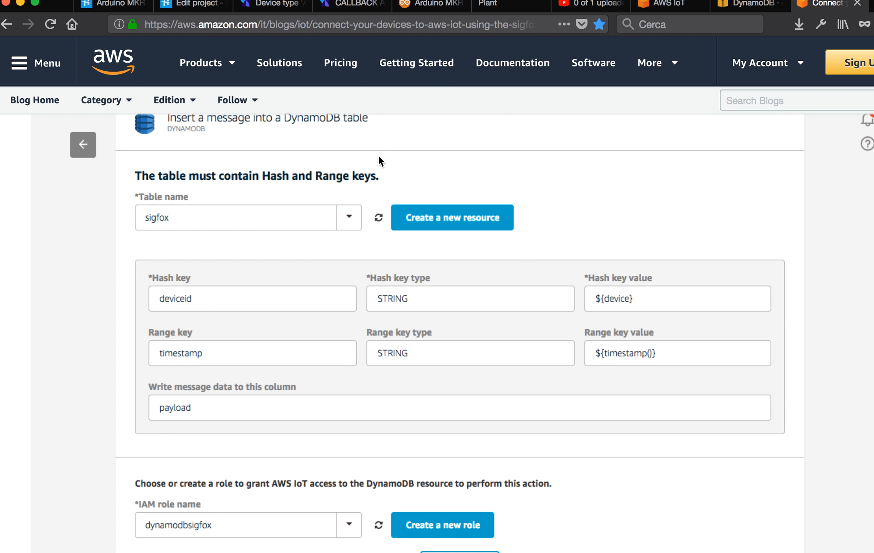
mouse_move(294, 411)
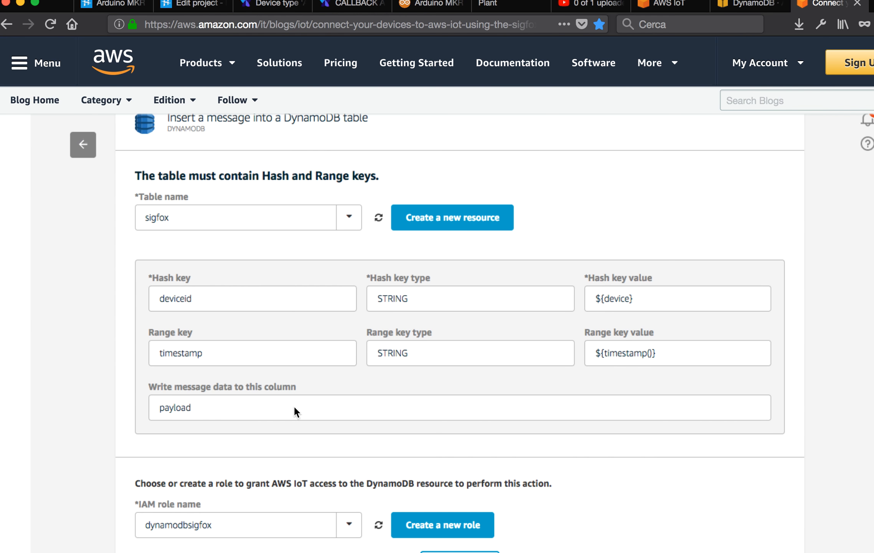
mouse_move(349, 303)
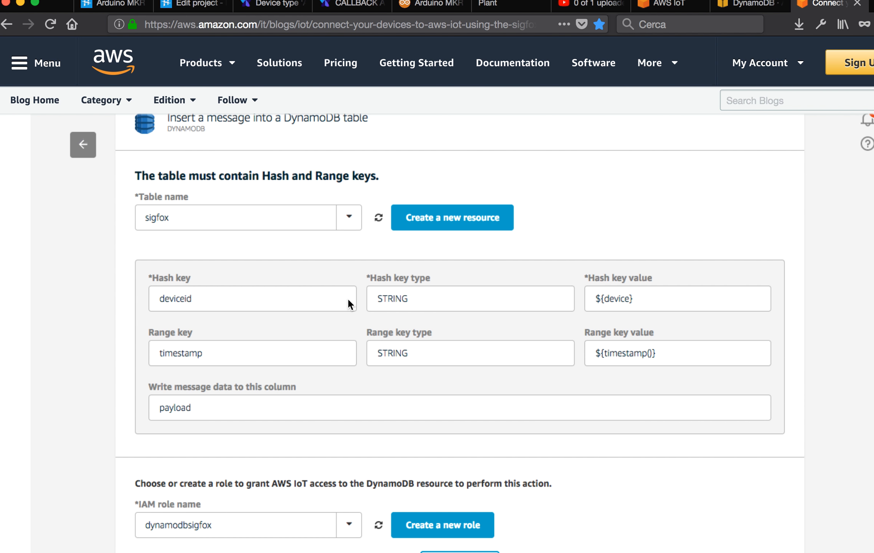
- Read through the DynamoDB action settings and sigfox rule overview, then move to the DynamoDB tab
scroll("down", 3)
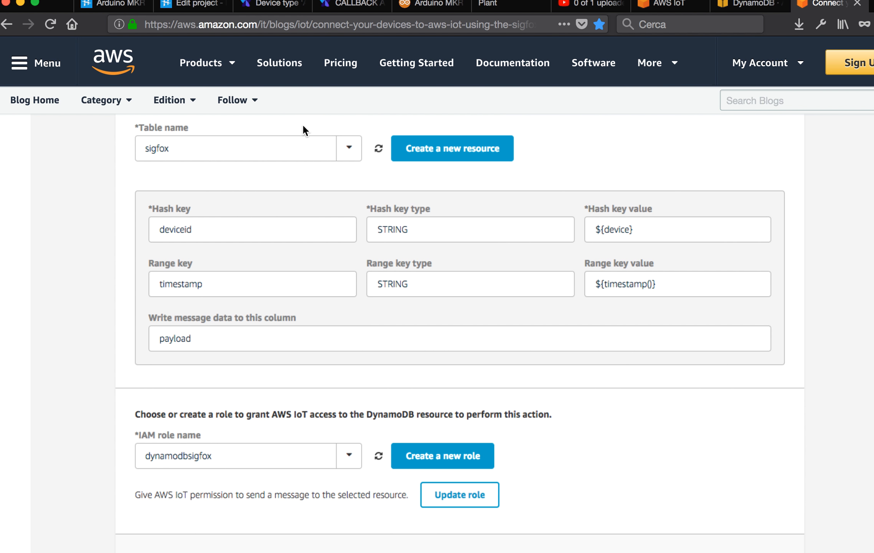
scroll("down", 3)
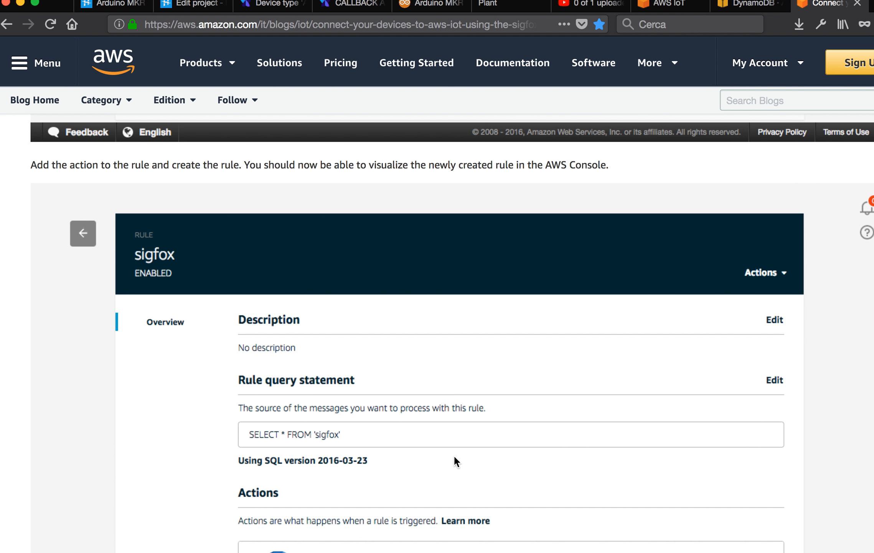
scroll("down", 3)
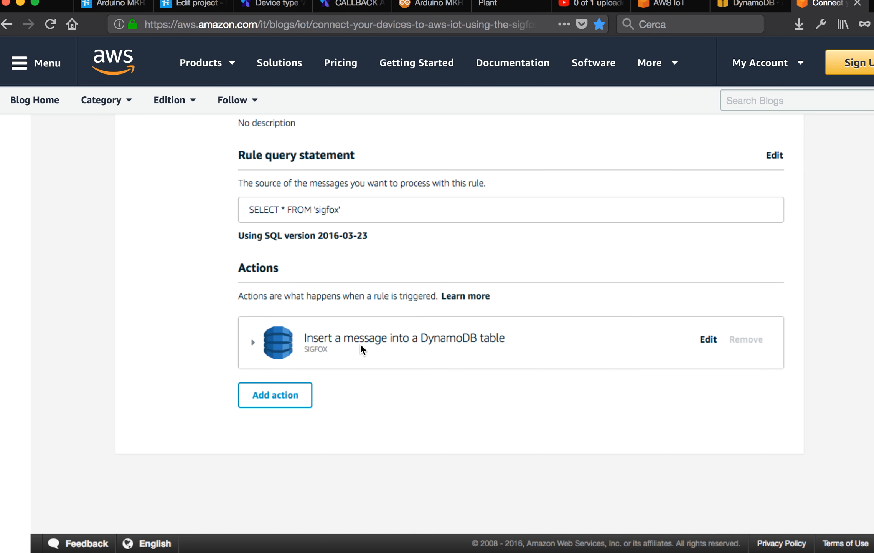
scroll("down", 3)
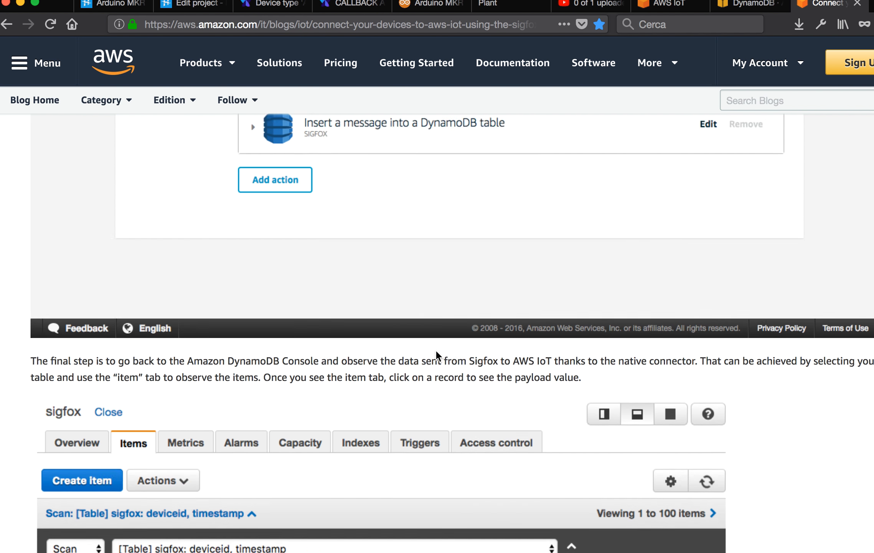
scroll("down", 3)
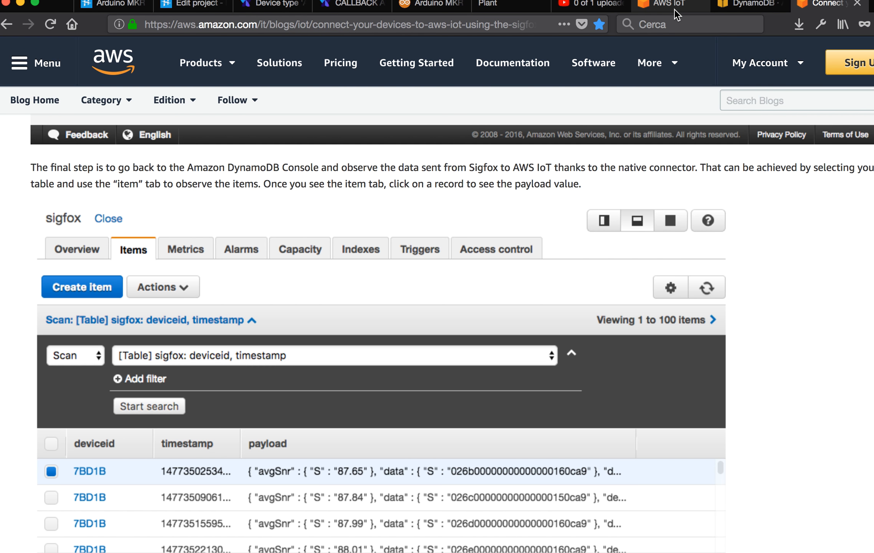
left_click(749, 3)
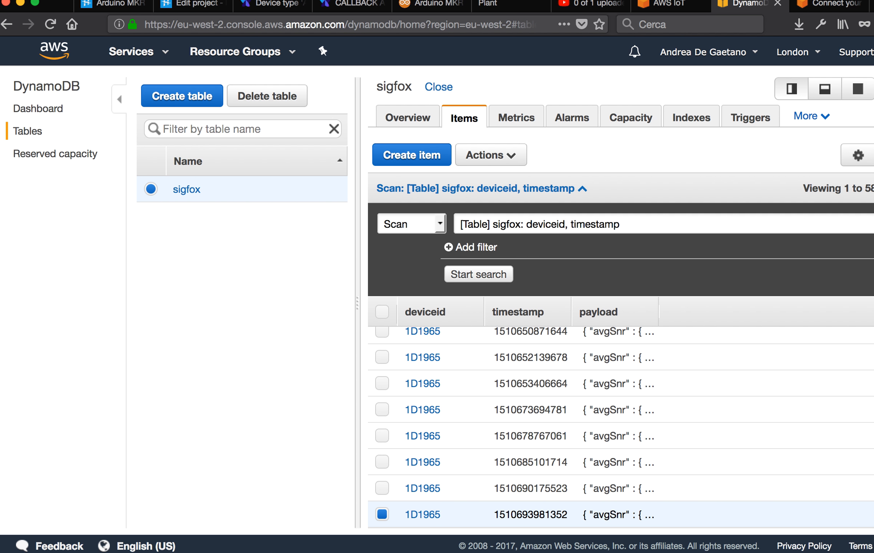
- Refresh the sigfox table's Items list so the newest 1D1965 messages appear
left_click(478, 274)
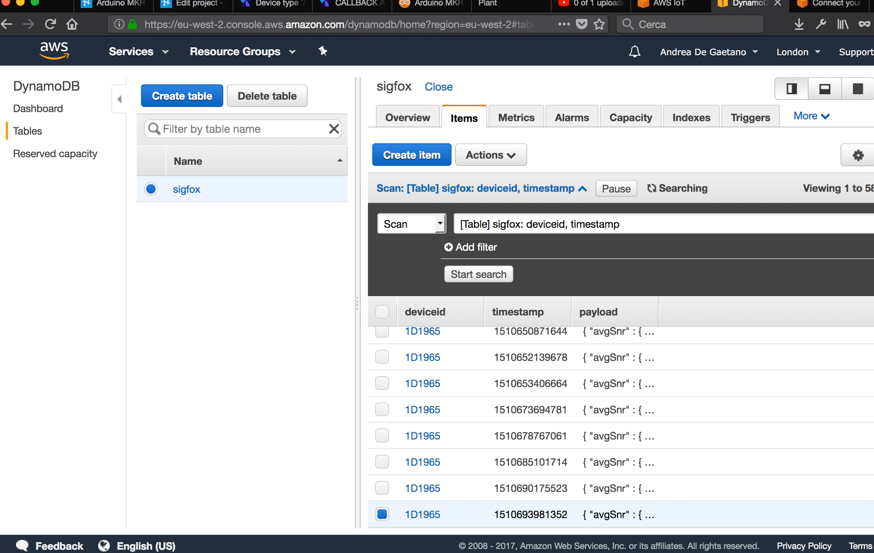
mouse_move(758, 311)
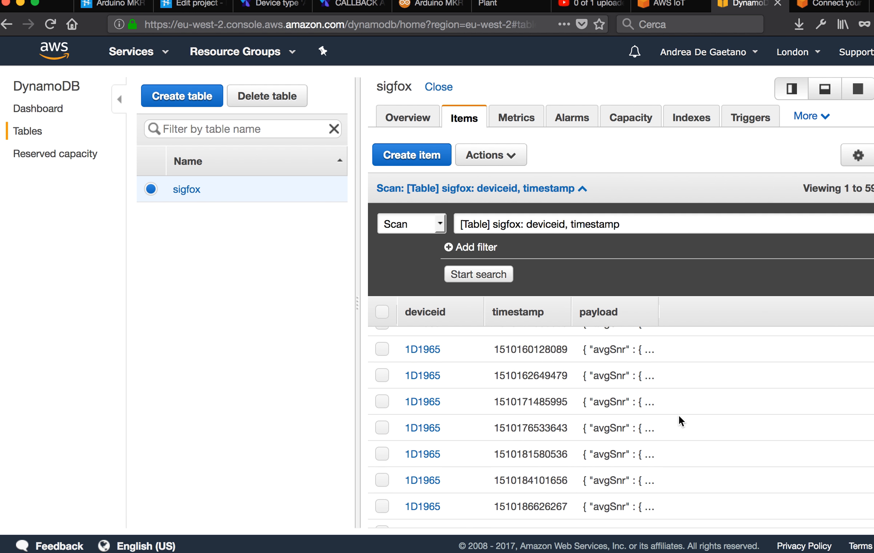
scroll("down", 3)
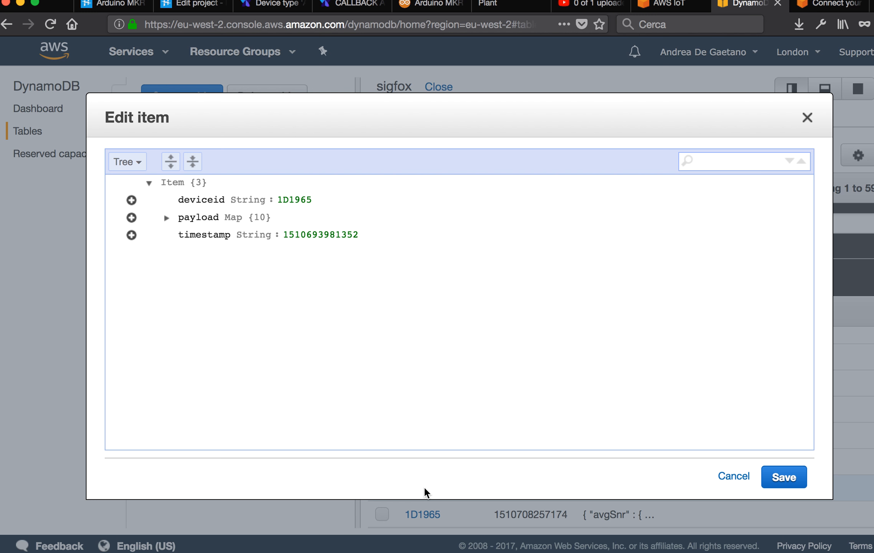
mouse_move(162, 223)
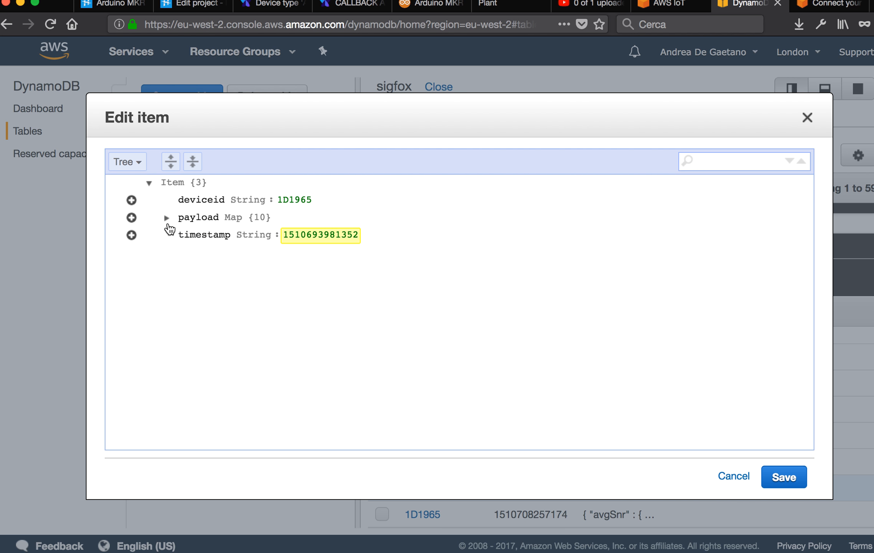
- Expand the item's payload map and select its encoded data value 37363b
left_click(167, 217)
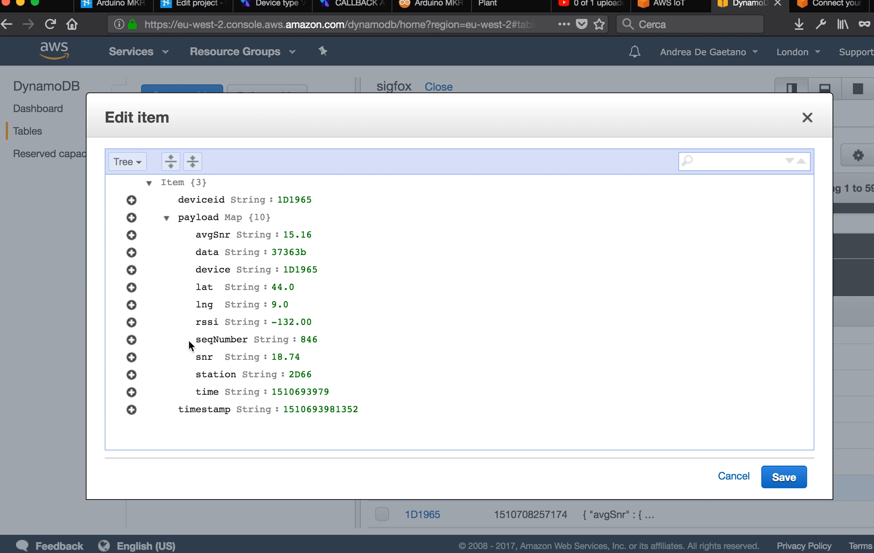
double_click(291, 323)
type("ascii")
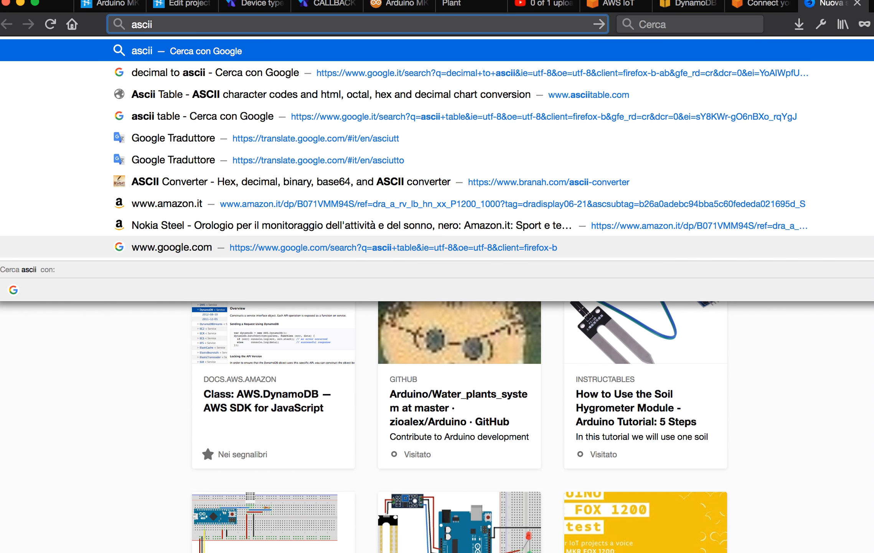
- Load the asciitable.com character chart for decoding the hex, then return to the expanded sigfox item
left_click(181, 117)
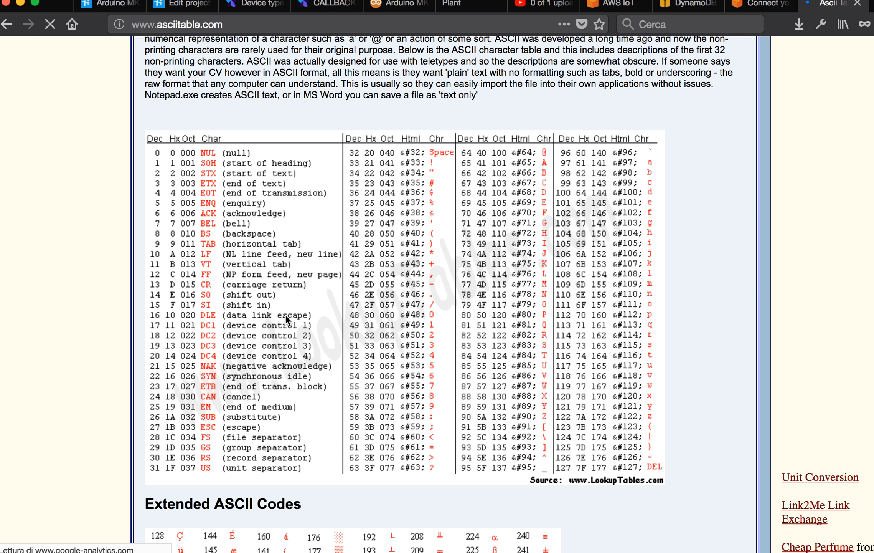
scroll("down", 3)
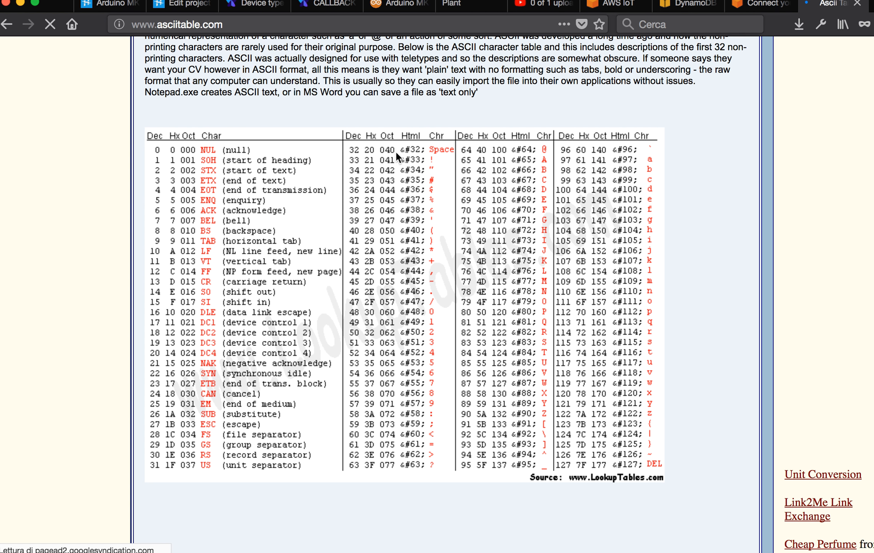
mouse_move(378, 406)
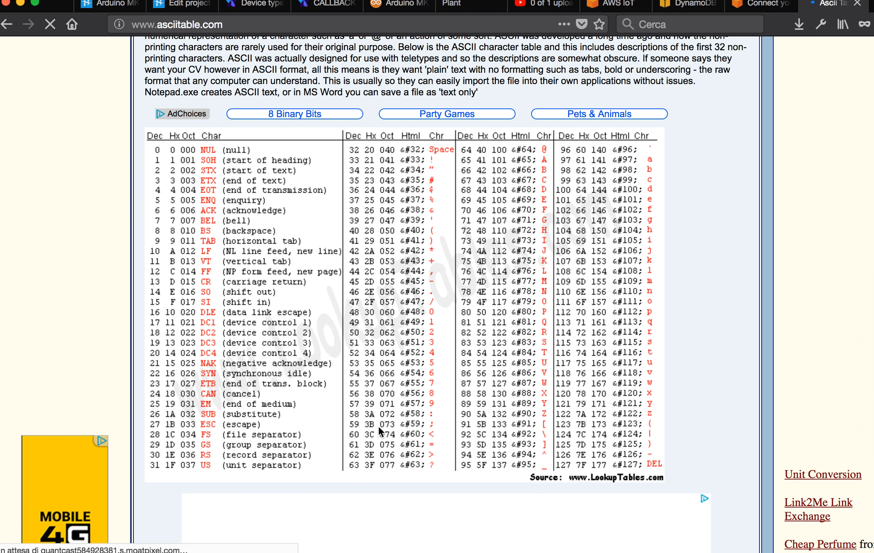
mouse_move(269, 143)
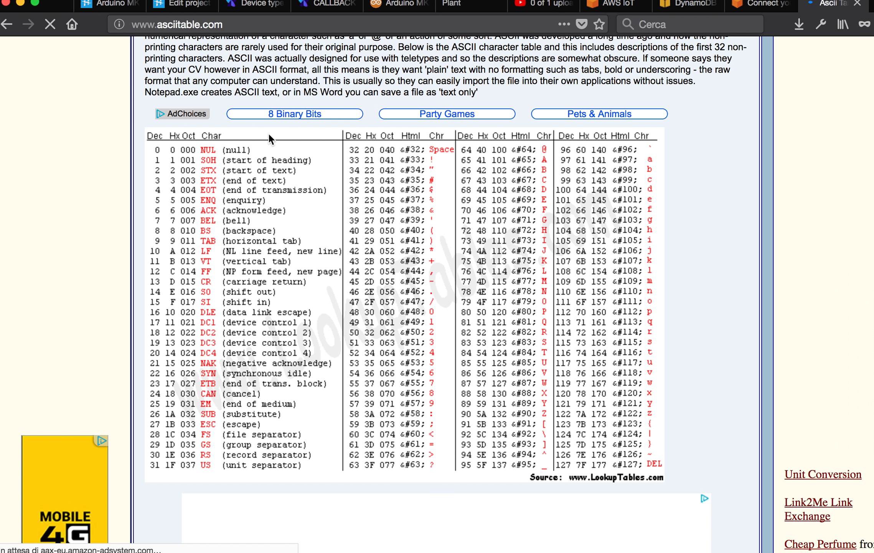
left_click(179, 3)
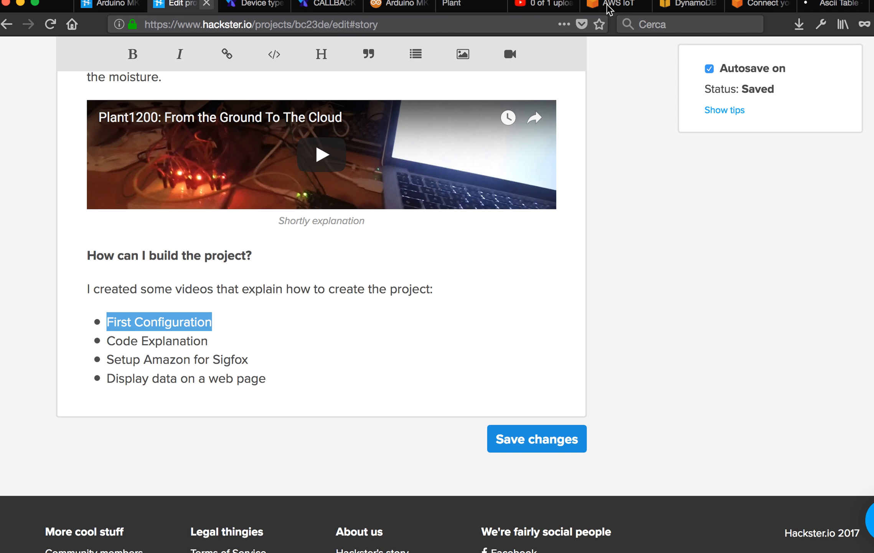
left_click(689, 4)
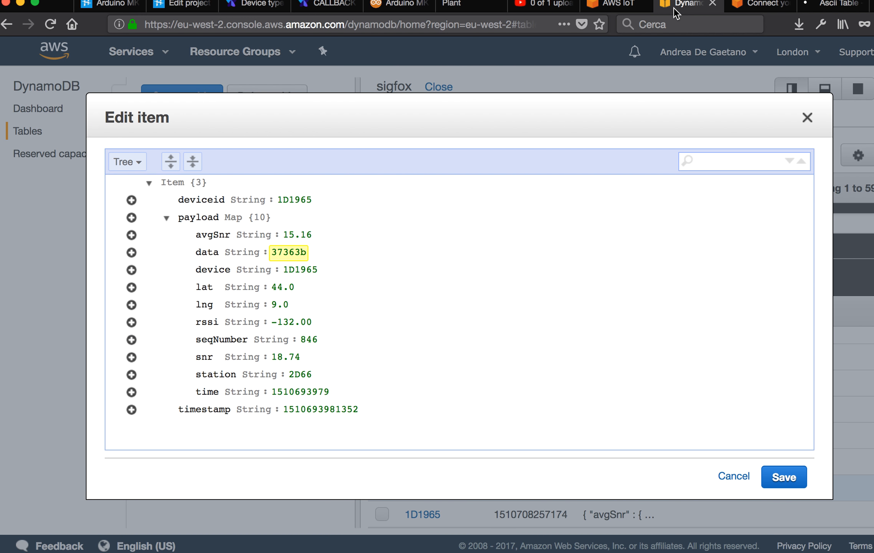